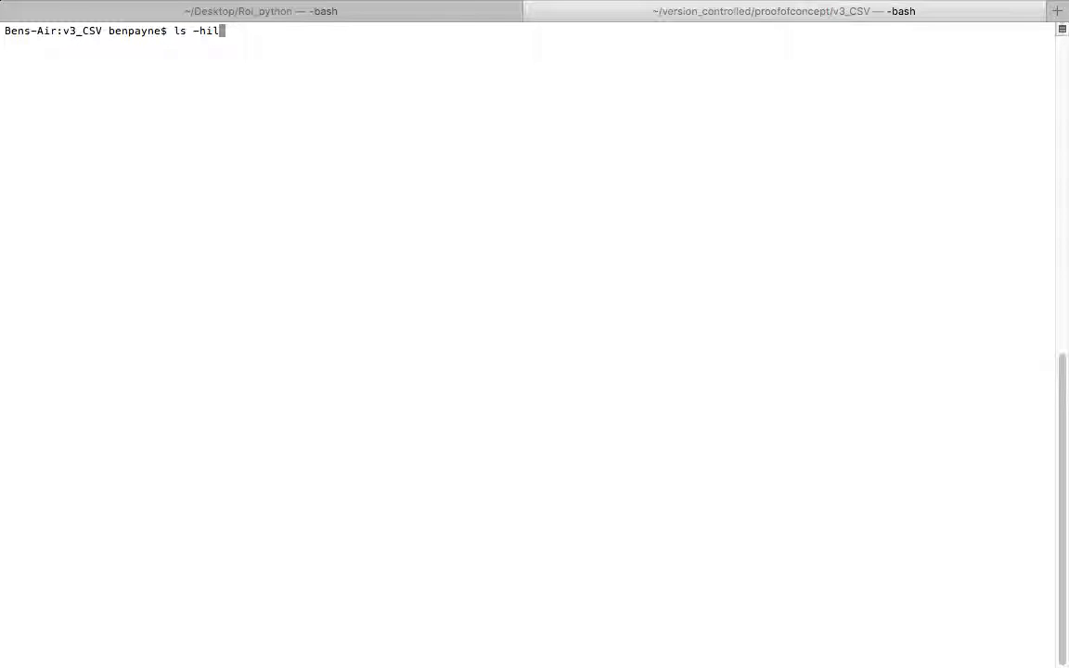
List the v3_CSV project folder, its empty output folder and the bin folder of scripts with ls -hil.
{"action": "key", "text": "Return"}
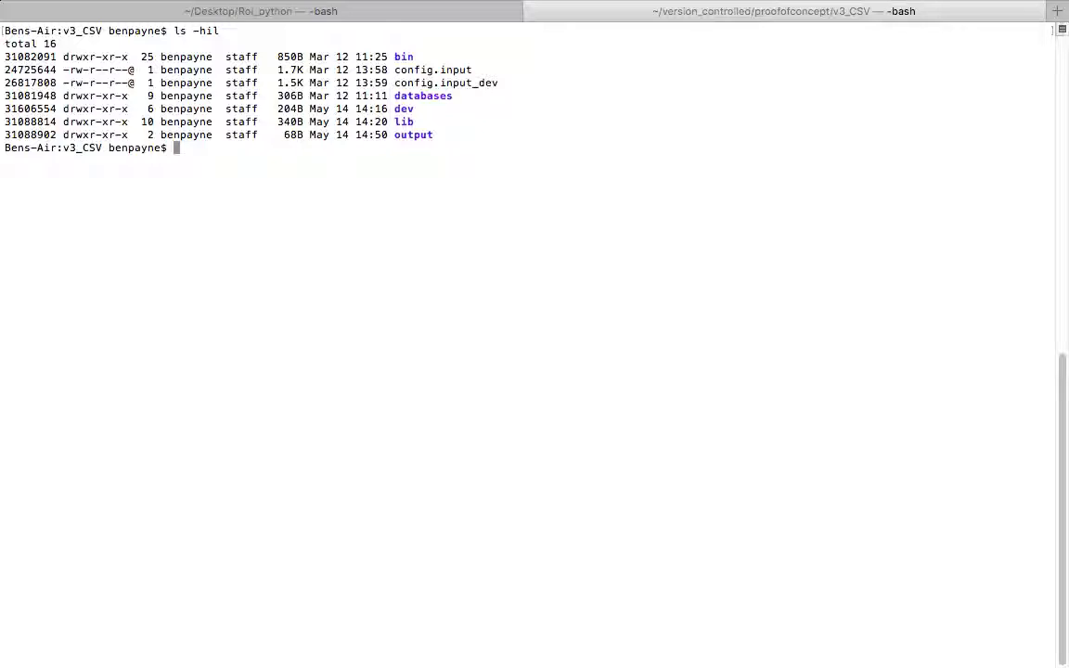
{"action": "type", "text": "ls -hil output/"}
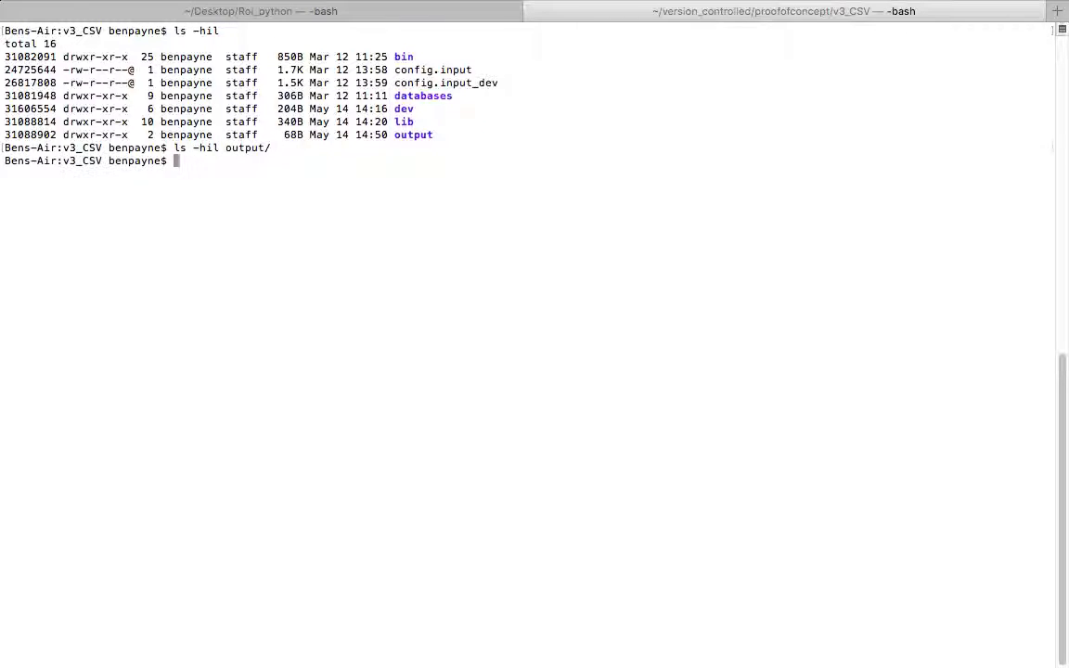
{"action": "type", "text": "ls -hil bin/"}
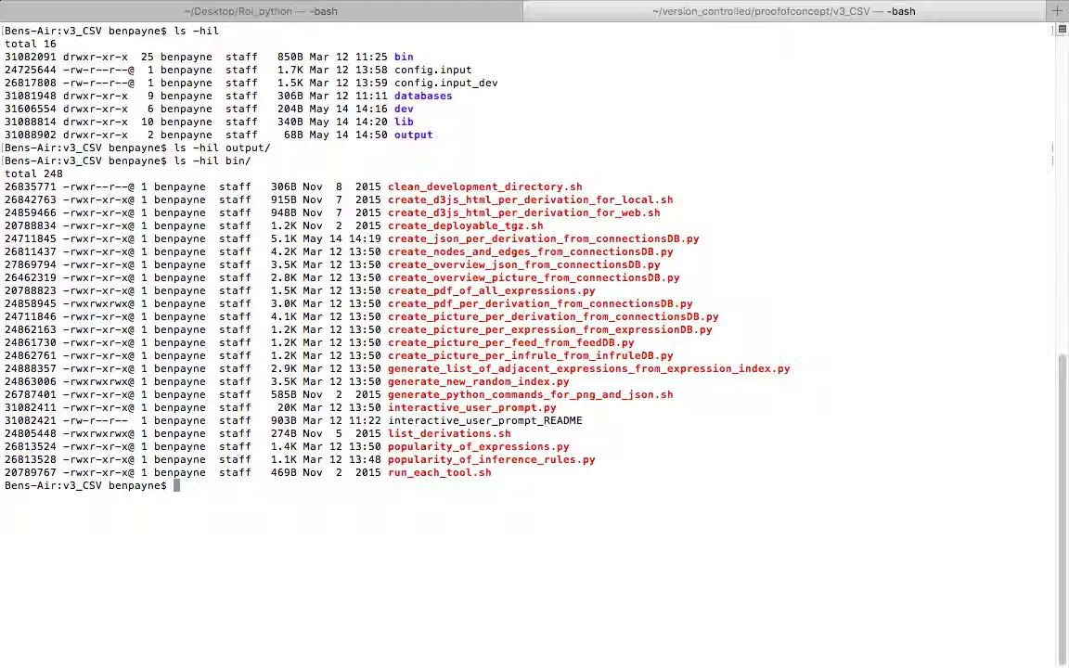
Run ./bin/popularity_of_expressions.py and scroll back through the printed expression counts.
{"action": "type", "text": "./"}
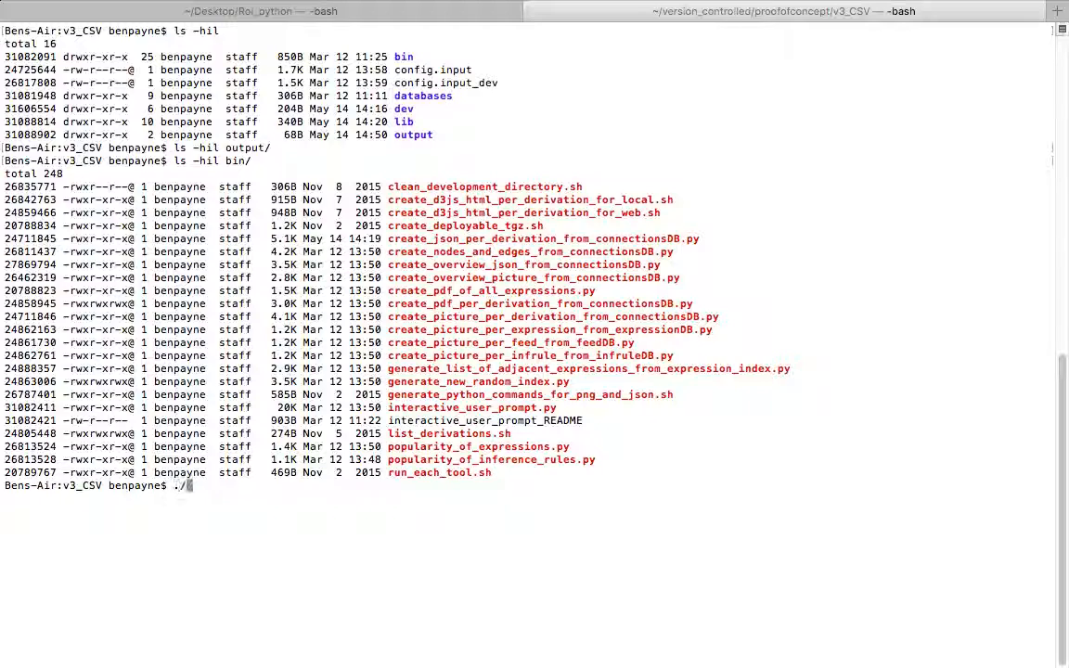
{"action": "type", "text": "bi"}
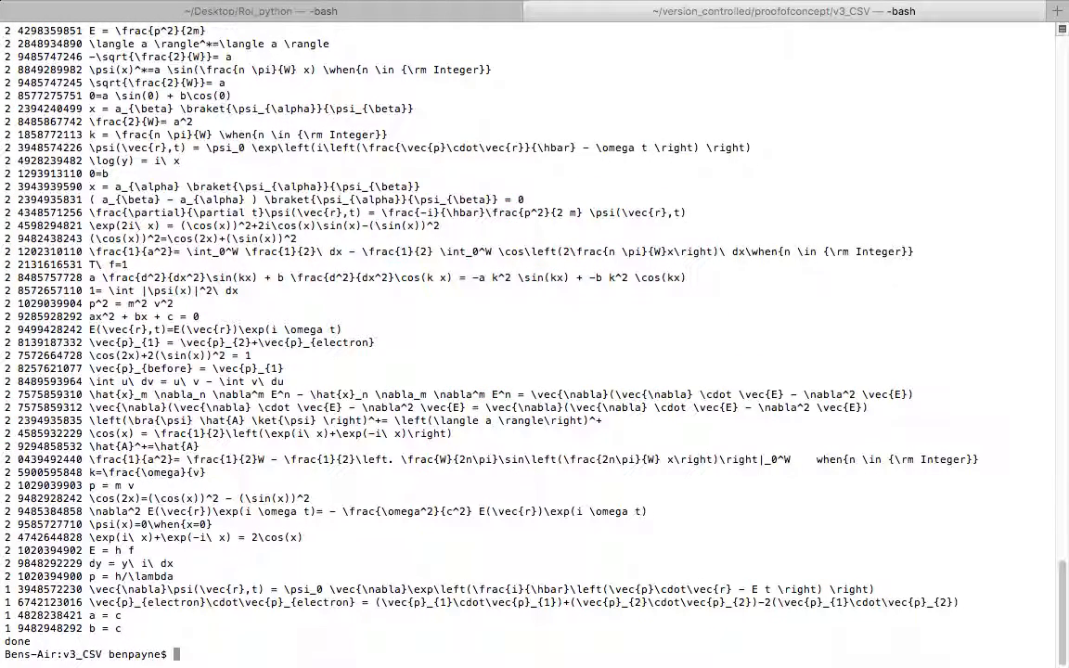
{"action": "mouse_move", "coordinate": [406, 264]}
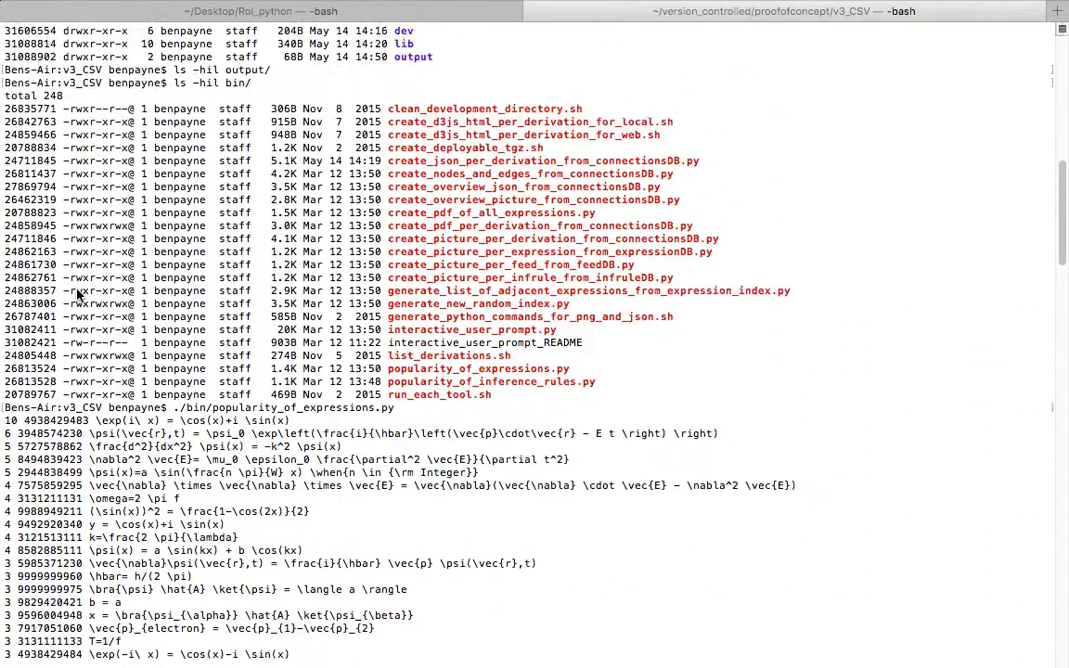
{"action": "scroll", "scroll_direction": "down", "scroll_amount": 3}
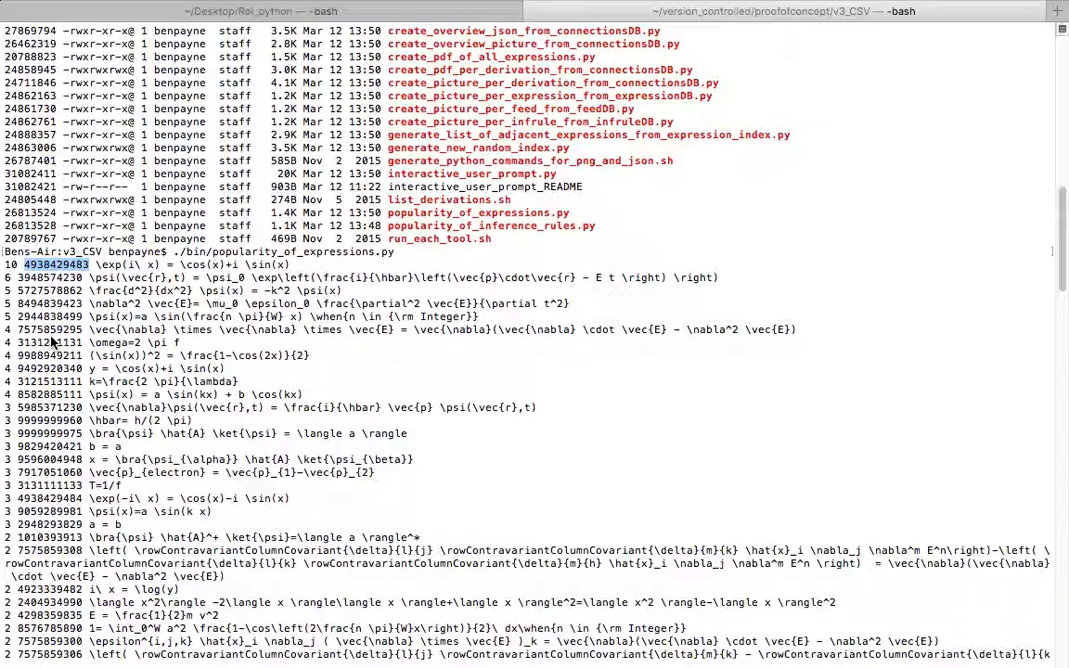
{"action": "scroll", "scroll_direction": "down", "scroll_amount": 3}
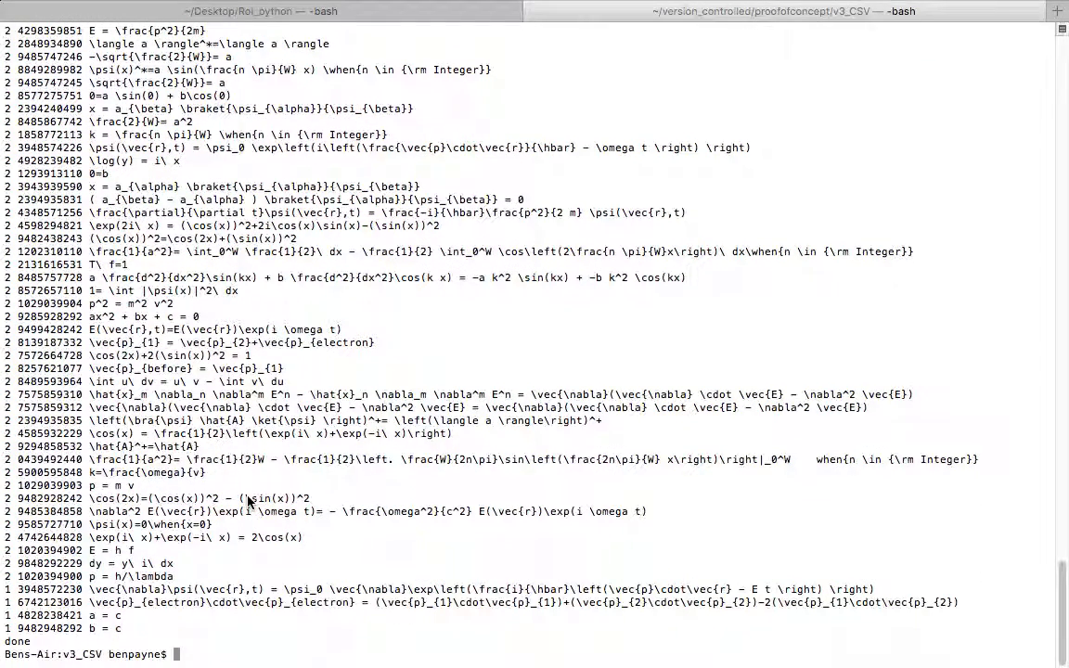
Relist bin/ and run ./bin/popularity_of_inference_rules.py to rank rules by usage count.
{"action": "type", "text": "ls -hil bin/"}
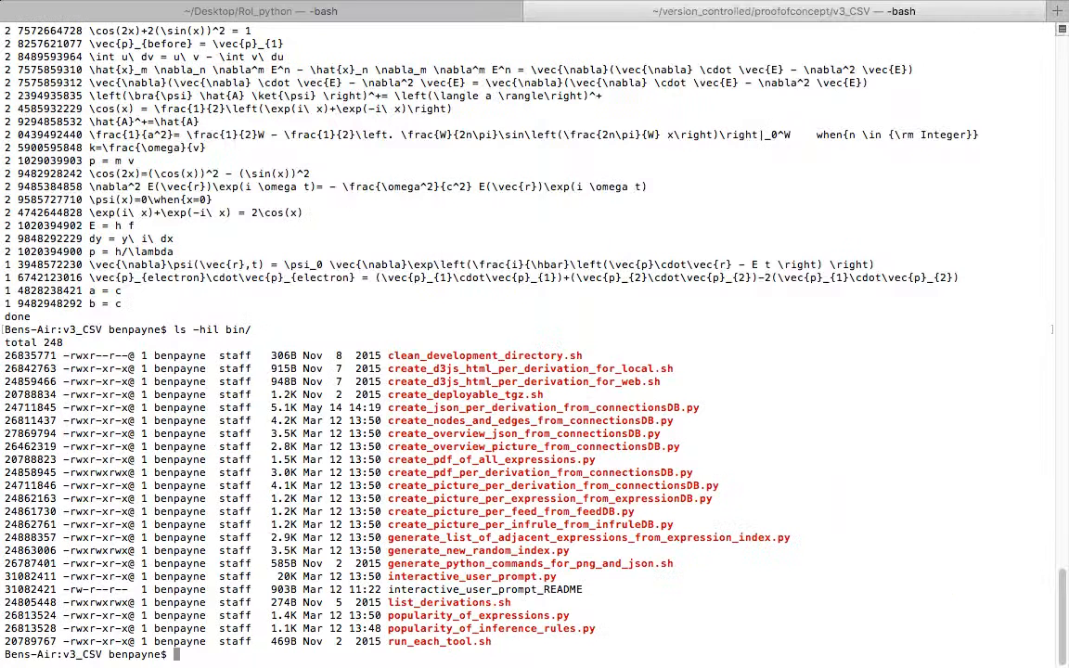
{"action": "type", "text": "./bin/"}
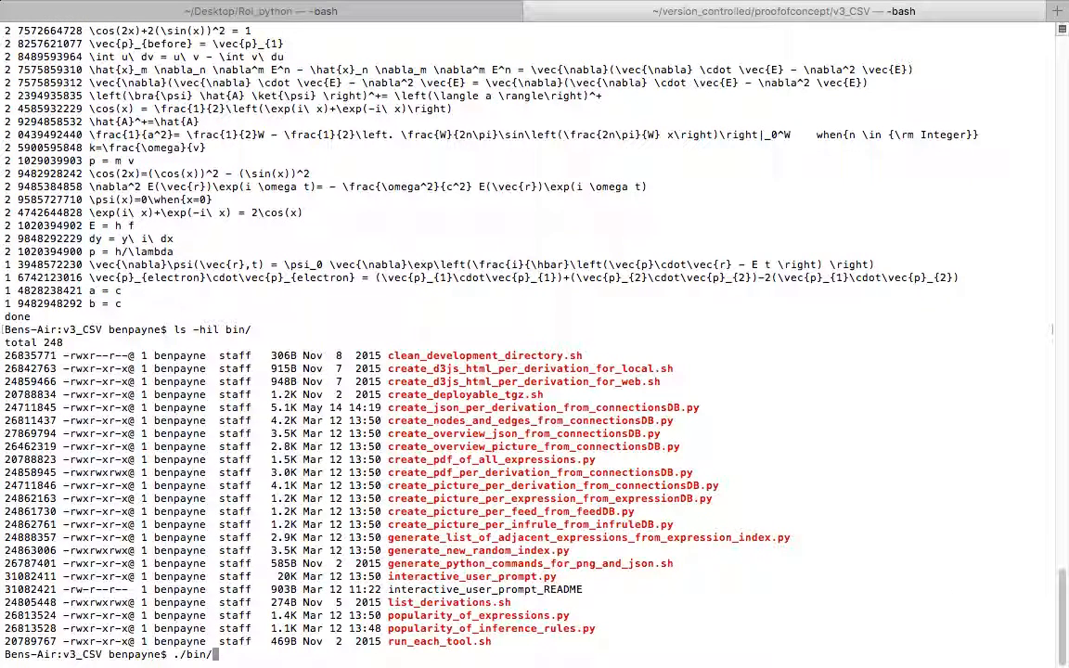
{"action": "type", "text": "ppo"}
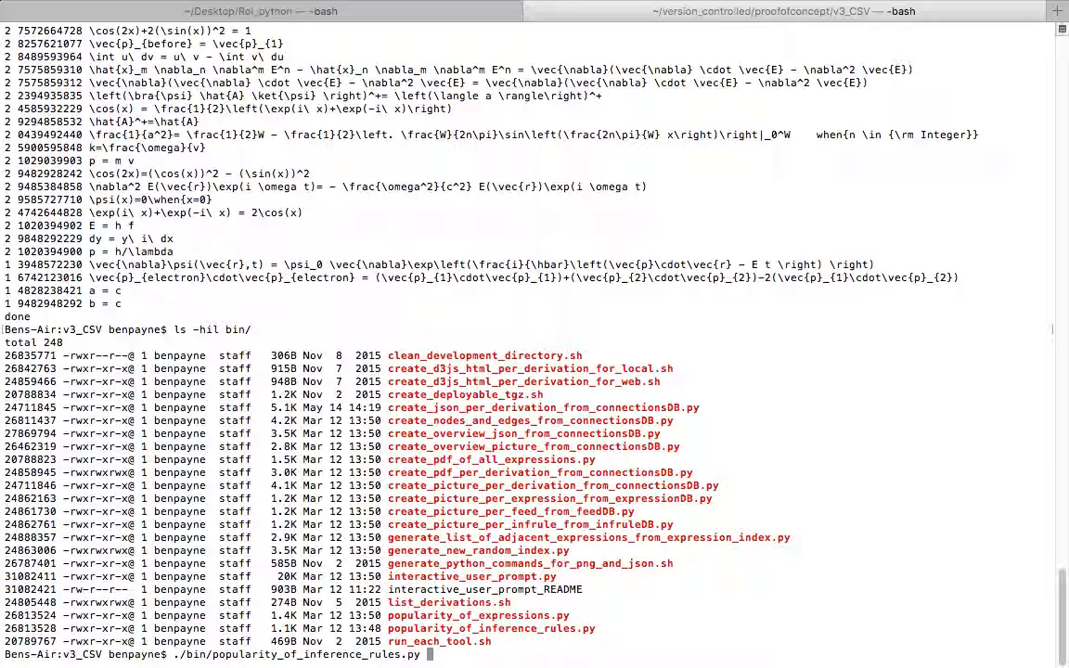
{"action": "key", "text": "Return"}
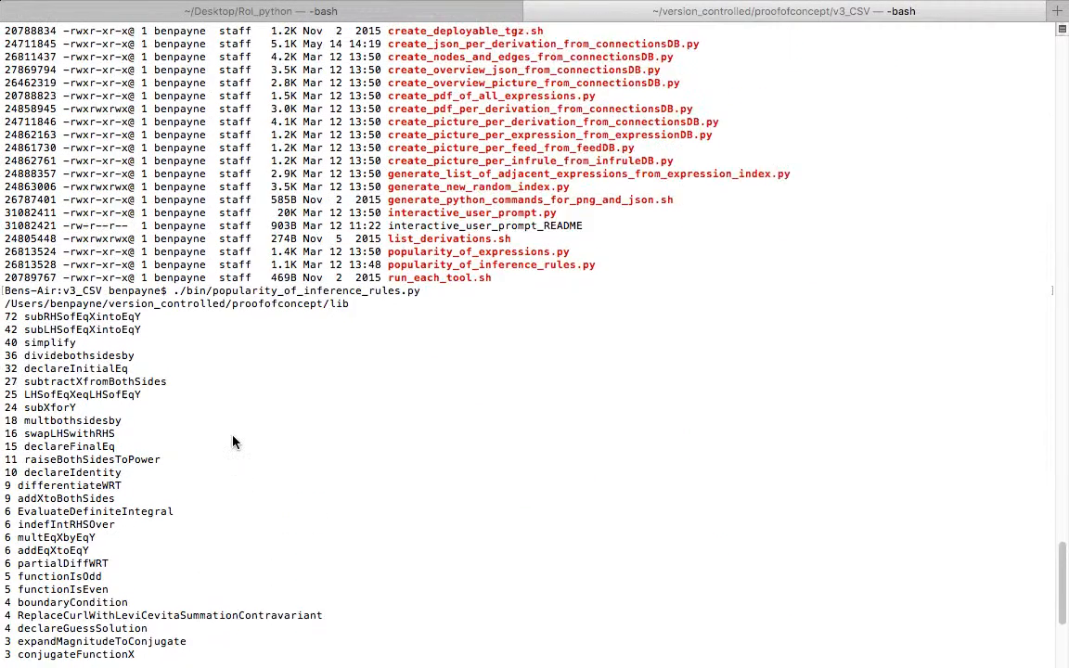
Review the ranked output, highlighting the top rule subLHSofEqXintoEqY at 72 uses.
{"action": "scroll", "scroll_direction": "down", "scroll_amount": 3}
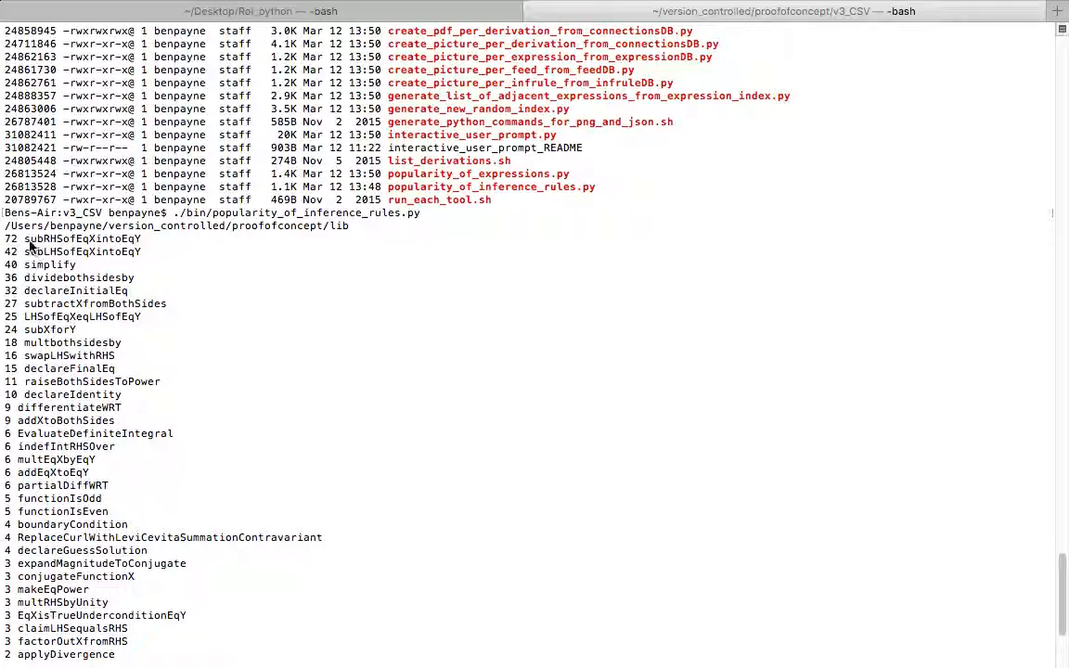
{"action": "double_click", "coordinate": [82, 237]}
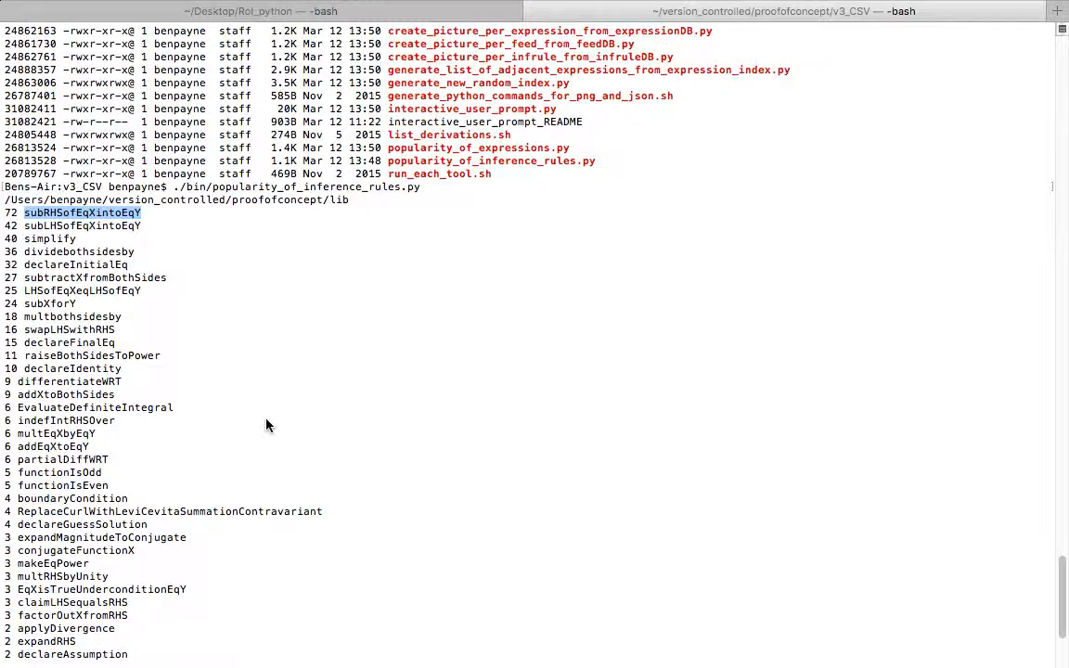
{"action": "scroll", "scroll_direction": "down", "scroll_amount": 3}
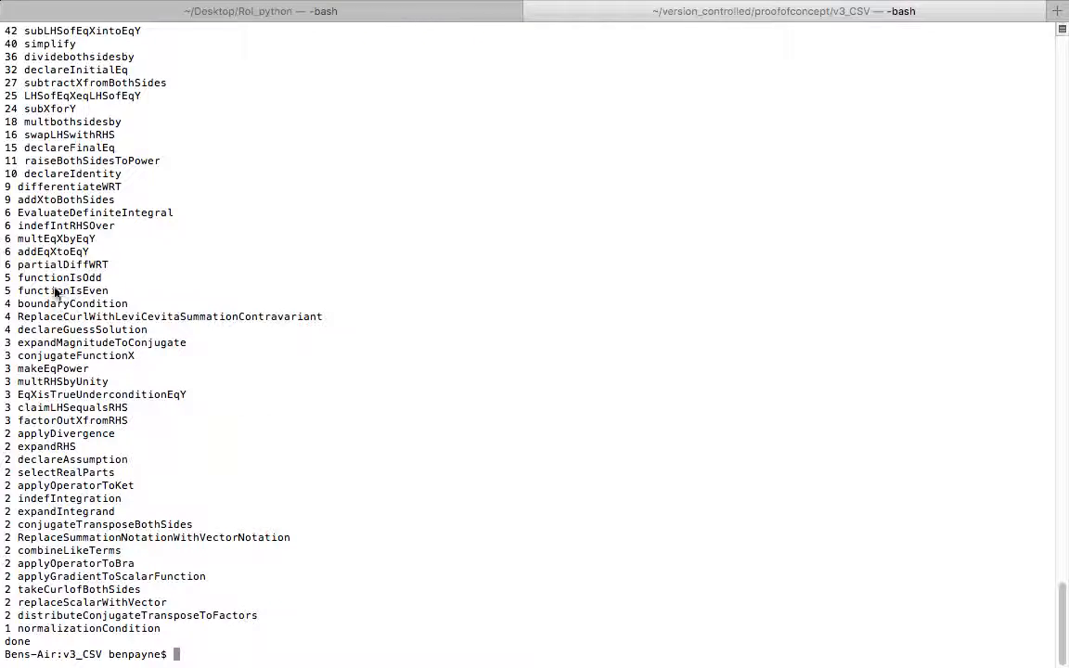
{"action": "mouse_move", "coordinate": [105, 341]}
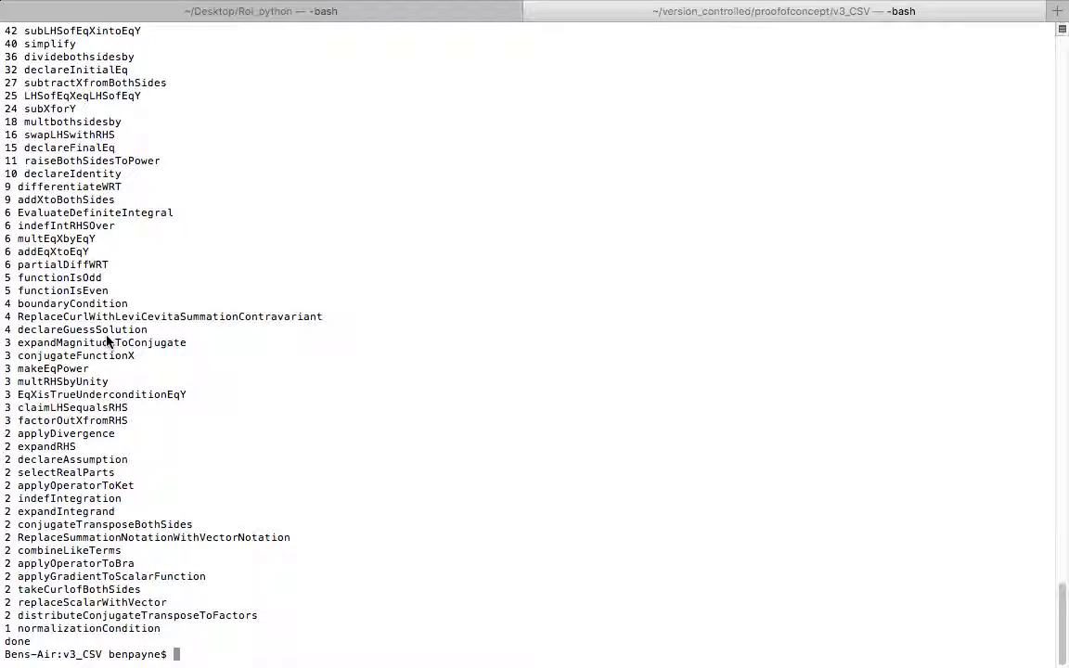
{"action": "type", "text": "ls"}
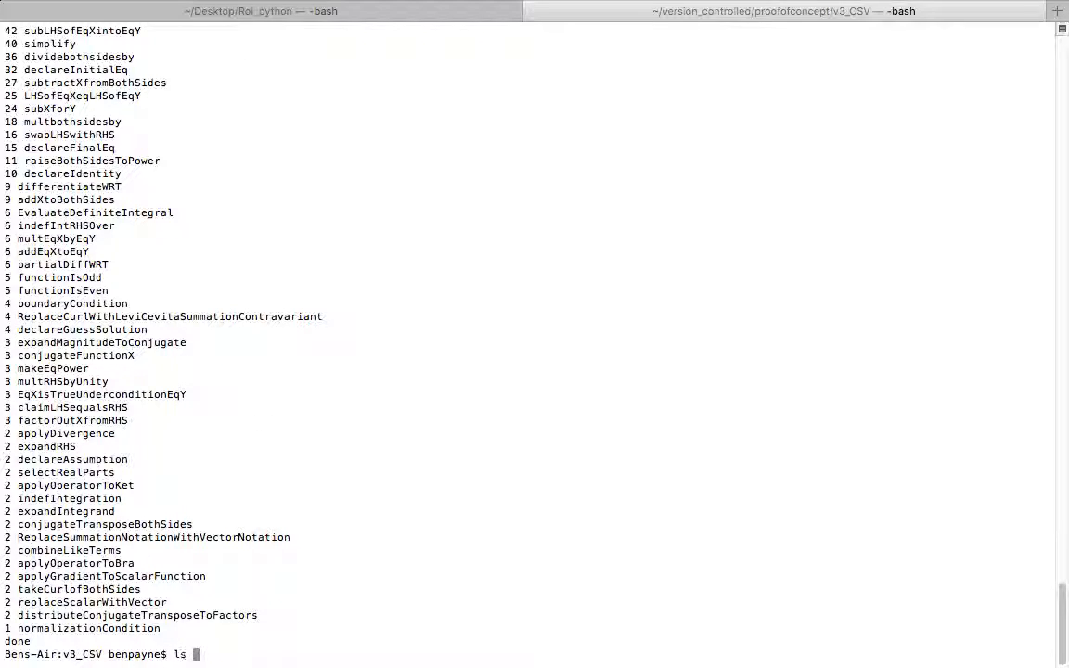
Run ./bin/create_deployable_tgz.sh and confirm the new physics_graph_20160514 .tgz archive in the folder.
{"action": "type", "text": "-h1"}
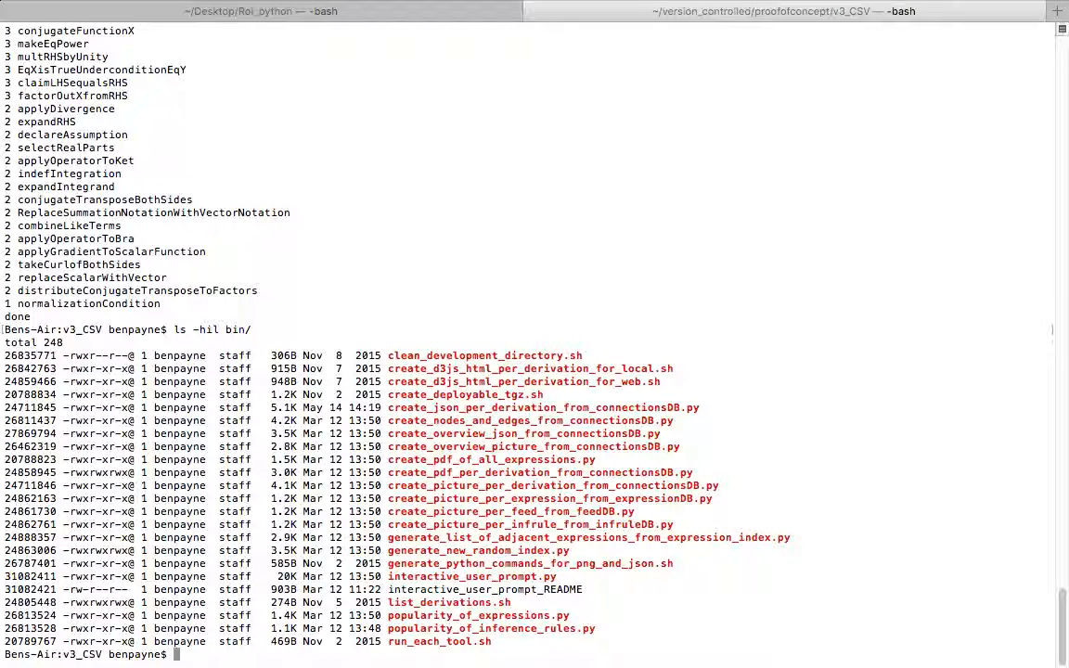
{"action": "mouse_move", "coordinate": [312, 444]}
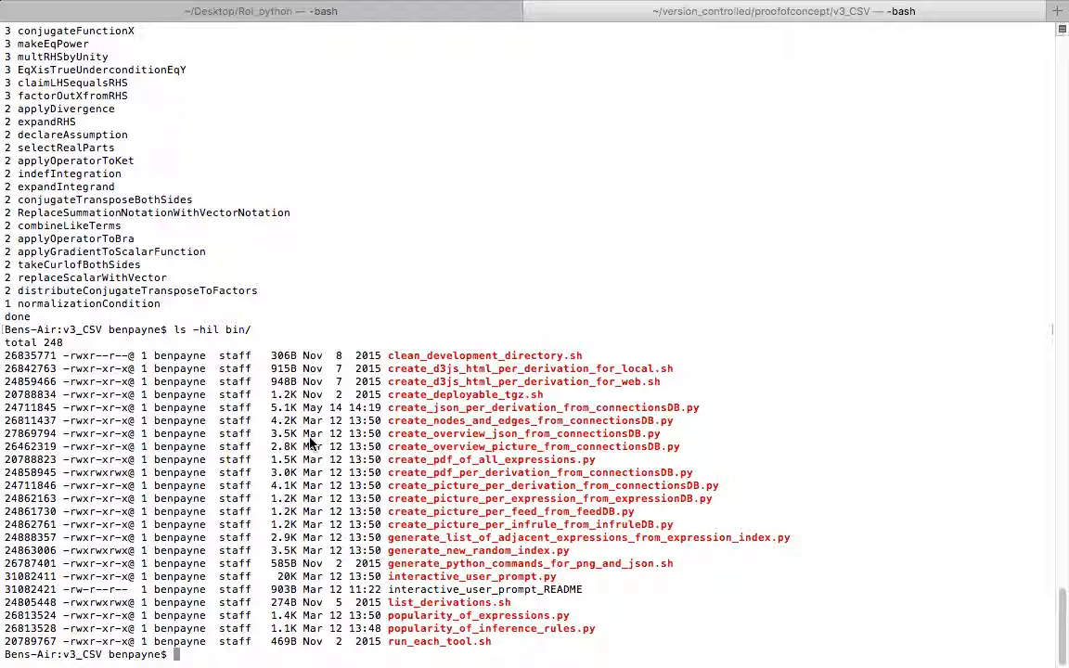
{"action": "double_click", "coordinate": [468, 394]}
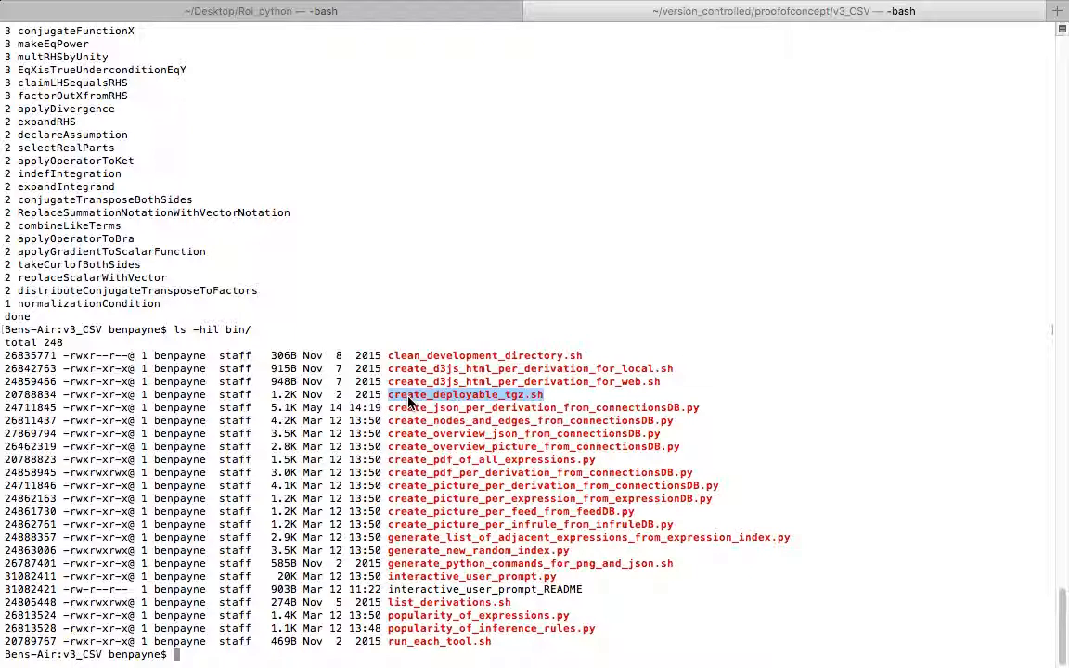
{"action": "type", "text": "./bin/"}
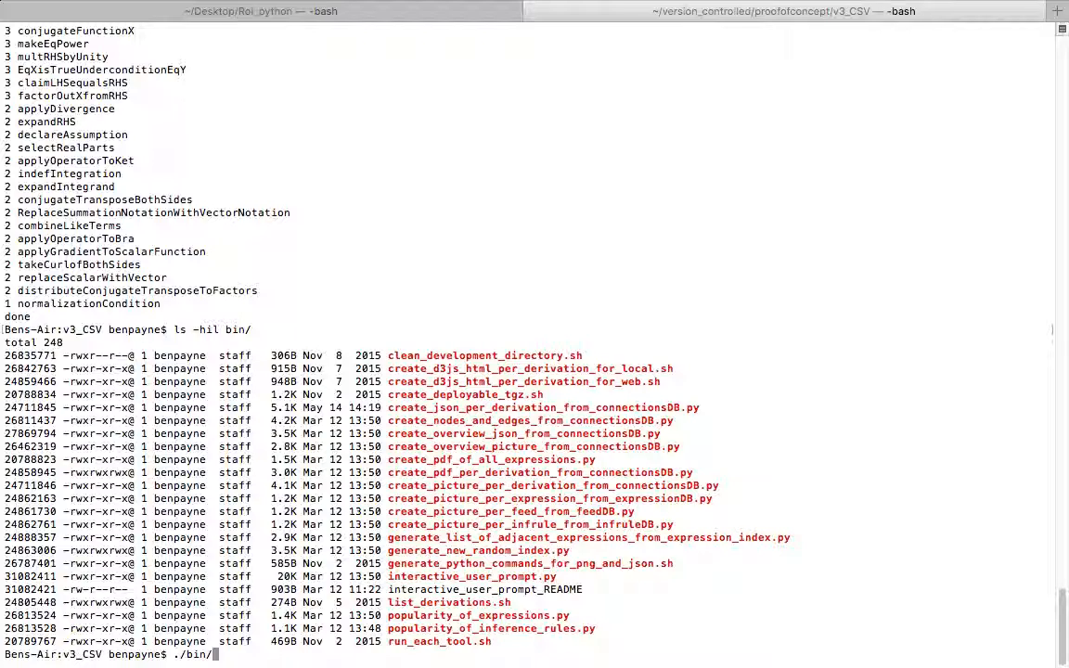
{"action": "type", "text": "create_deployable_tgz.sh"}
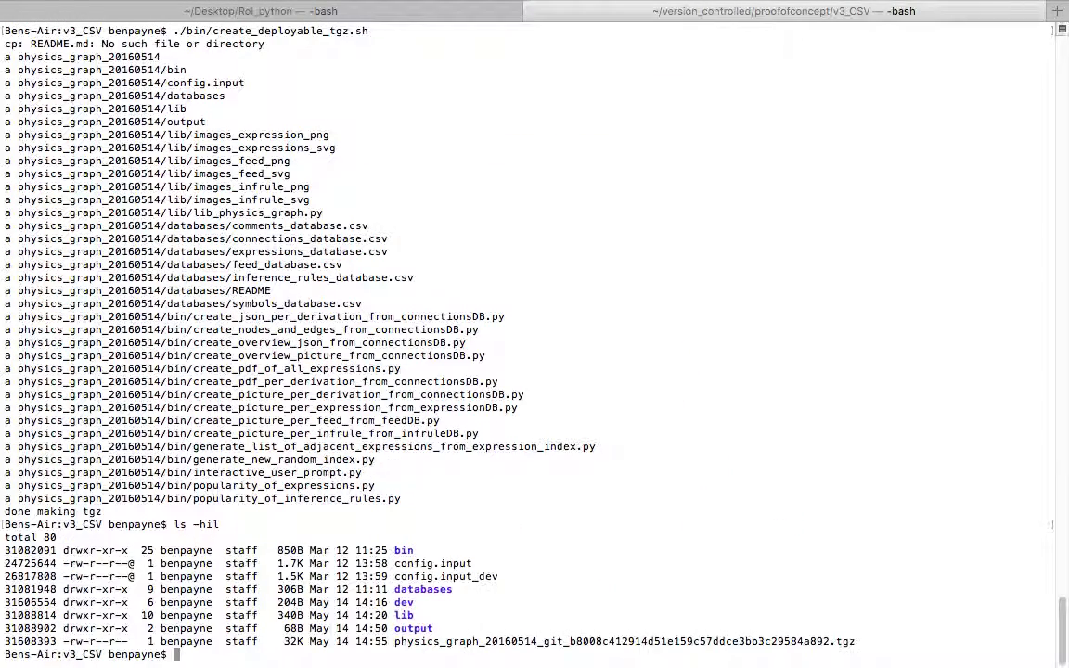
{"action": "double_click", "coordinate": [594, 642]}
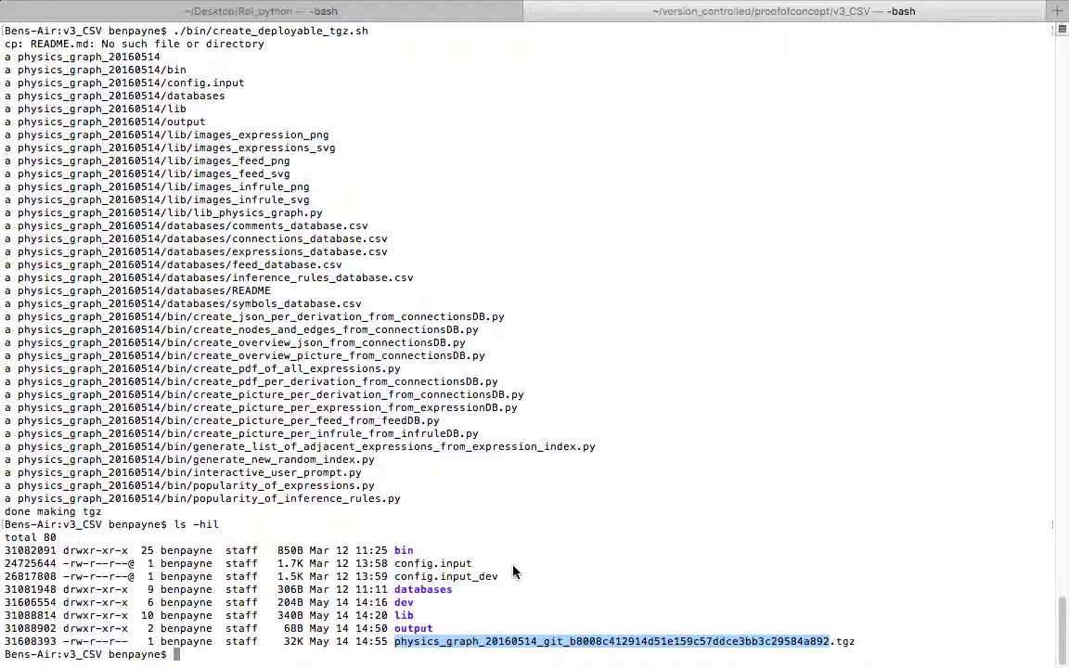
{"action": "mouse_move", "coordinate": [530, 545]}
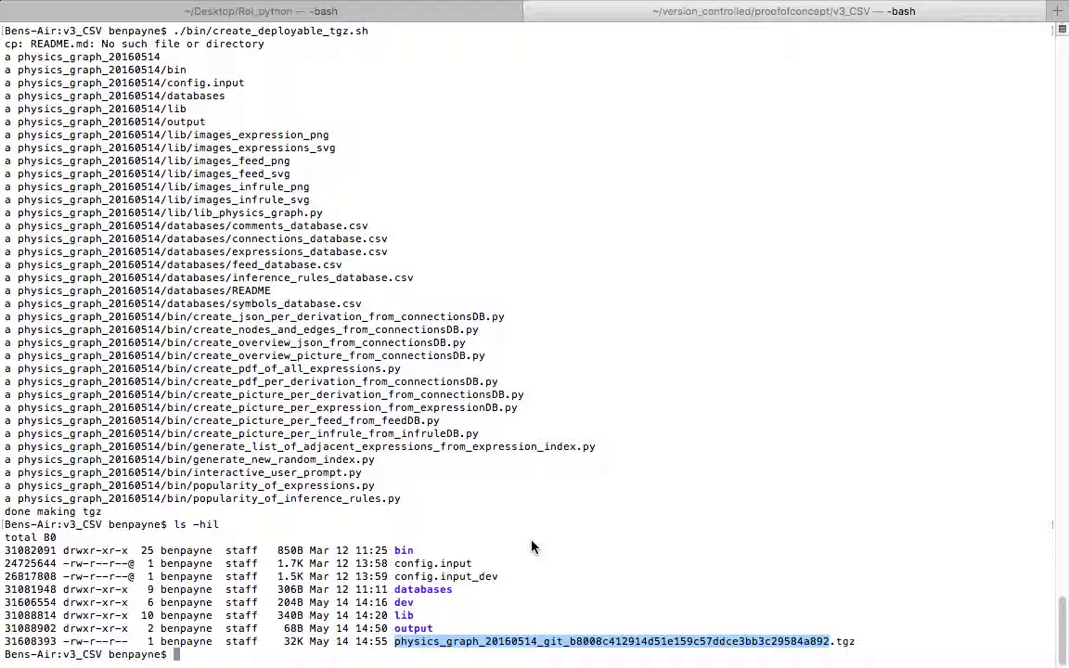
{"action": "mouse_move", "coordinate": [504, 555]}
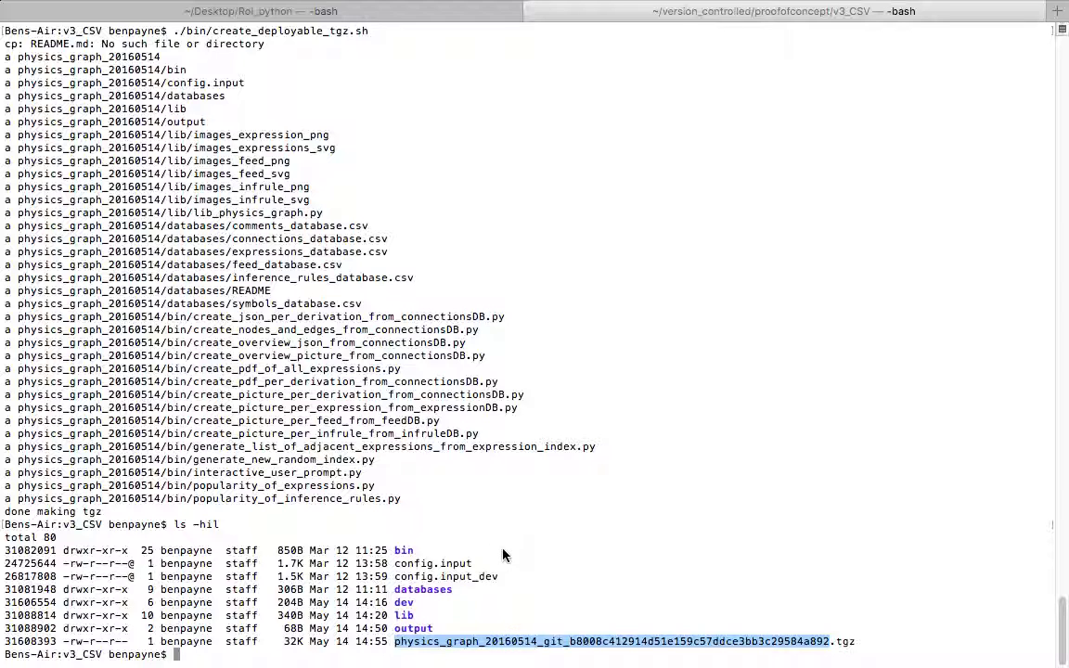
Delete the newly built physics_graph_20160514 .tgz archive with rm.
{"action": "type", "text": "rm physics_graph_20160514_git_b8008c412914d51e159c57ddce3bb3c29584a892.tgz"}
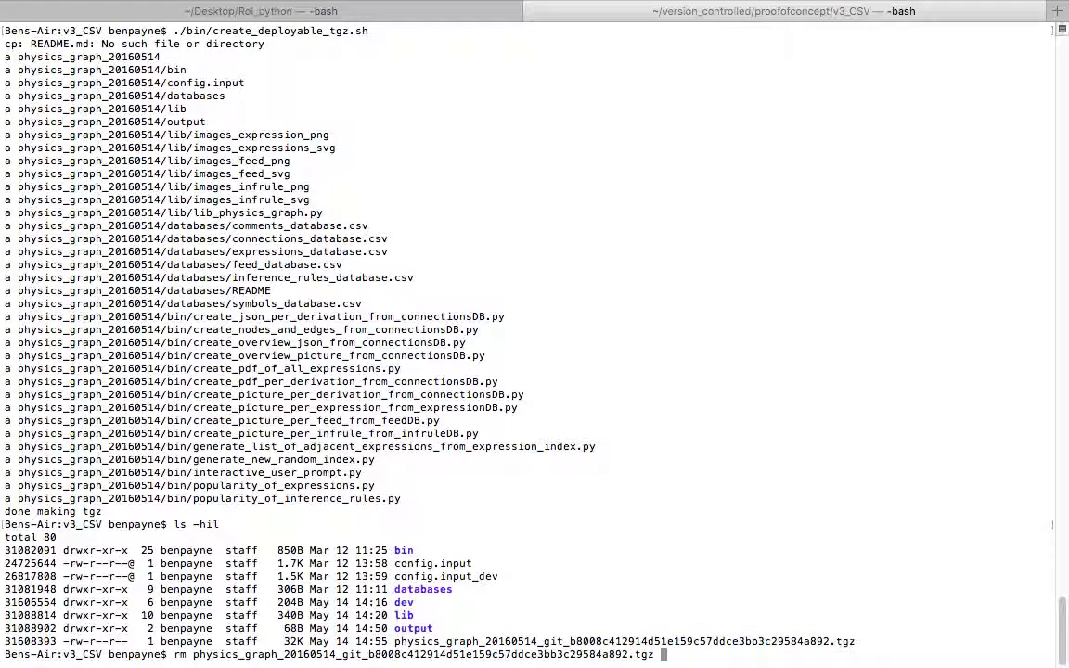
{"action": "key", "text": "Return"}
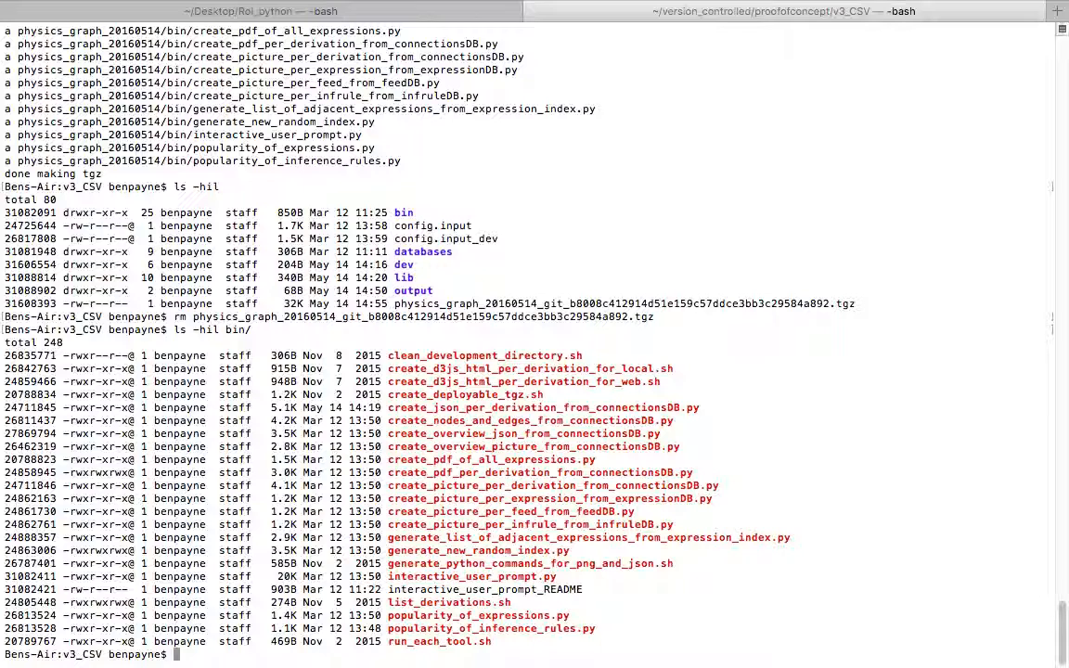
Run ./bin/generate_new_random_index.py to print fresh permanent and temporary index numbers.
{"action": "double_click", "coordinate": [475, 549]}
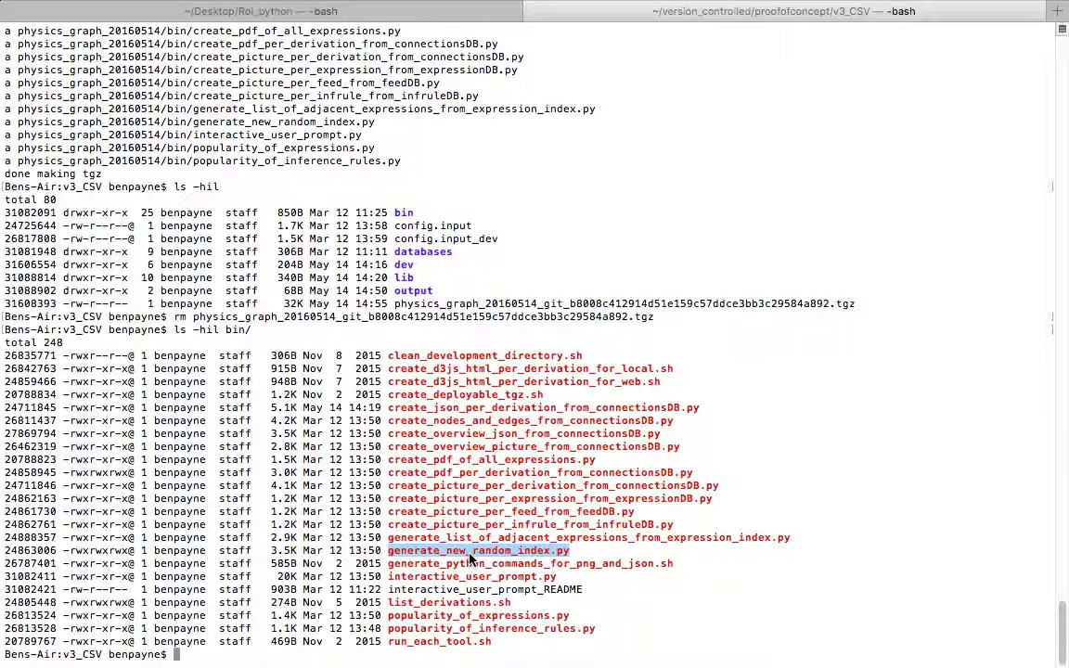
{"action": "type", "text": "./bin/"}
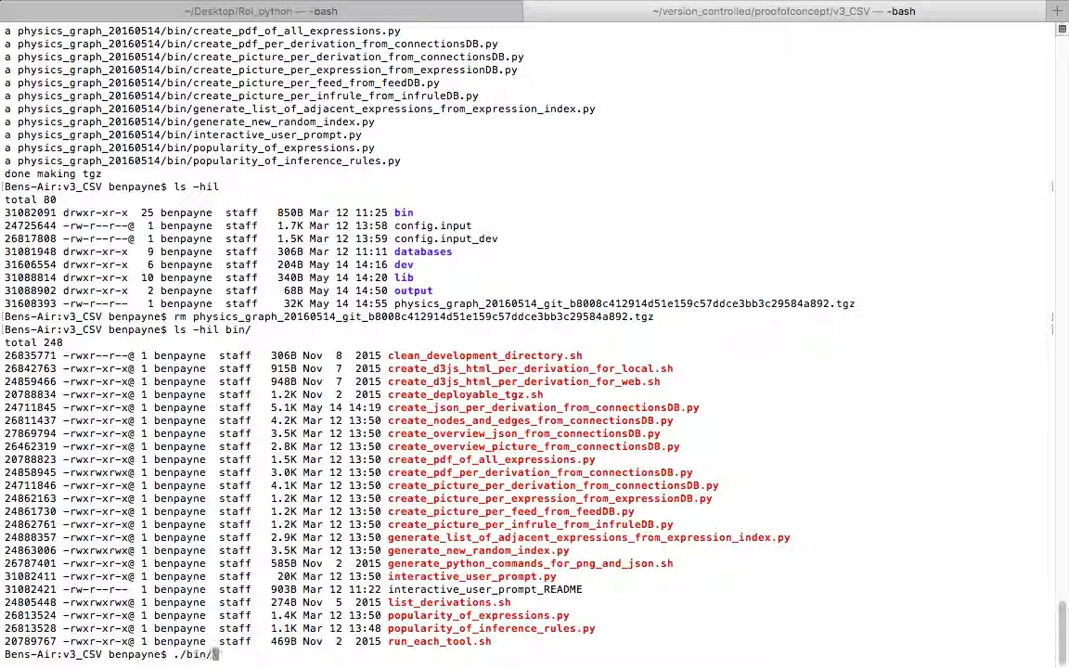
{"action": "type", "text": "generate_new_random_index.py"}
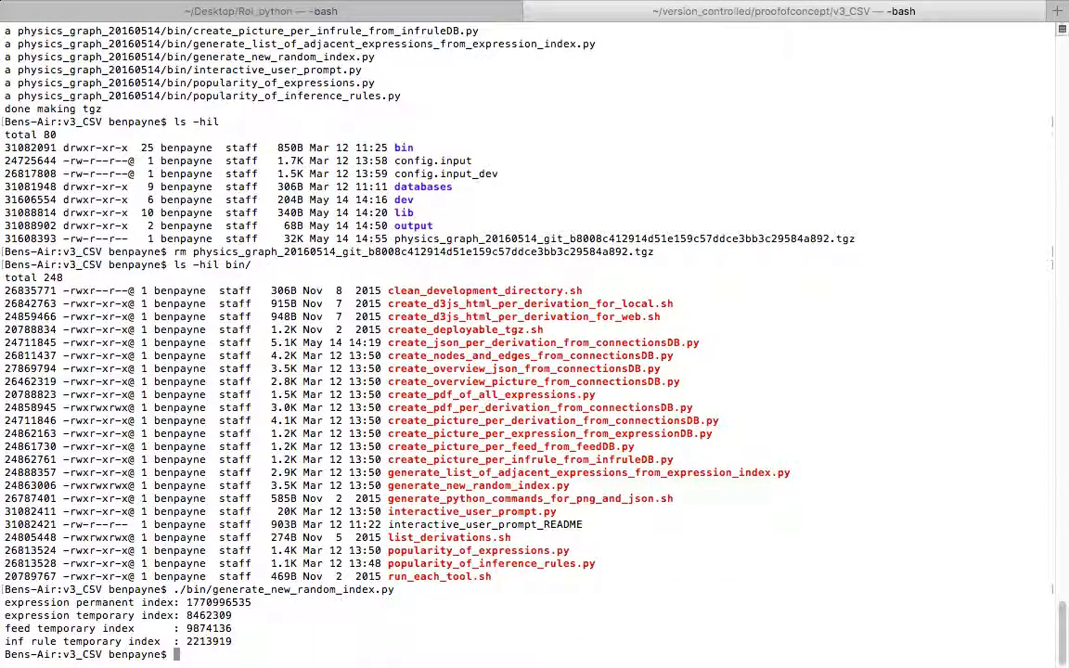
{"action": "mouse_move", "coordinate": [271, 620]}
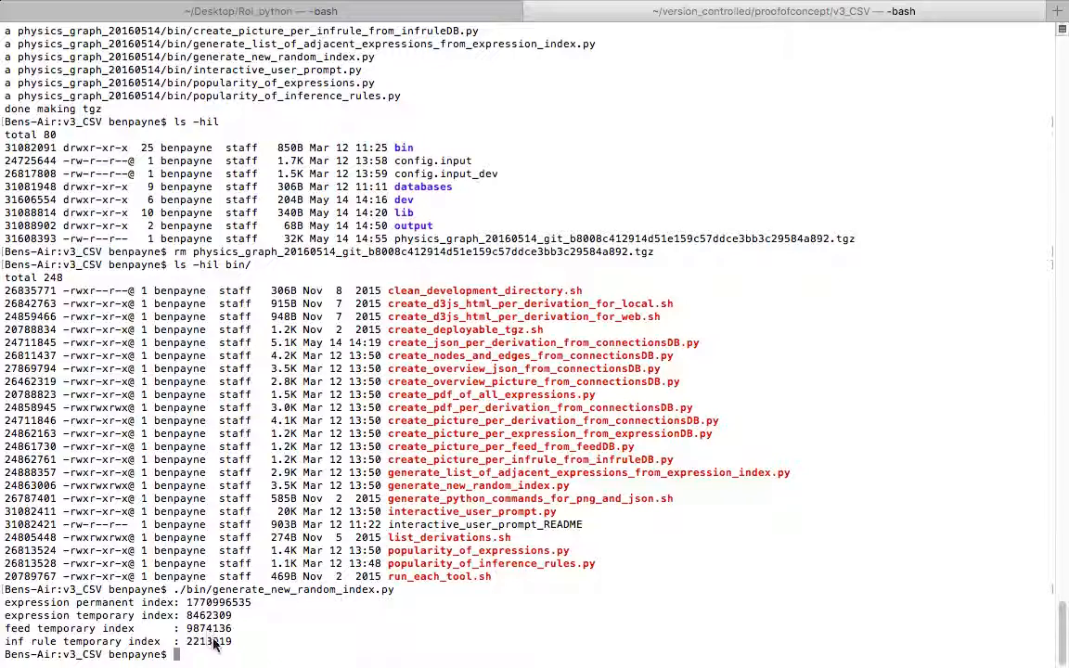
{"action": "mouse_move", "coordinate": [223, 646]}
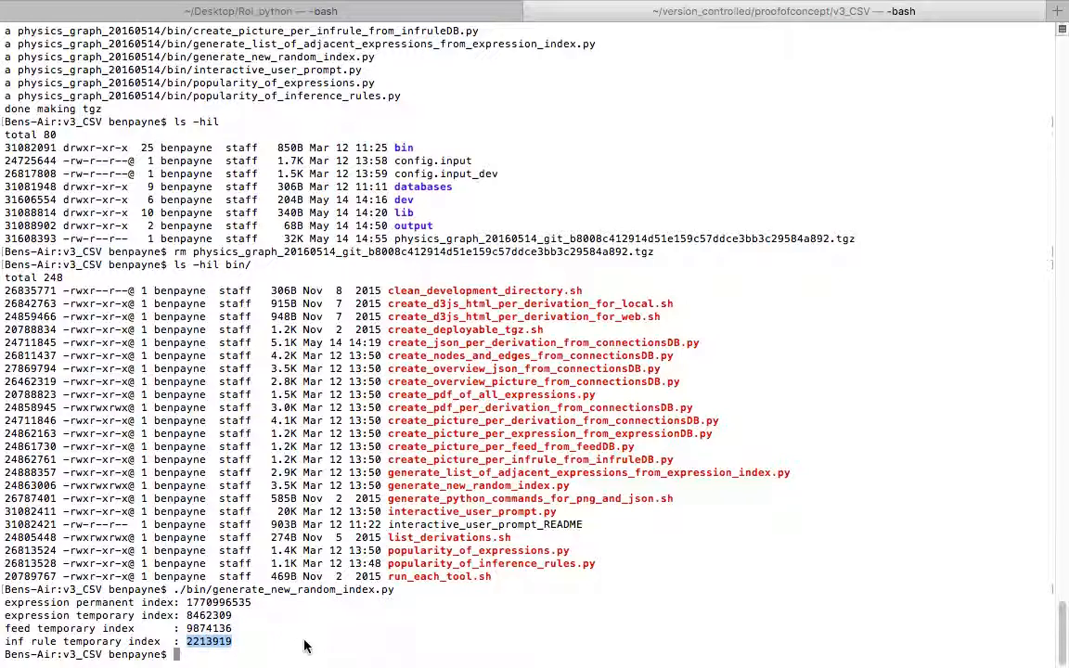
{"action": "mouse_move", "coordinate": [343, 634]}
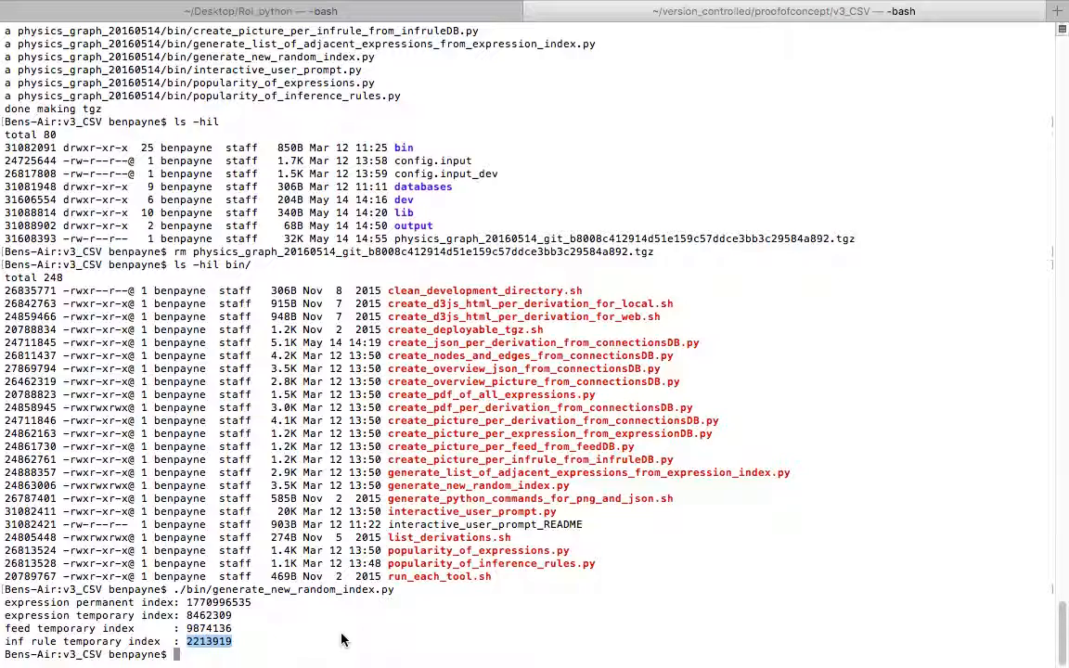
{"action": "mouse_move", "coordinate": [423, 553]}
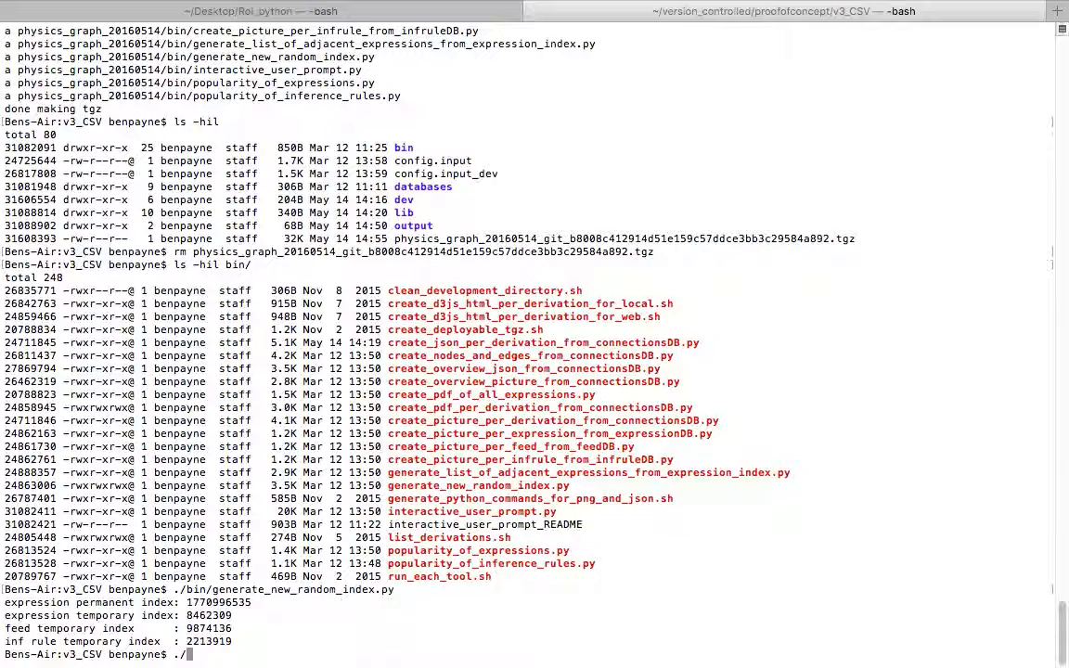
Run ./bin/list_derivations.sh, highlight the quoted derivation names, and relist the bin folder.
{"action": "type", "text": "bin/list_derivations.sh"}
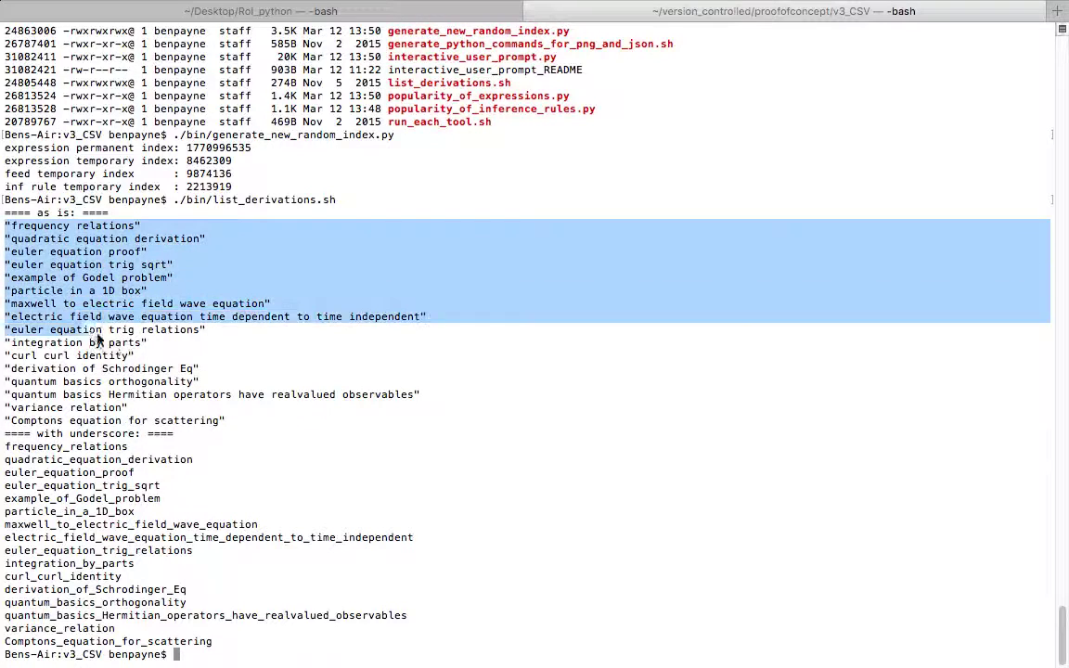
{"action": "left_click_drag", "start_coordinate": [100, 331], "coordinate": [263, 423]}
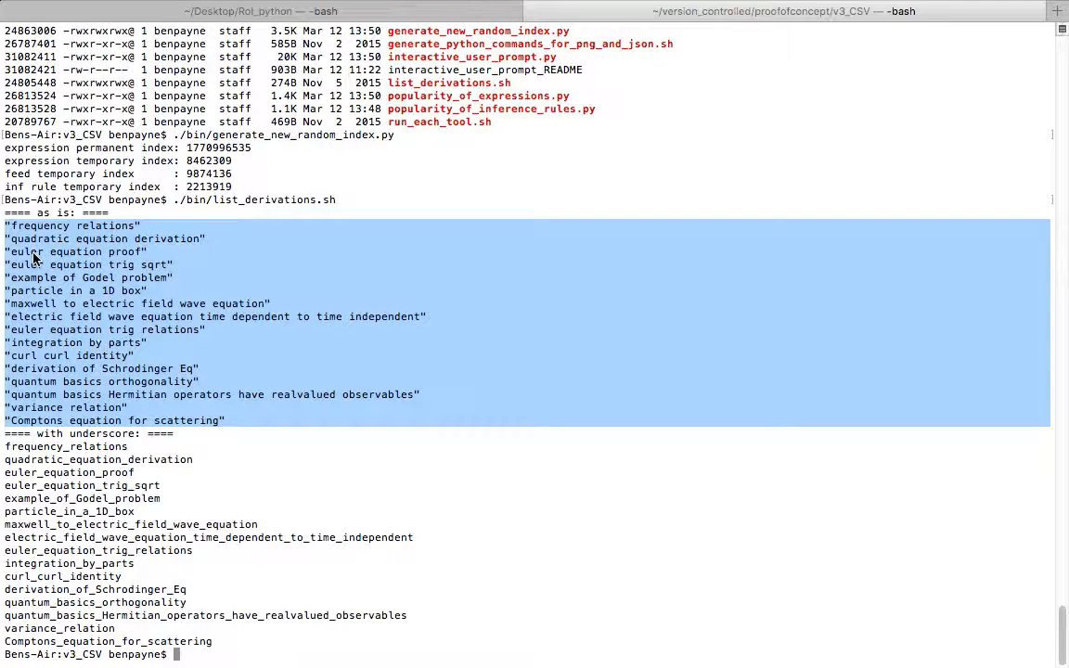
{"action": "mouse_move", "coordinate": [10, 447]}
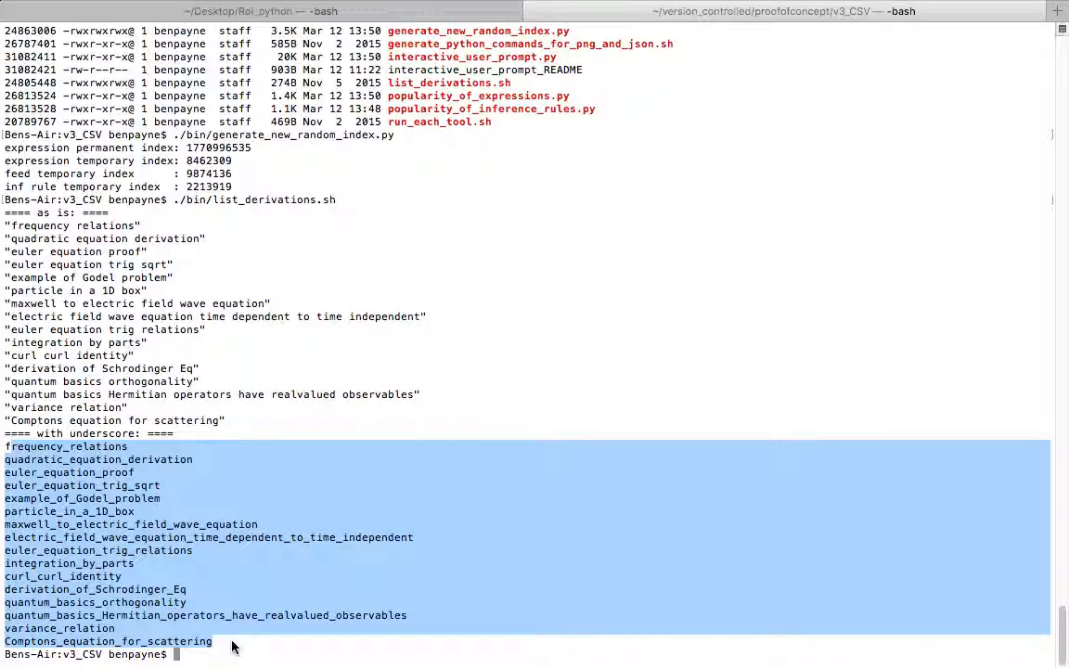
{"action": "type", "text": "ls -hil bin/"}
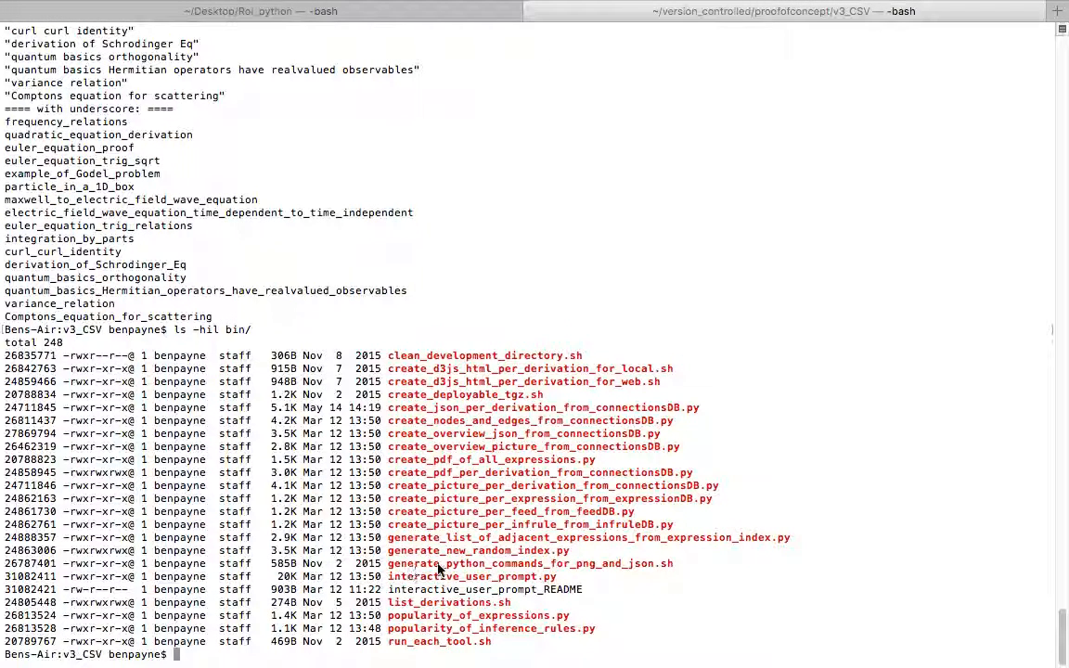
{"action": "mouse_move", "coordinate": [453, 498]}
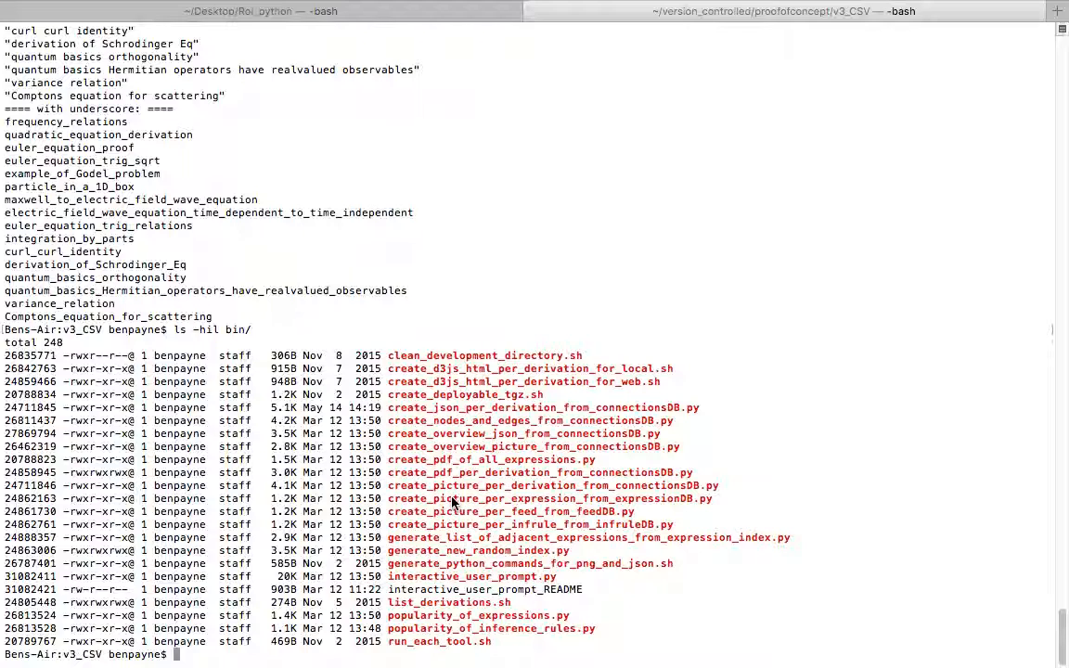
{"action": "mouse_move", "coordinate": [449, 434]}
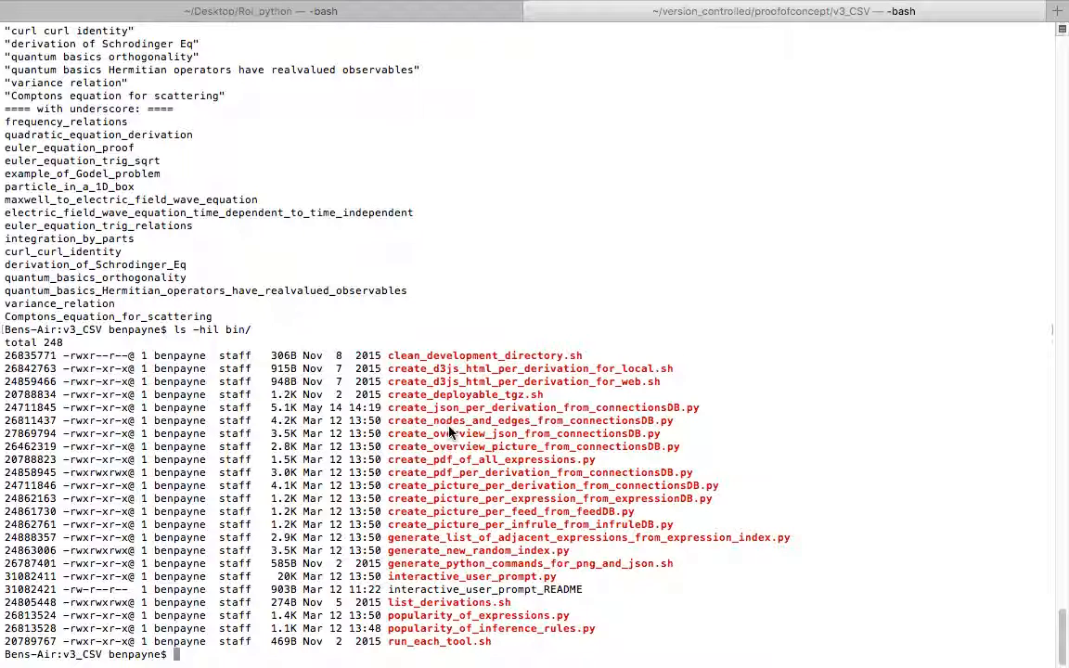
{"action": "mouse_move", "coordinate": [519, 382]}
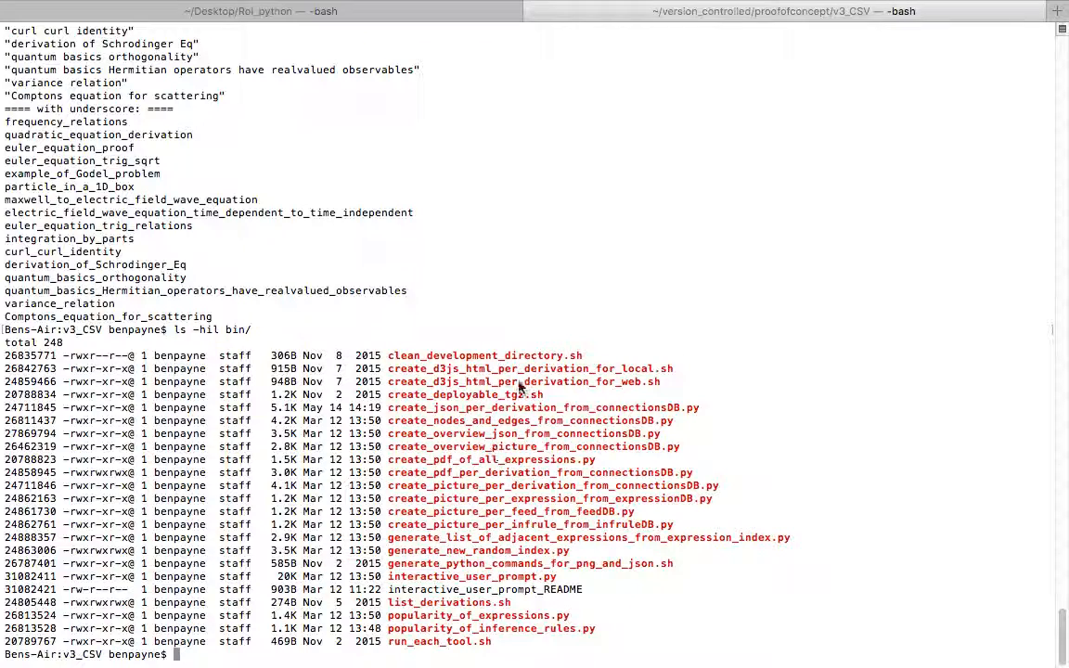
{"action": "mouse_move", "coordinate": [514, 451]}
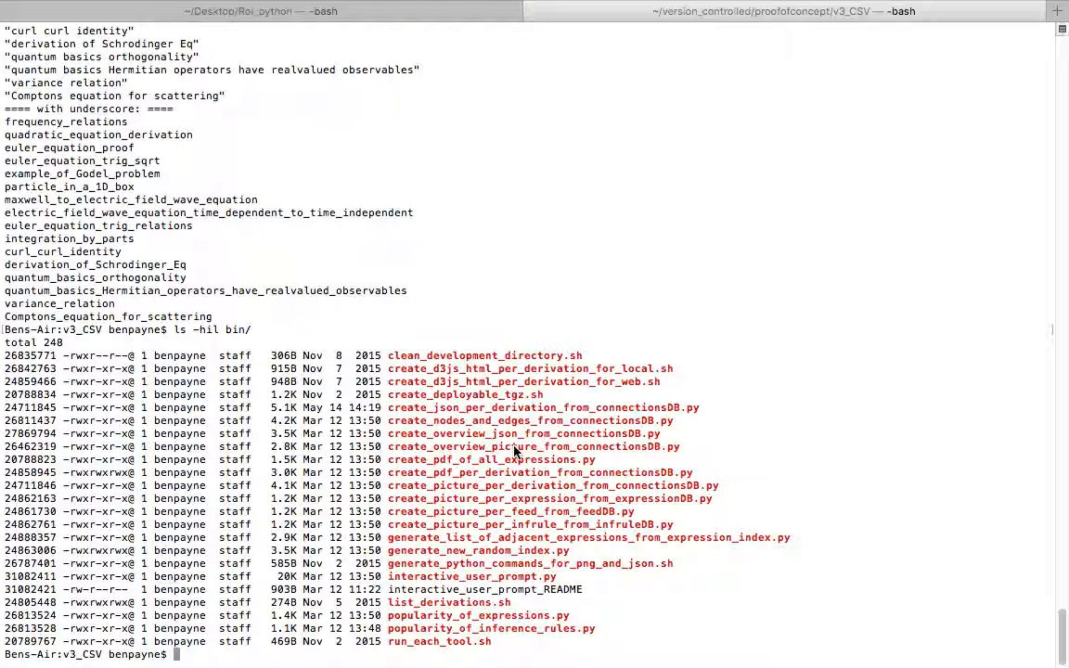
Run ./bin/create_overview_picture_from_connectionsDB.py to generate the overview graph pictures.
{"action": "double_click", "coordinate": [533, 445]}
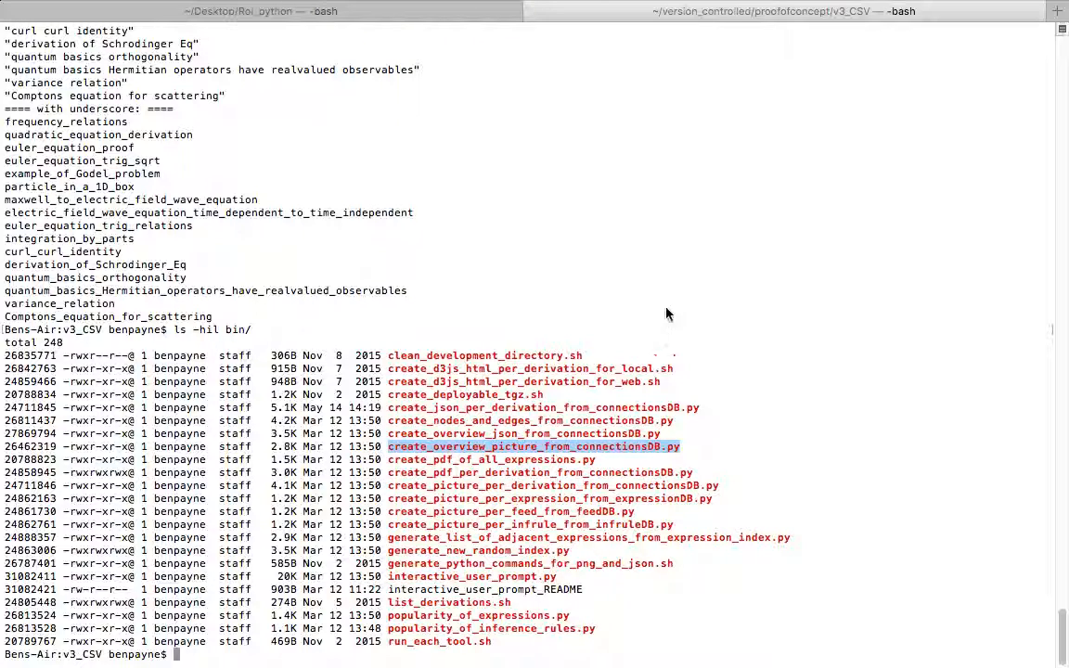
{"action": "type", "text": "./b"}
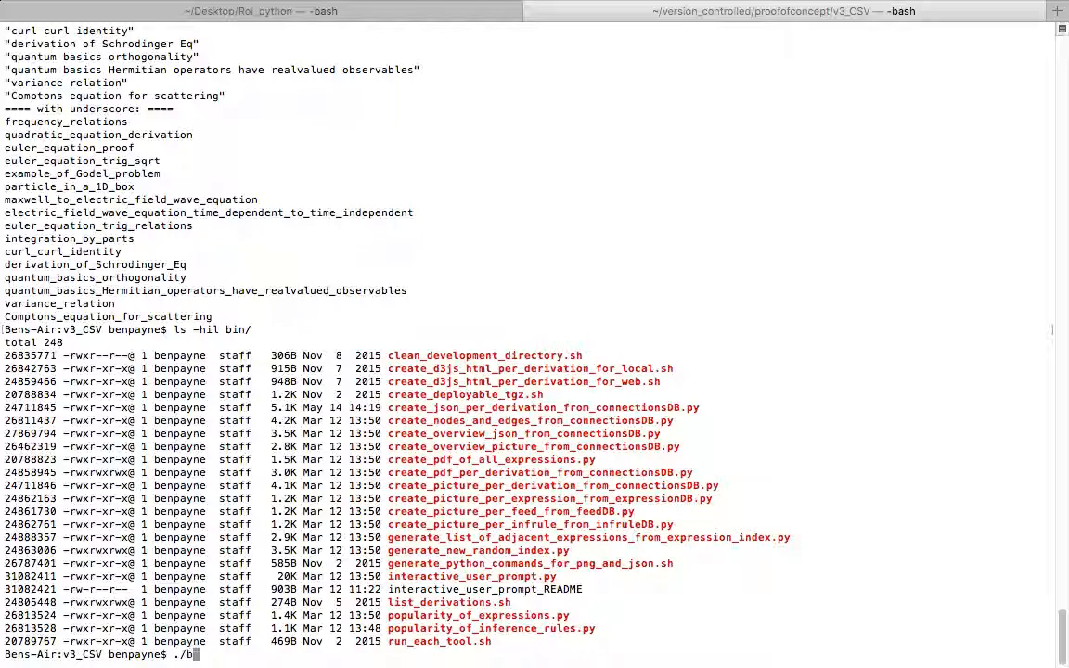
{"action": "type", "text": "in/create_"}
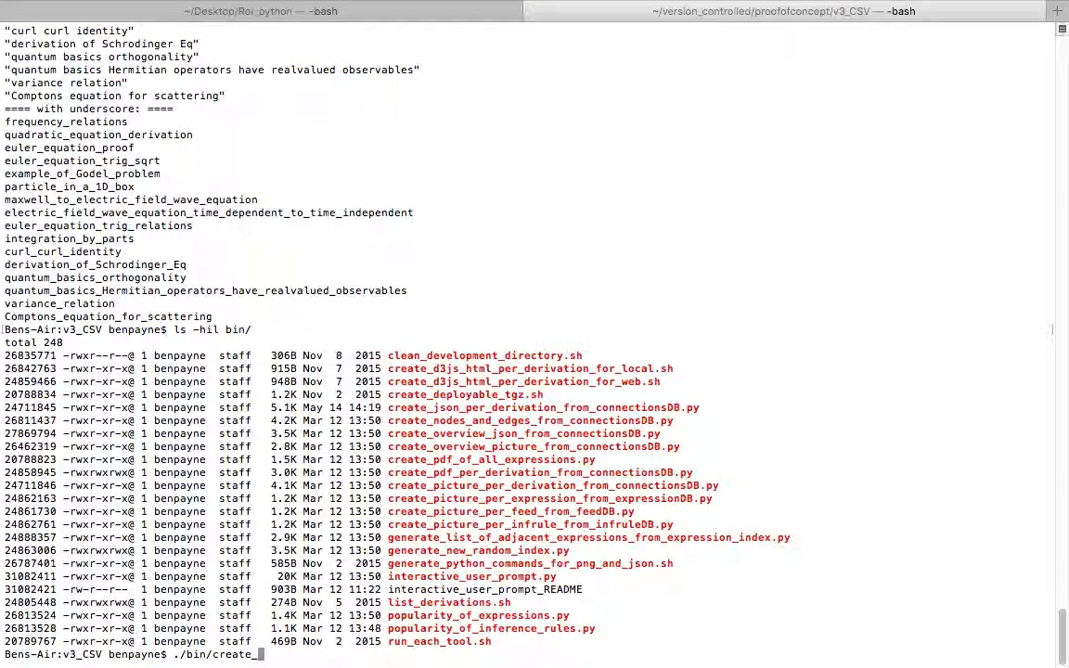
{"action": "type", "text": "overview_picture_from_connectionsDB.py"}
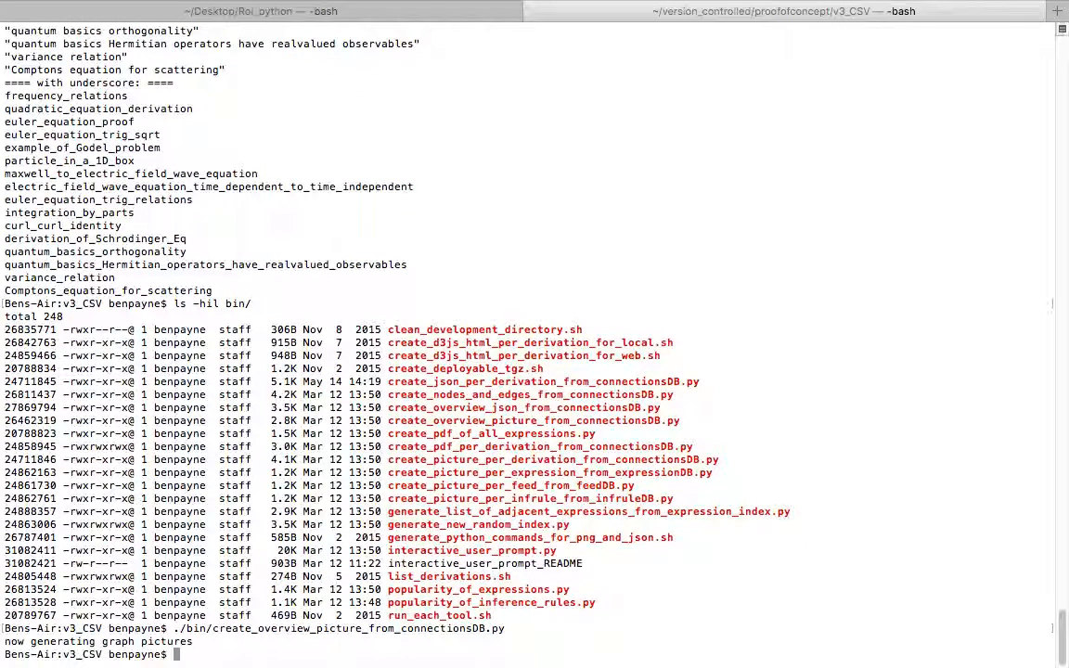
Relist bin/ and enter create_picture_per_derivation_from_connectionsDB.py at the prompt.
{"action": "type", "text": "ls"}
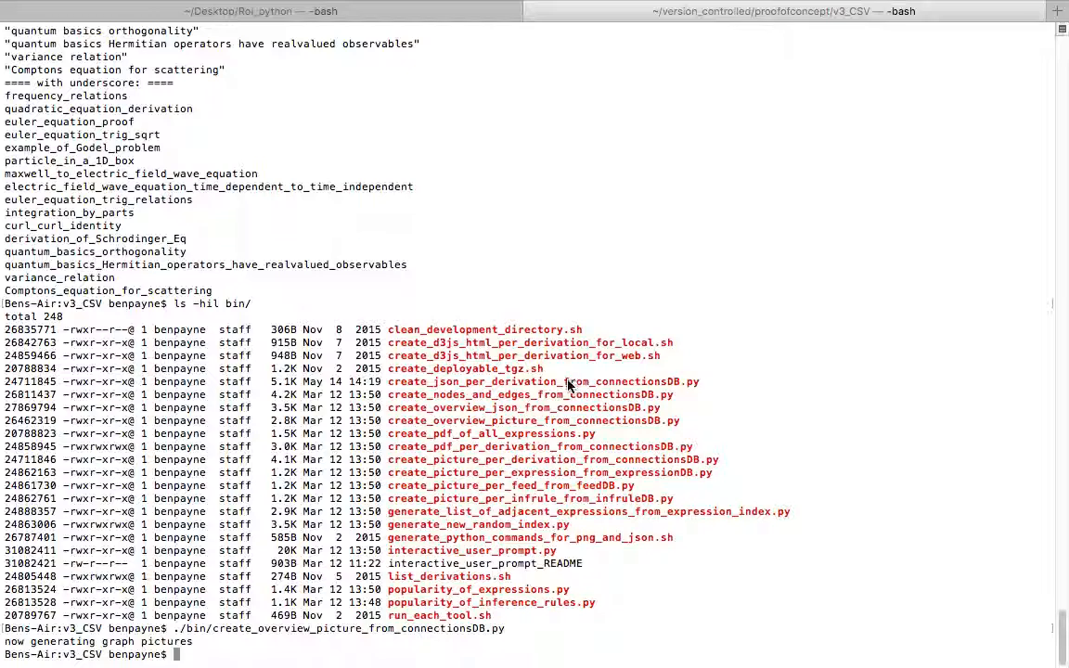
{"action": "mouse_move", "coordinate": [521, 486]}
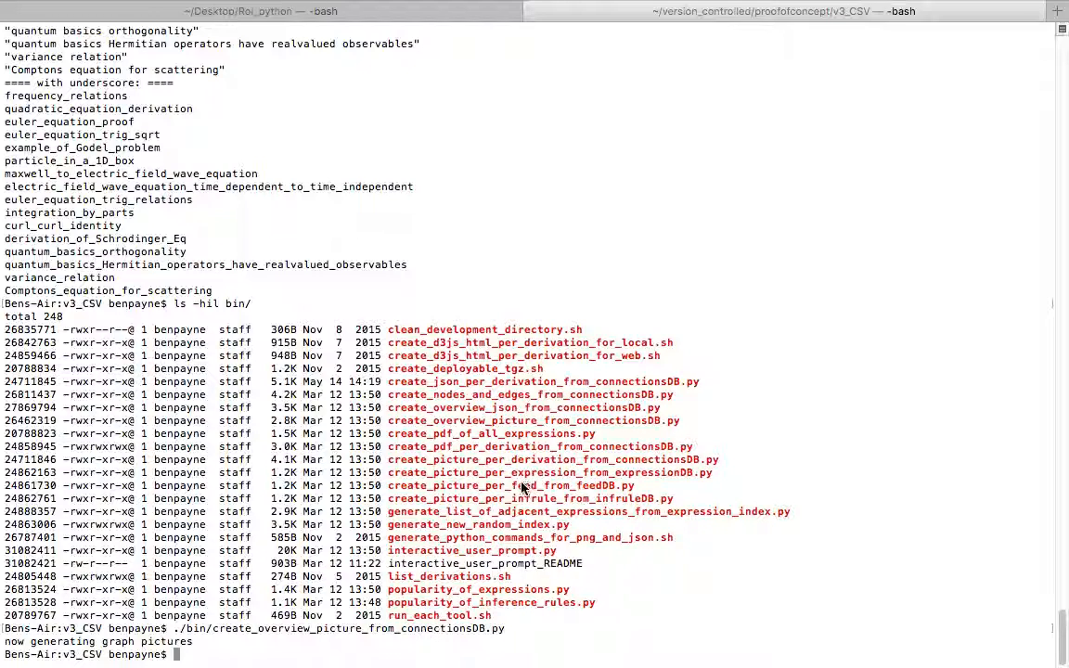
{"action": "double_click", "coordinate": [553, 460]}
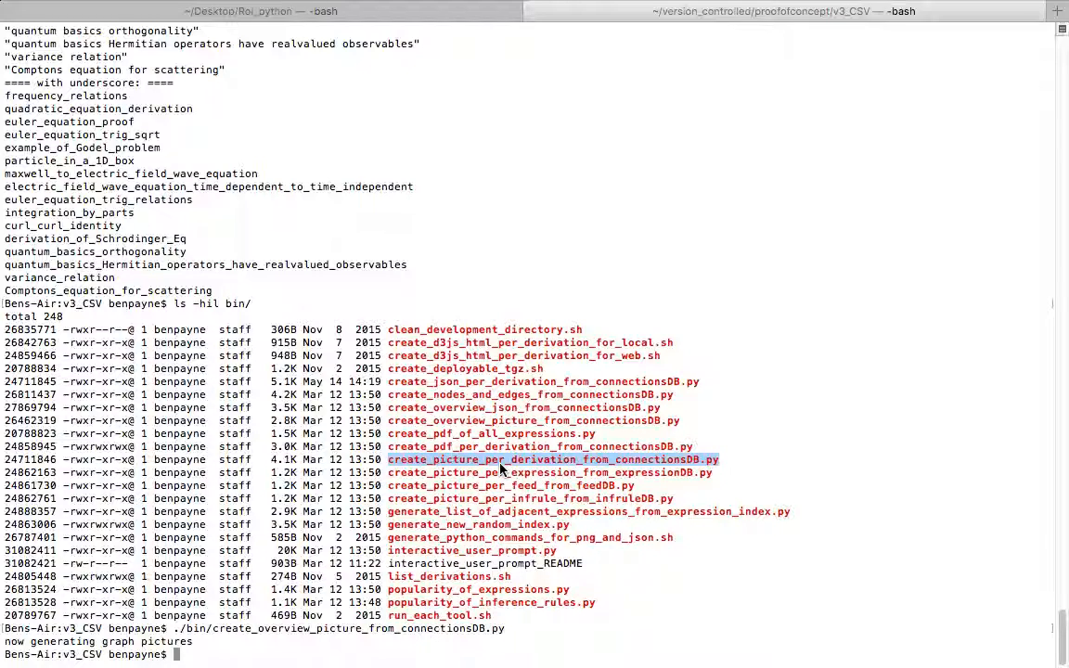
{"action": "type", "text": "./bin/c"}
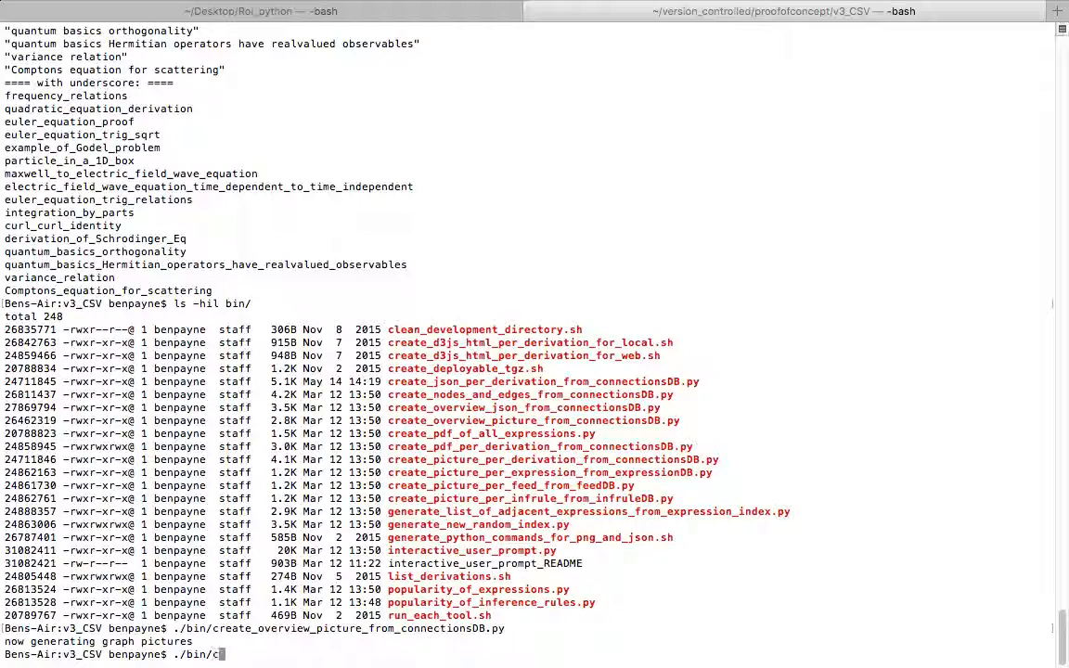
{"action": "type", "text": "reate_picture_per_derivation_from_connectionsDB.py"}
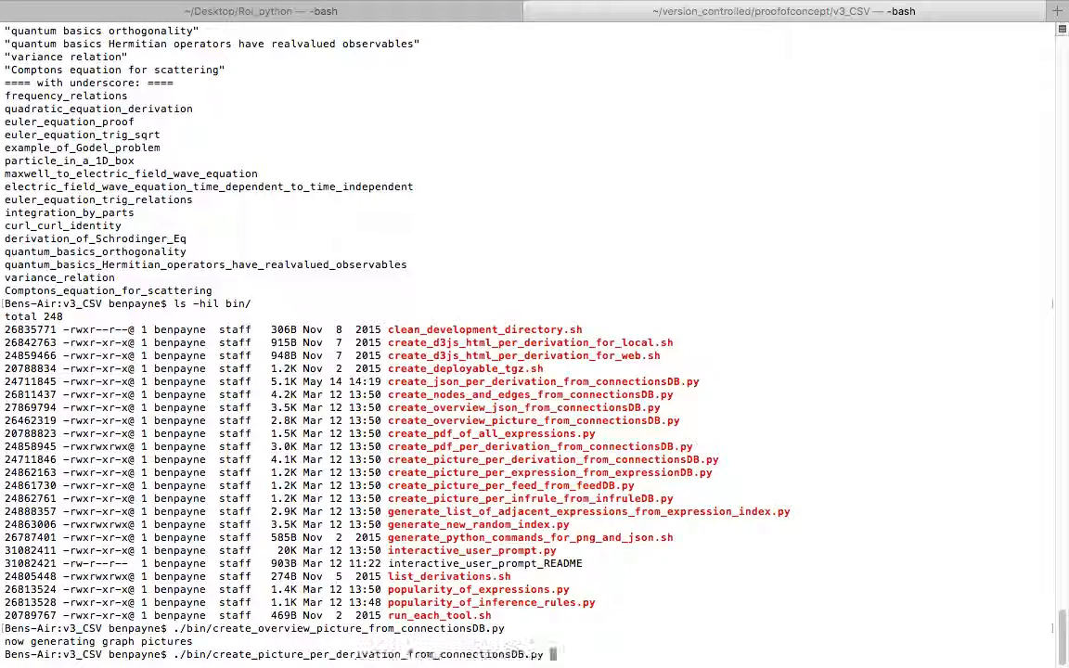
Run the per-derivation picture script and choose derivation 4, euler equation trig sqrt.
{"action": "key", "text": "Return"}
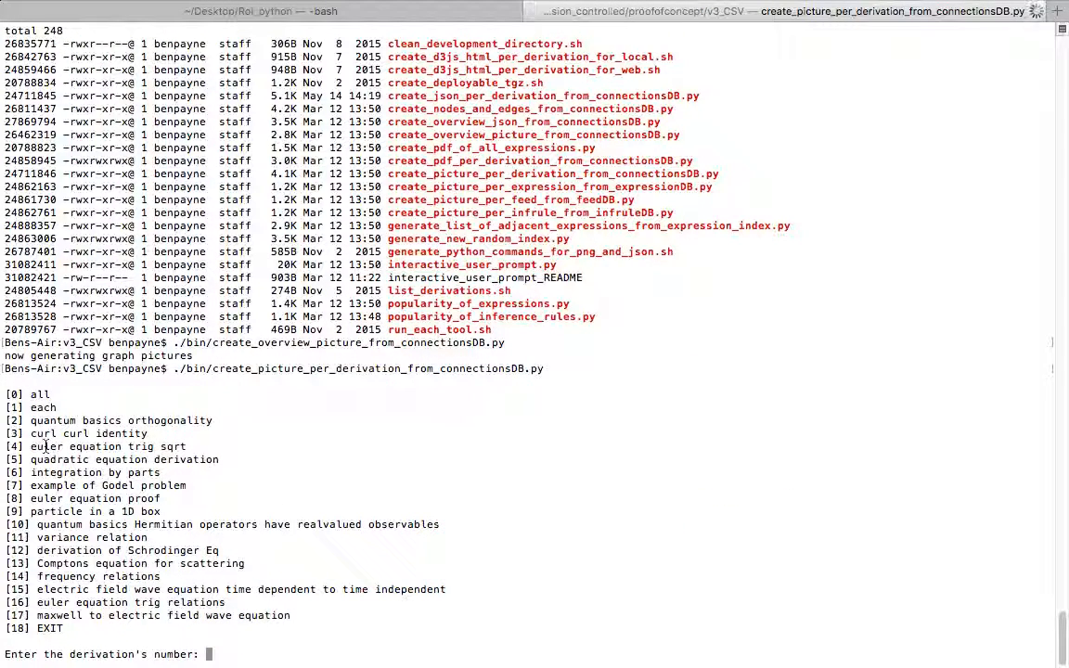
{"action": "double_click", "coordinate": [47, 447]}
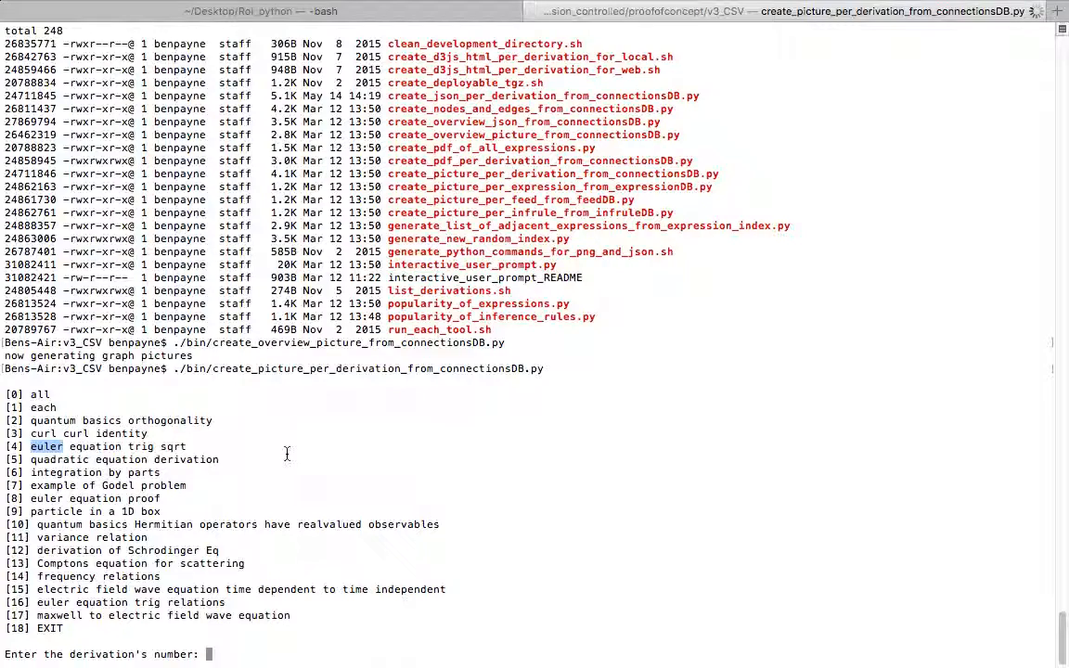
{"action": "type", "text": "4"}
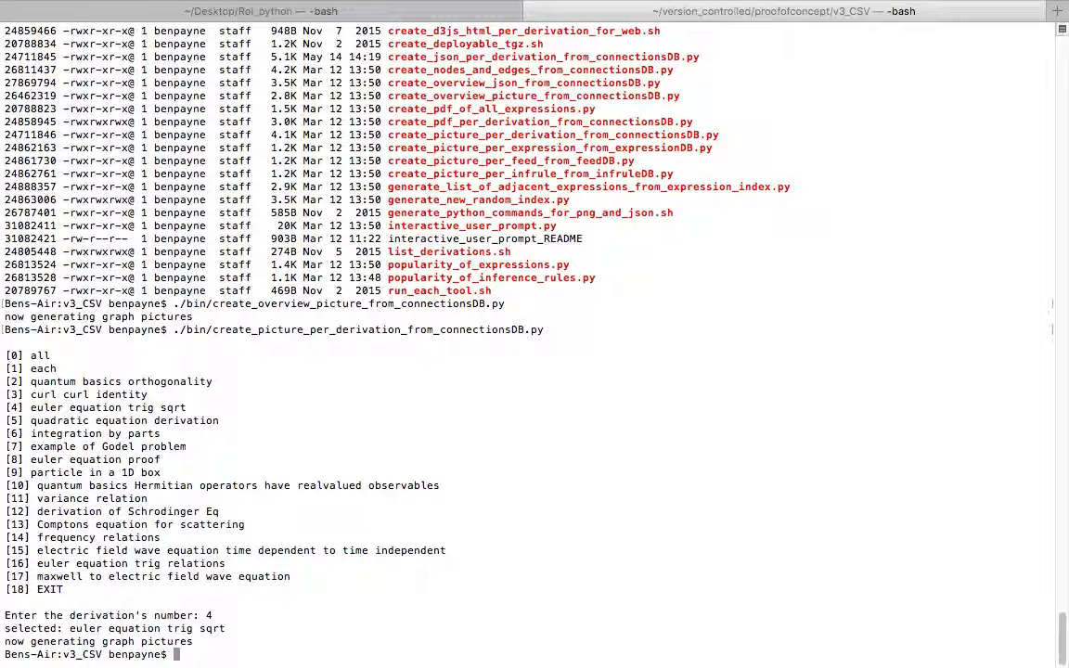
List the output folder and attempt to open euler_equation_trig_sqrt_with_labels.png, which fails.
{"action": "type", "text": "ls -hil output/"}
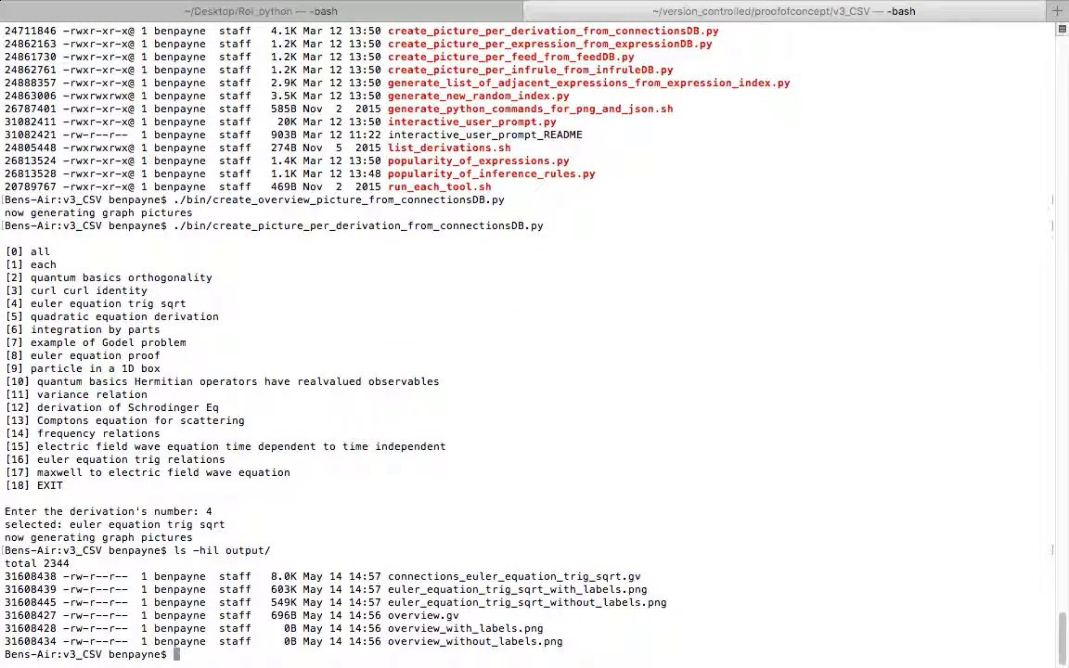
{"action": "mouse_move", "coordinate": [360, 532]}
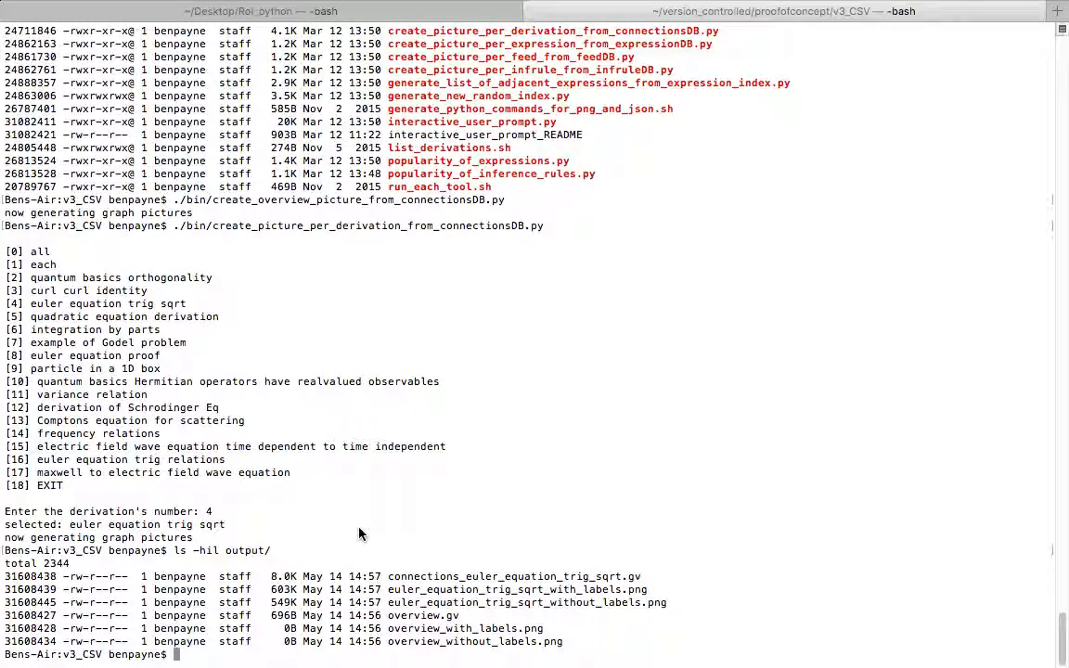
{"action": "mouse_move", "coordinate": [394, 564]}
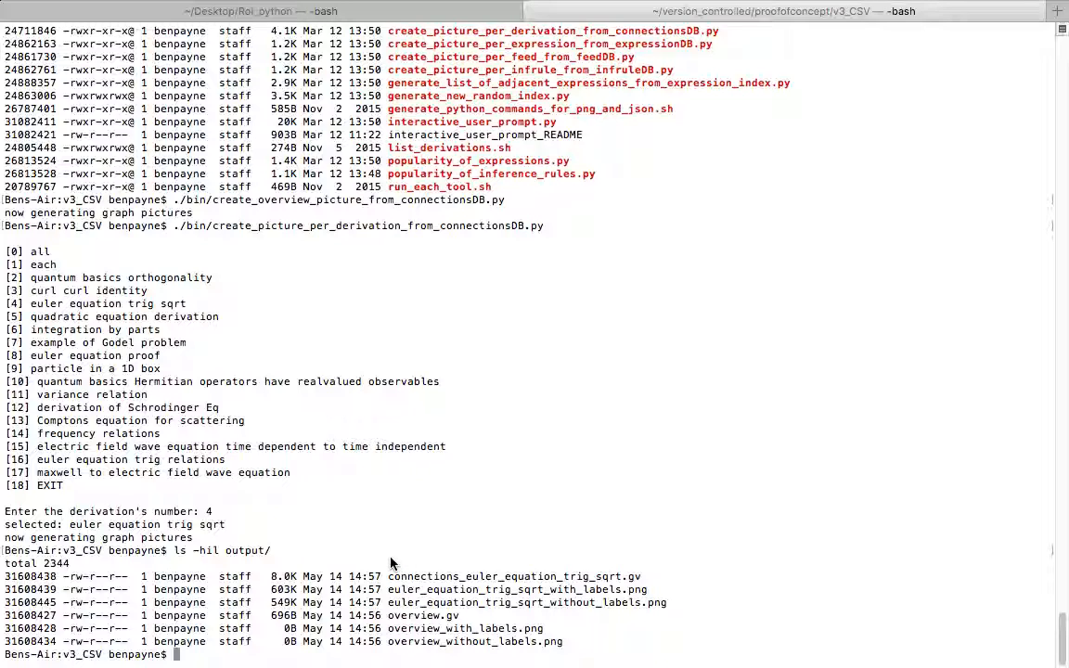
{"action": "double_click", "coordinate": [523, 590]}
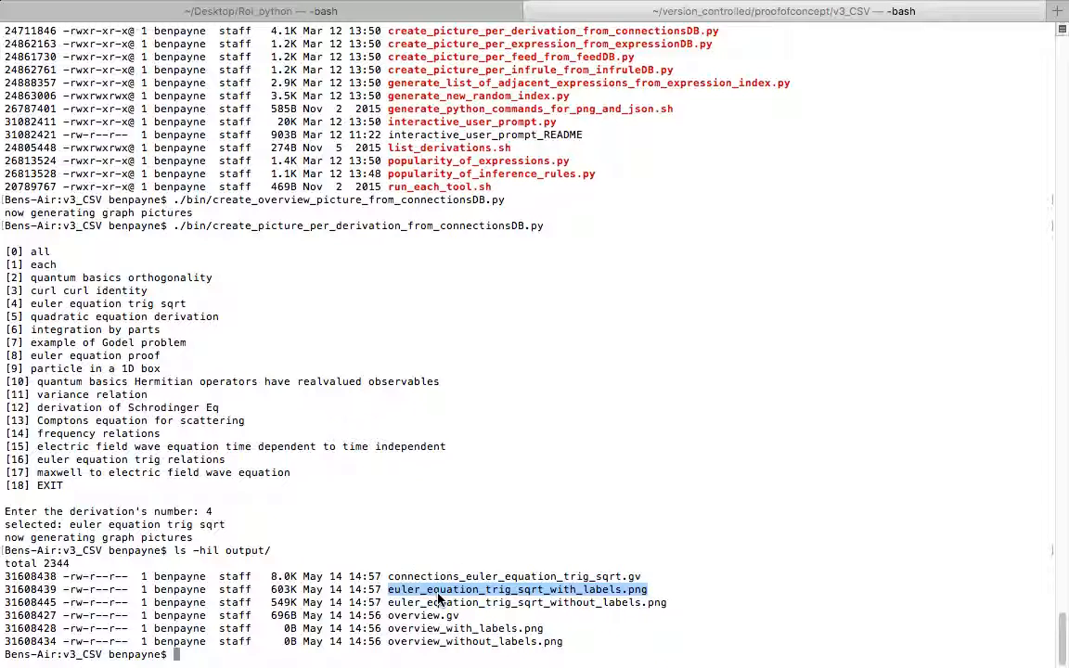
{"action": "type", "text": "euler_equation_trig_sqrt_with_labels.png"}
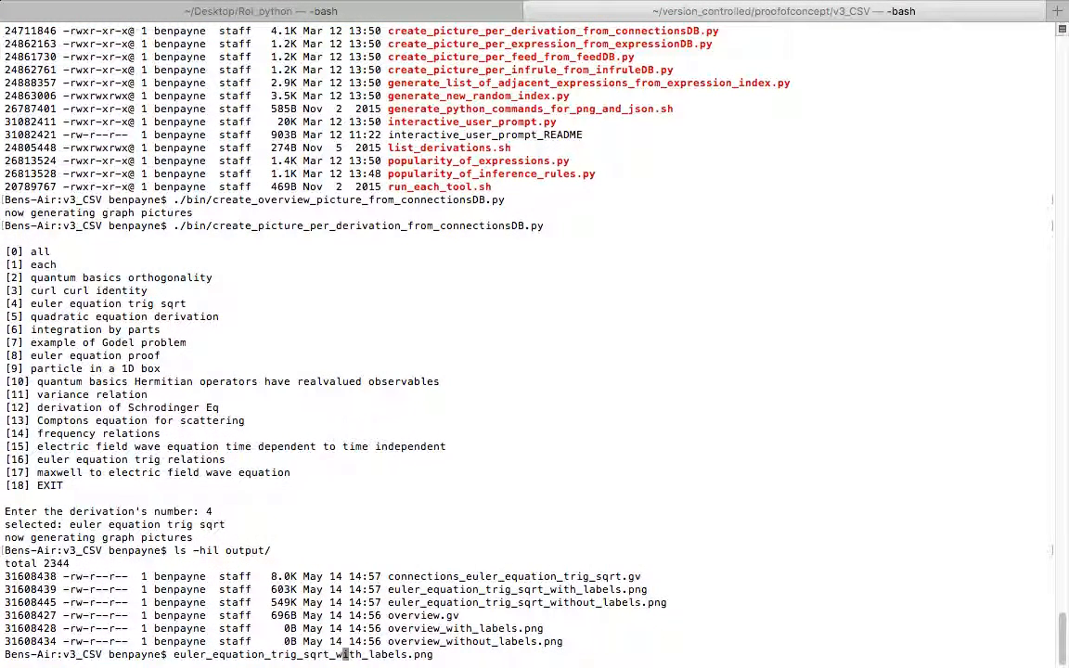
{"action": "type", "text": "open"}
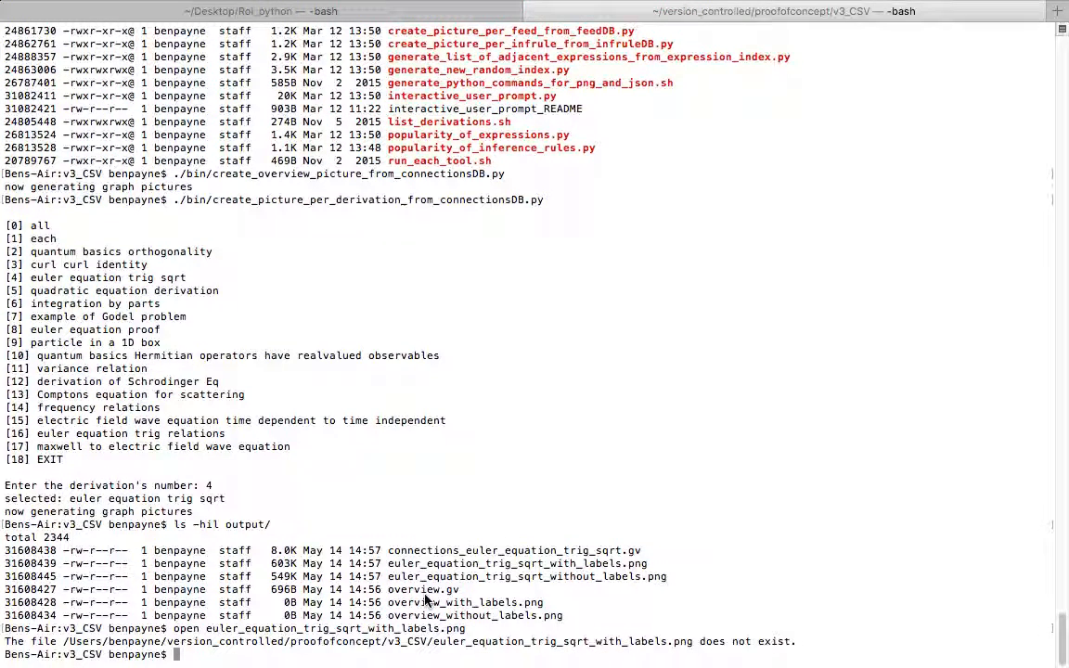
Open output/euler_equation_trig_sqrt_without_labels.png in Preview.
{"action": "type", "text": "open"}
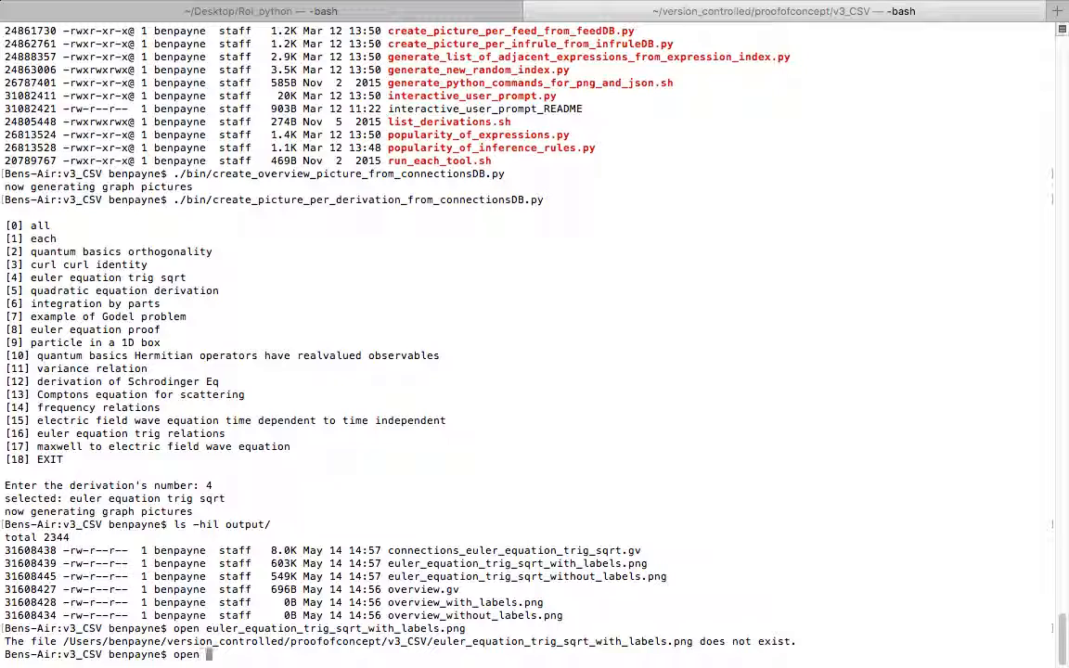
{"action": "type", "text": "output/euler_equation_trig_sqrt_with_"}
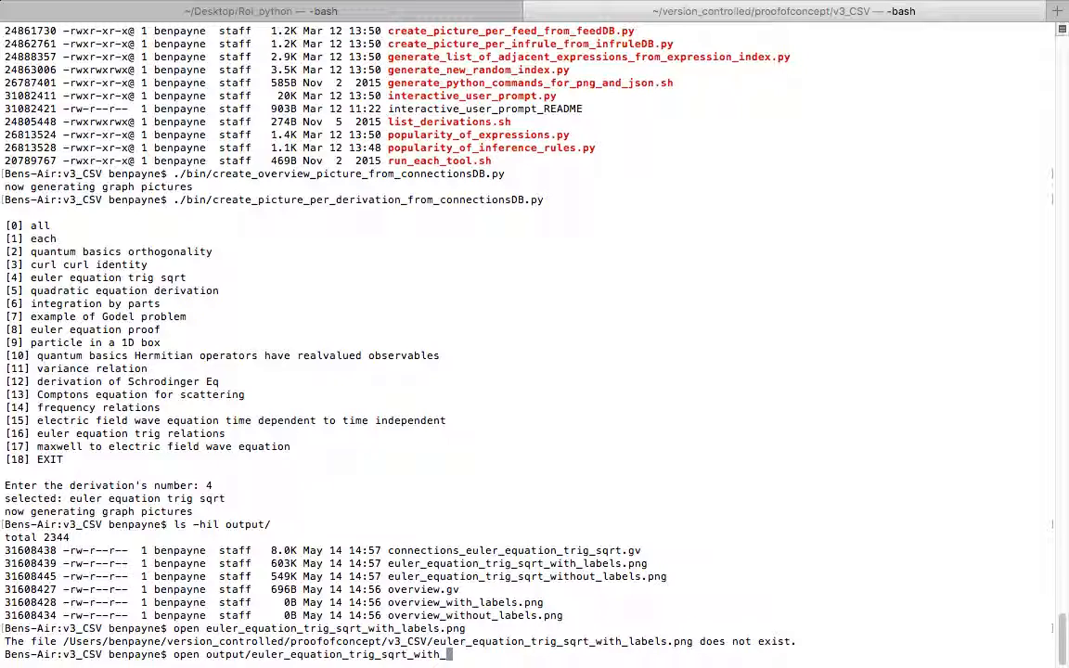
{"action": "type", "text": "la"}
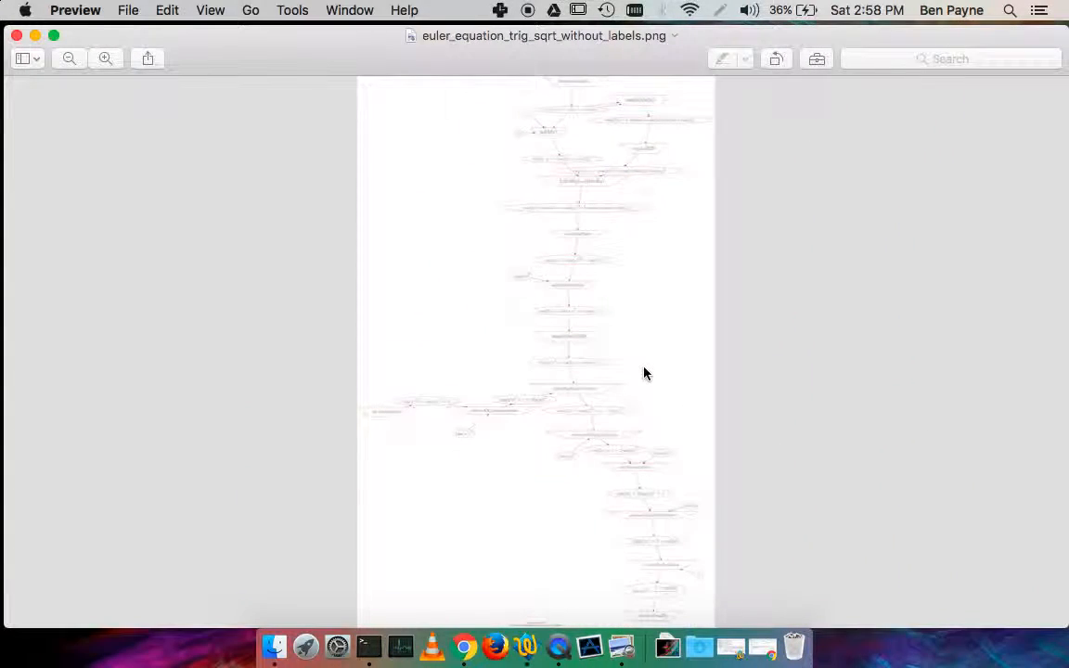
{"action": "left_click", "coordinate": [104, 57]}
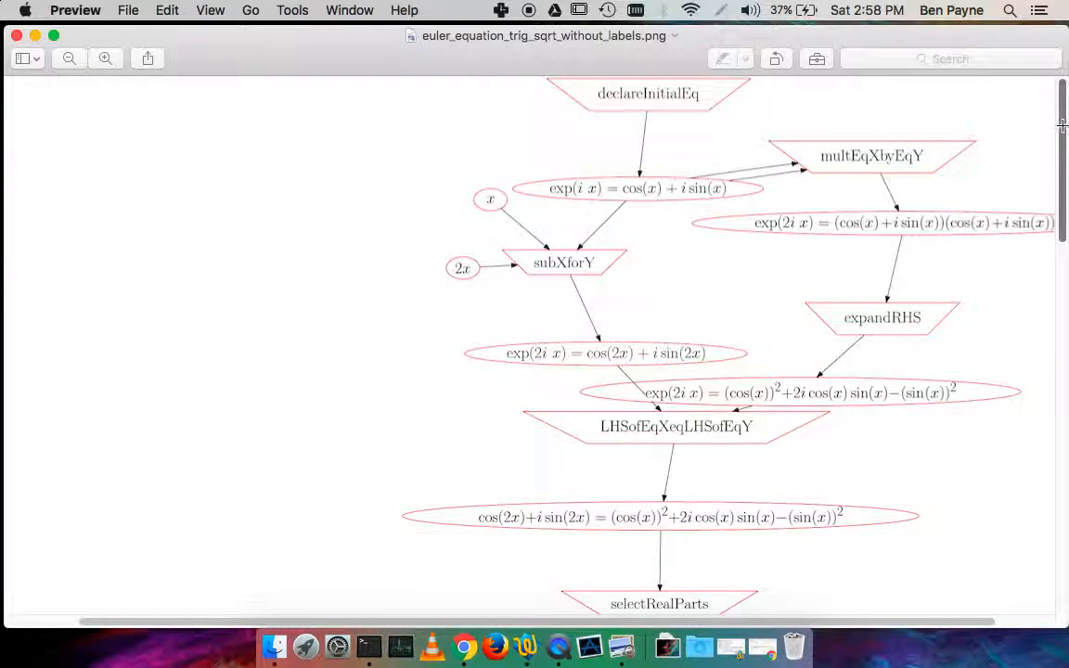
{"action": "scroll", "scroll_direction": "down", "scroll_amount": 3}
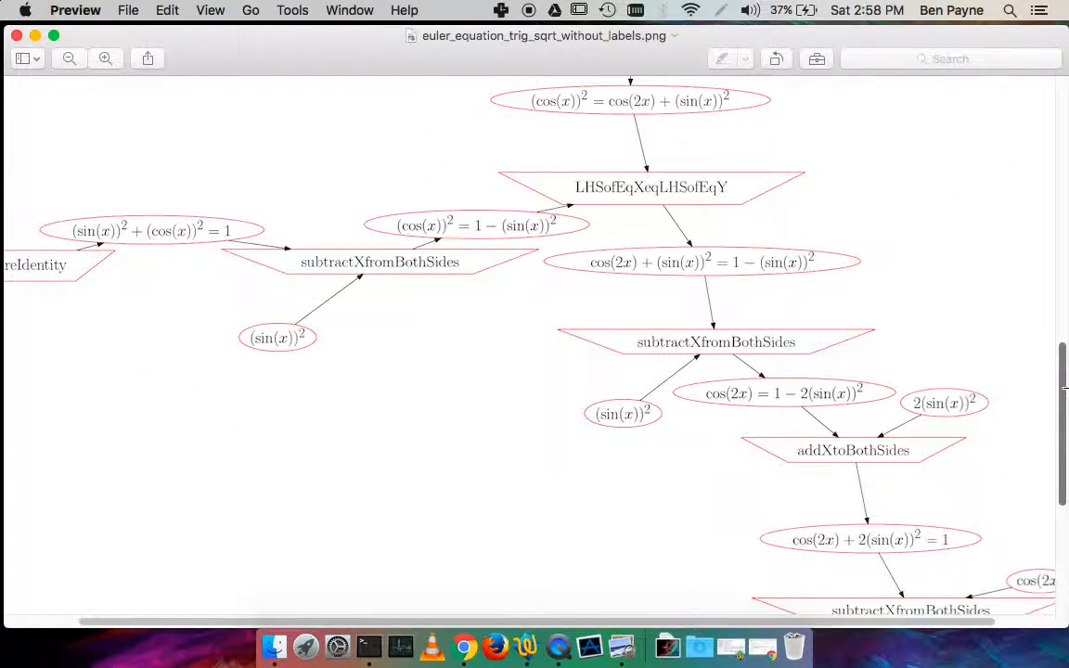
{"action": "scroll", "scroll_direction": "down", "scroll_amount": 3}
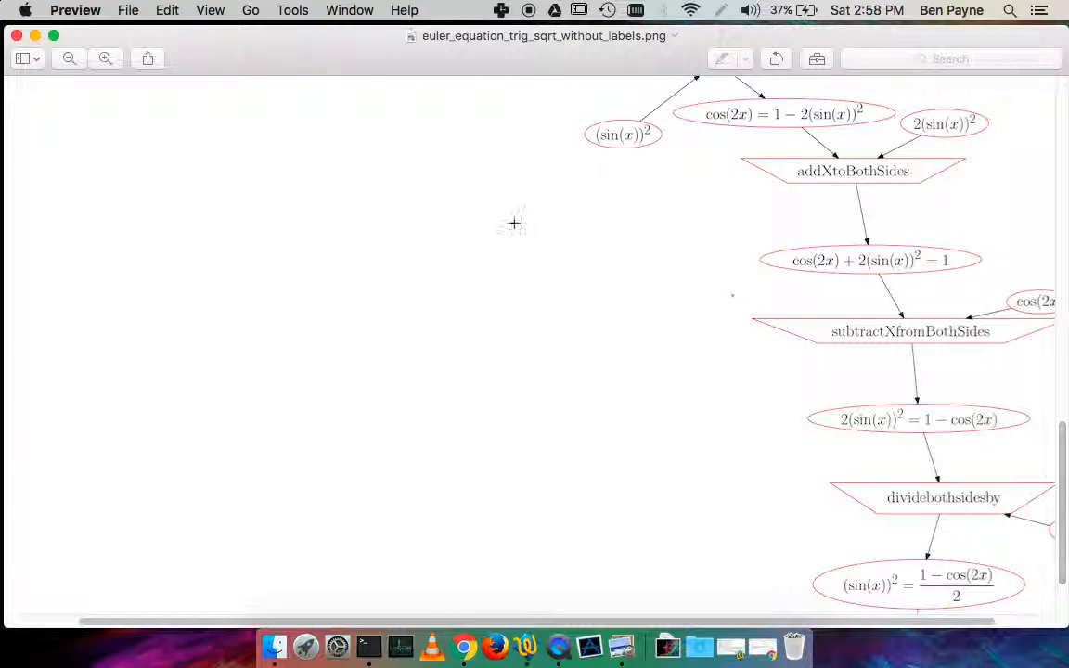
{"action": "mouse_move", "coordinate": [15, 37]}
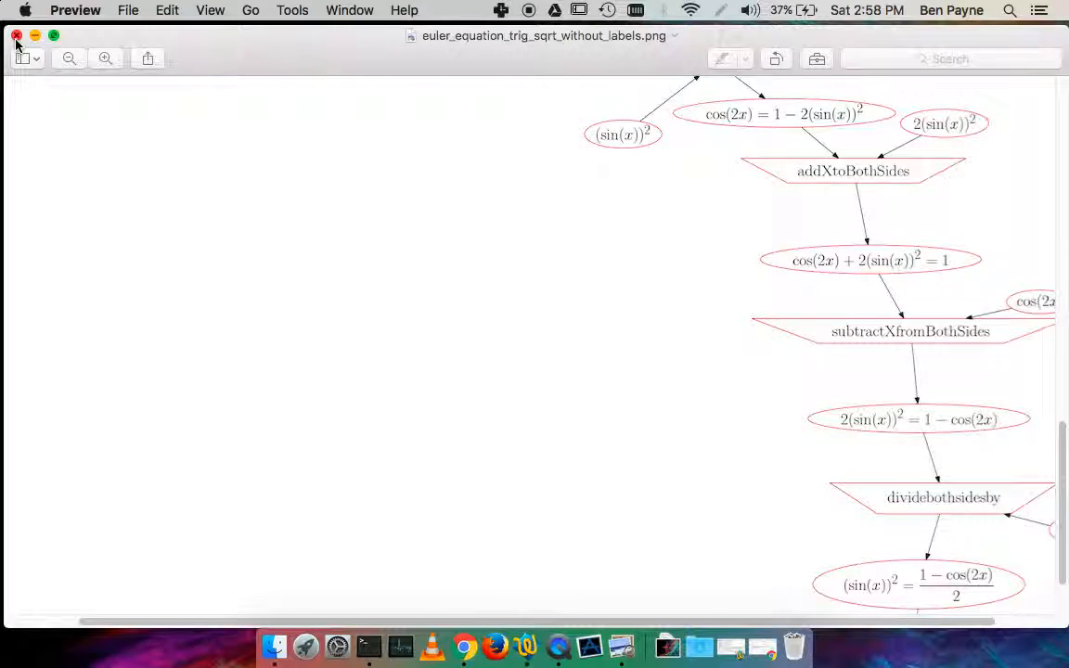
Close the graph image and scroll through the Physics Derivation Graph proof-of-concept page in Chrome.
{"action": "left_click", "coordinate": [15, 35]}
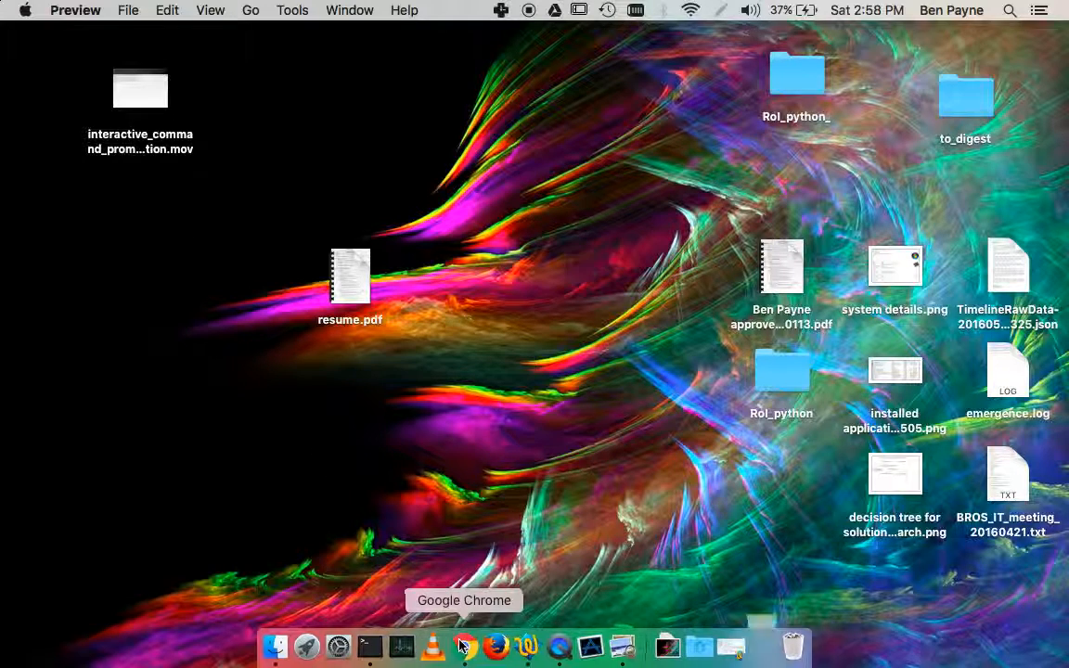
{"action": "left_click", "coordinate": [464, 642]}
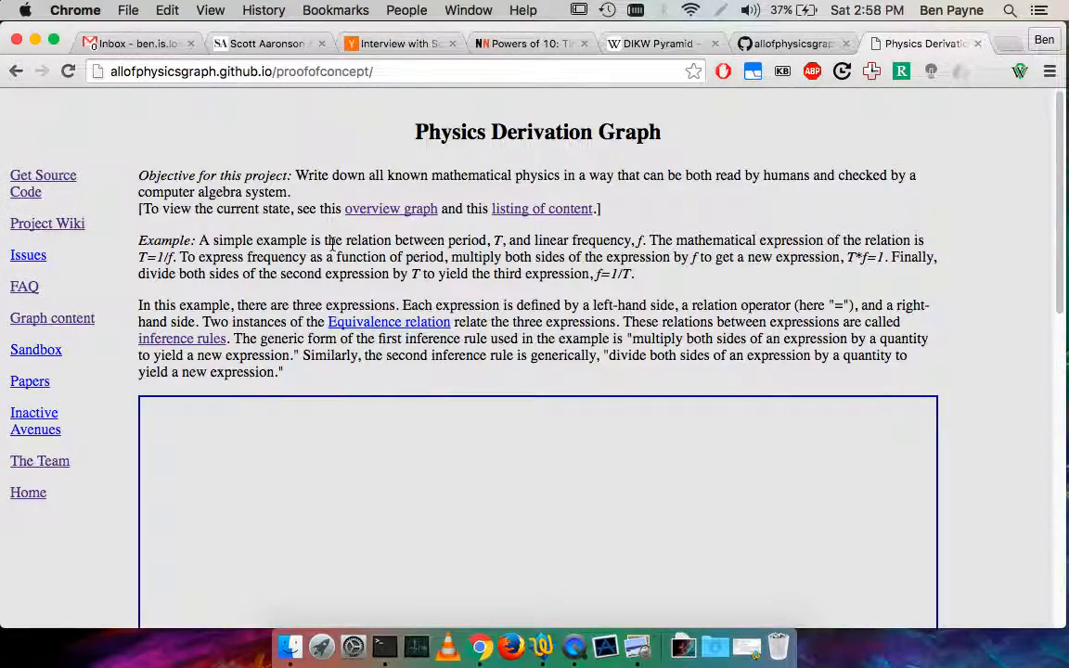
{"action": "scroll", "scroll_direction": "down", "scroll_amount": 3}
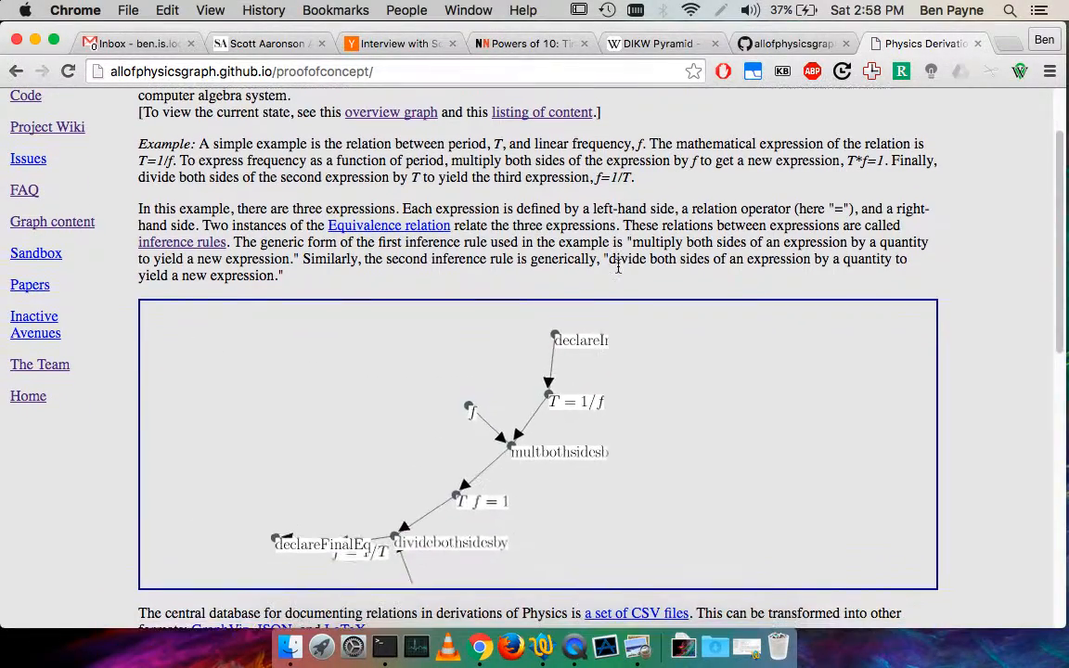
{"action": "scroll", "scroll_direction": "down", "scroll_amount": 3}
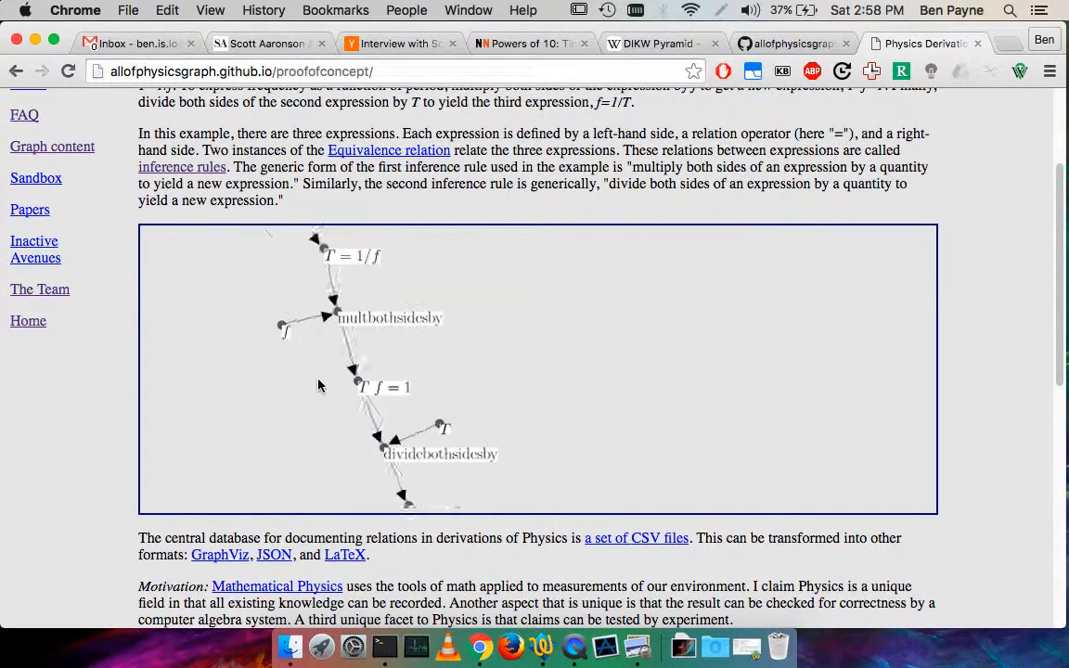
{"action": "scroll", "scroll_direction": "down", "scroll_amount": 3}
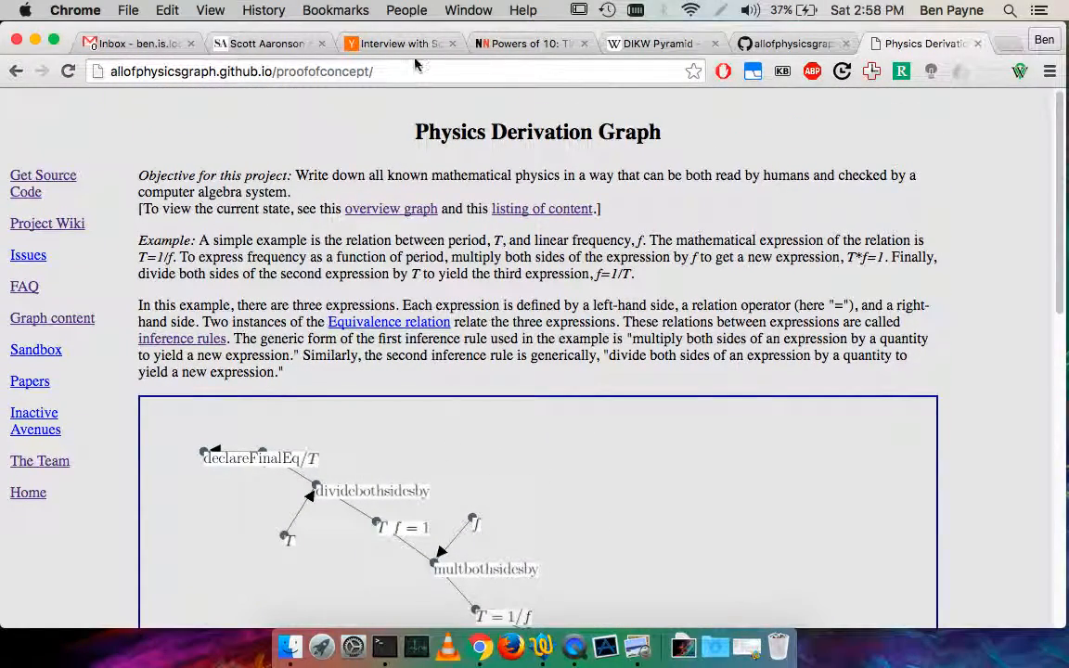
{"action": "mouse_move", "coordinate": [208, 294]}
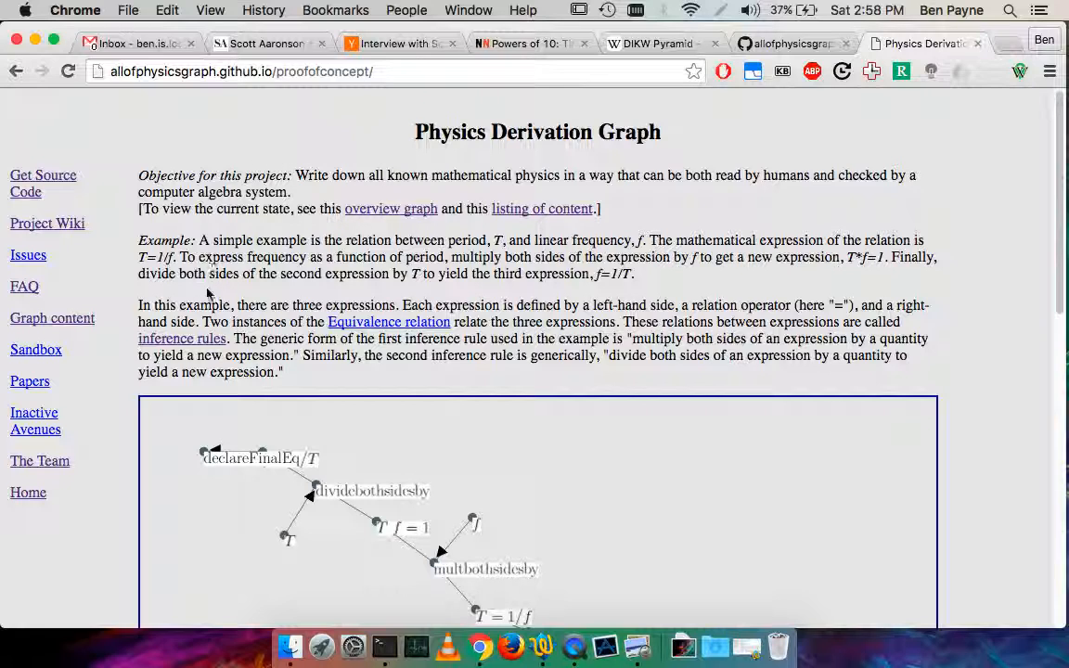
From the listing of derivations, find 'eul' and open the euler equation trig sqrt derivation page.
{"action": "left_click", "coordinate": [542, 208]}
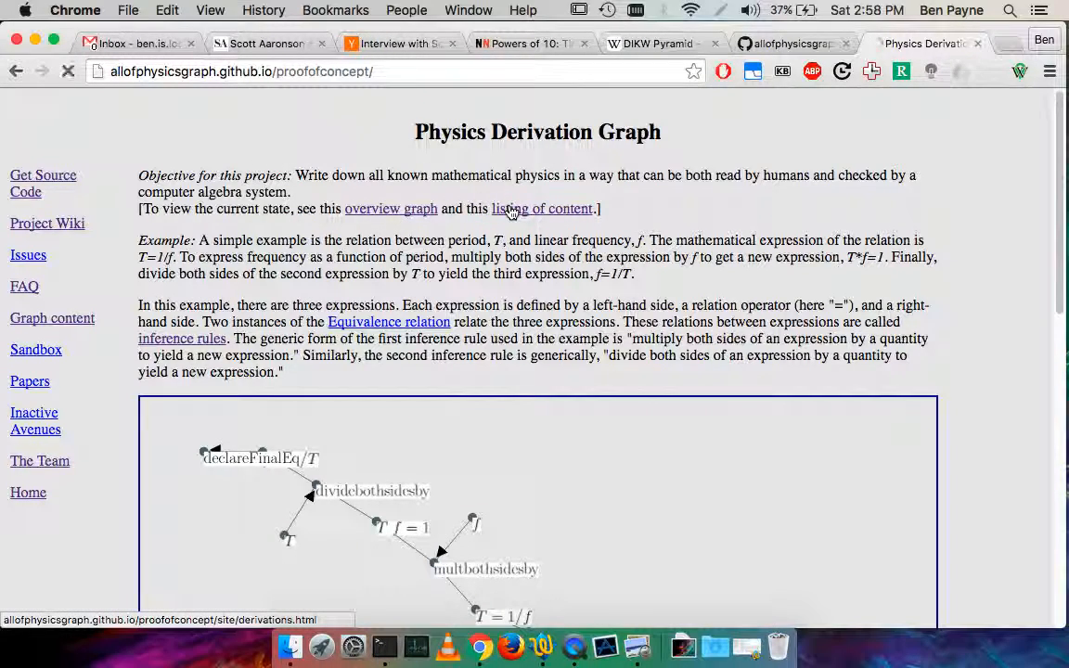
{"action": "left_click", "coordinate": [541, 207]}
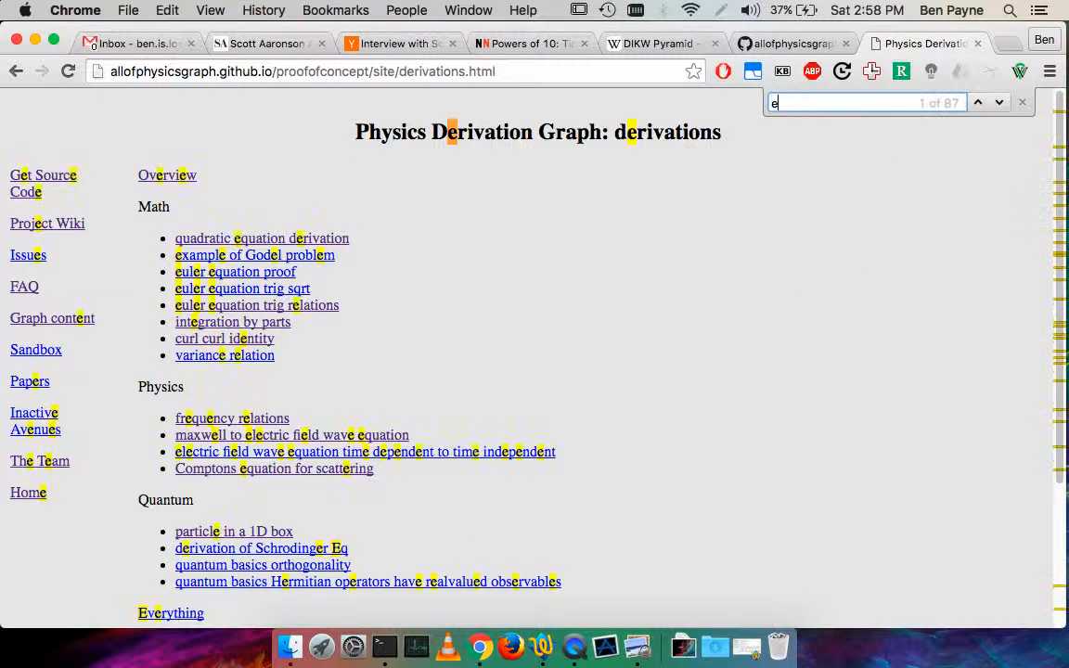
{"action": "type", "text": "ul"}
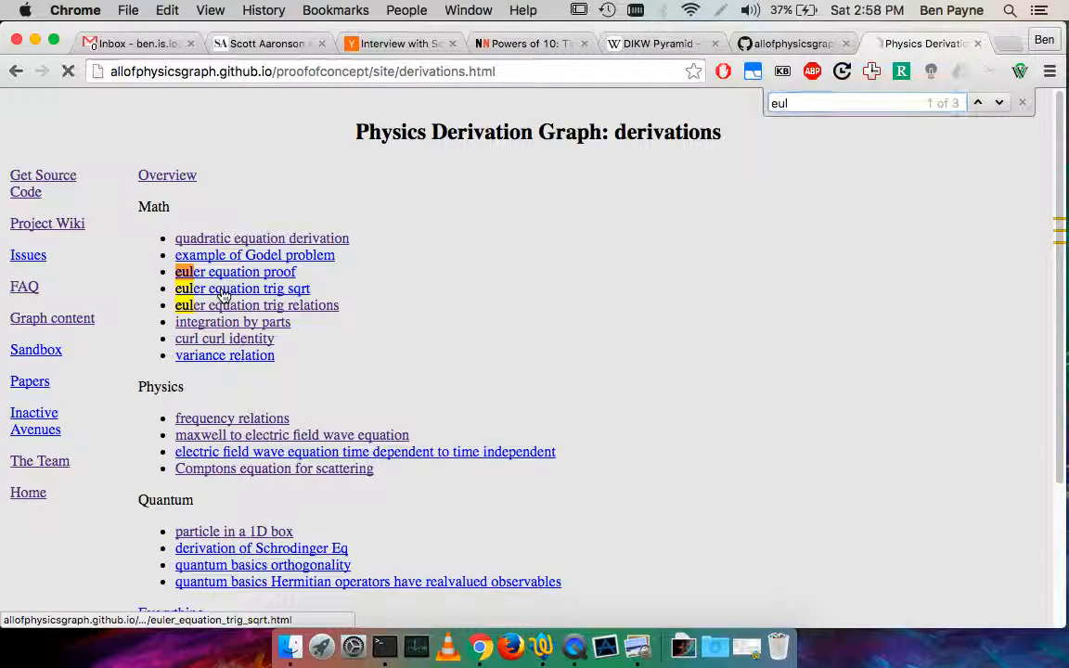
{"action": "left_click", "coordinate": [241, 288]}
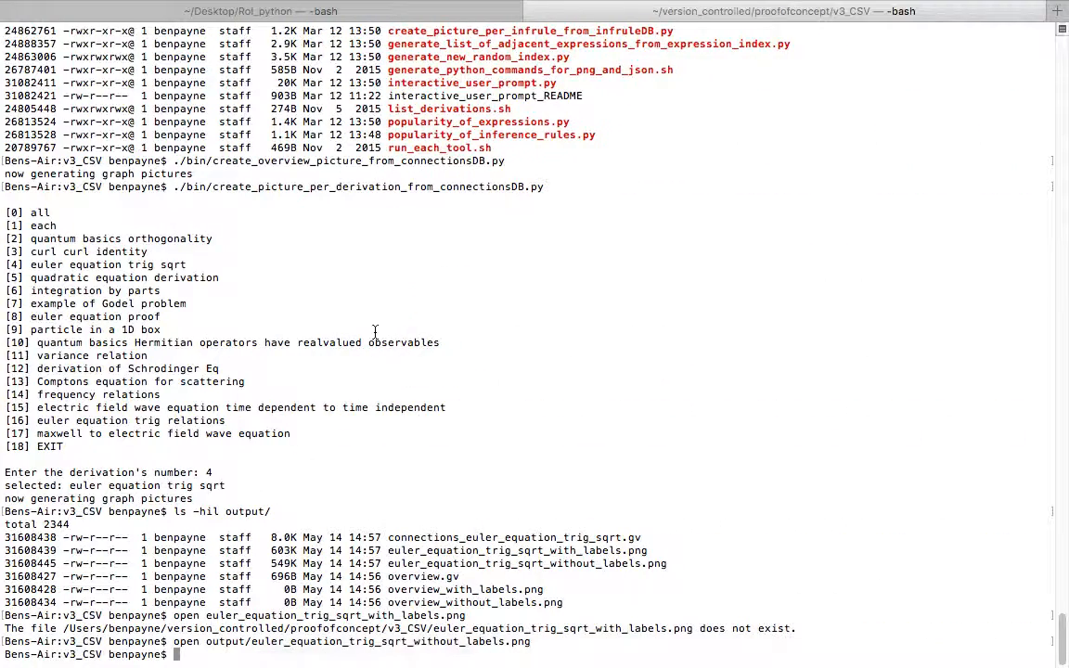
{"action": "mouse_move", "coordinate": [374, 336]}
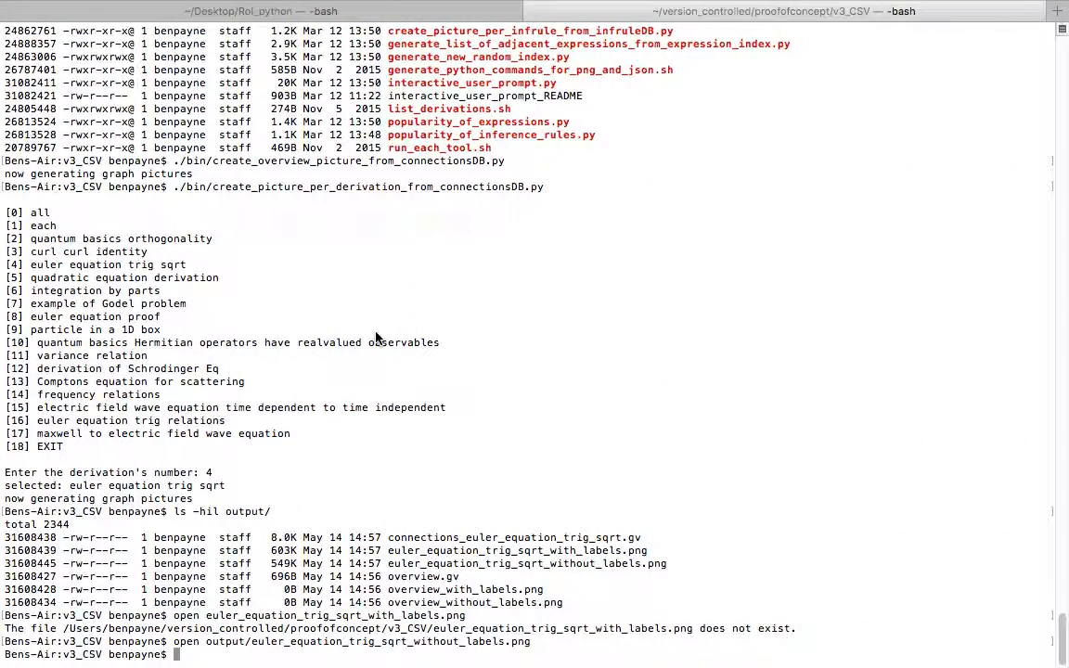
List the scripts in bin/ and begin invoking a generate script from ./bin/.
{"action": "type", "text": "ls bin/"}
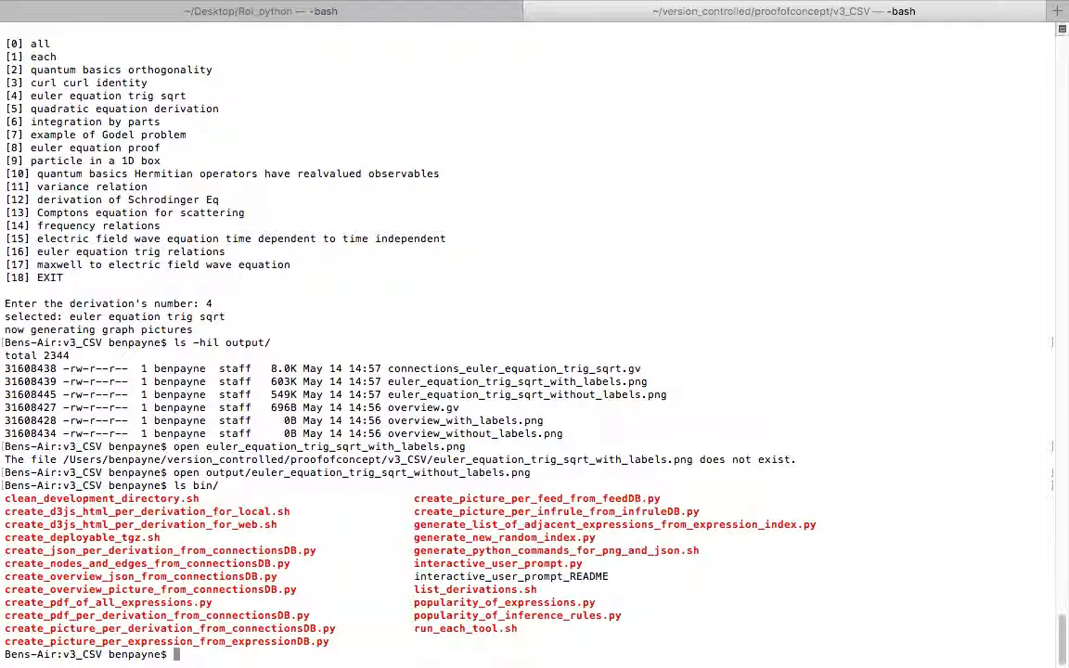
{"action": "type", "text": "./bin/"}
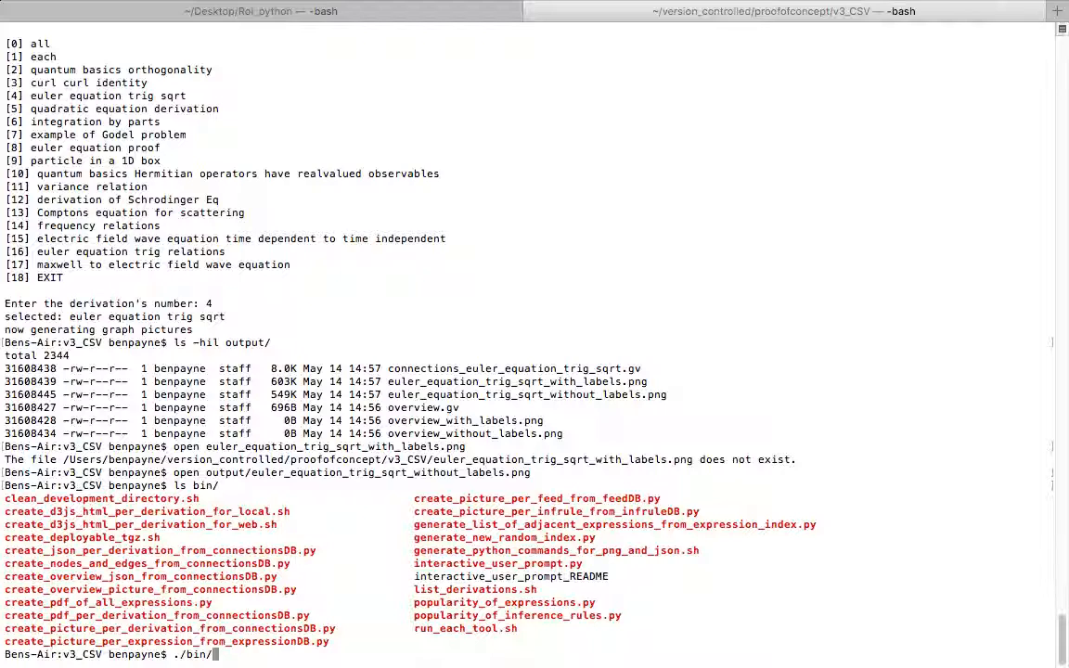
{"action": "type", "text": "generate"}
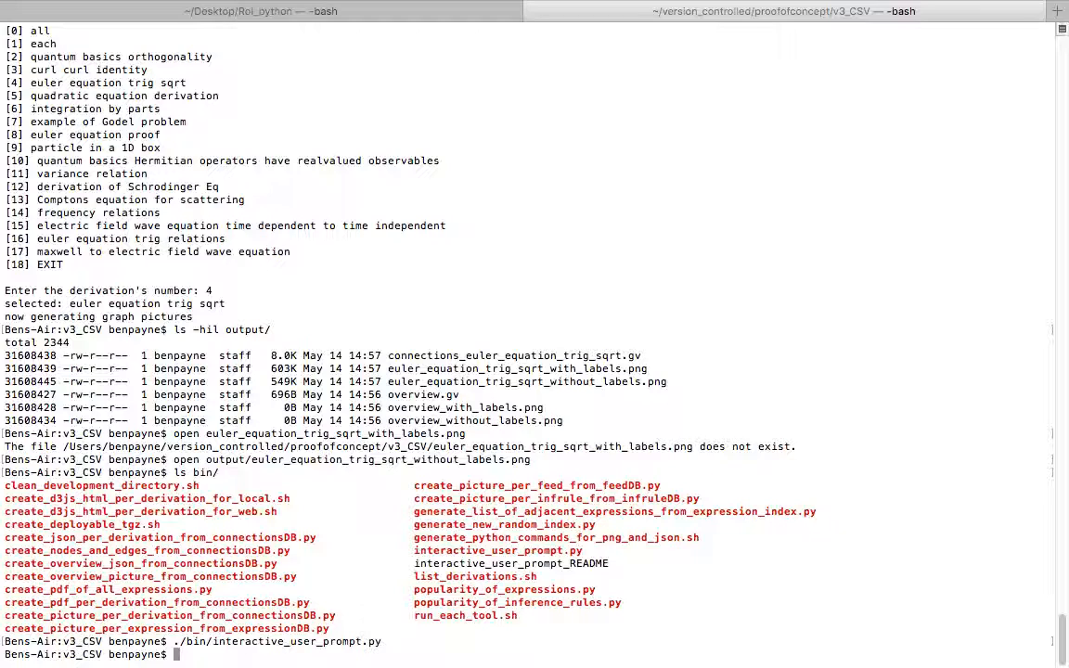
Empty the output folder with rm output/* and relist bin/.
{"action": "type", "text": "r"}
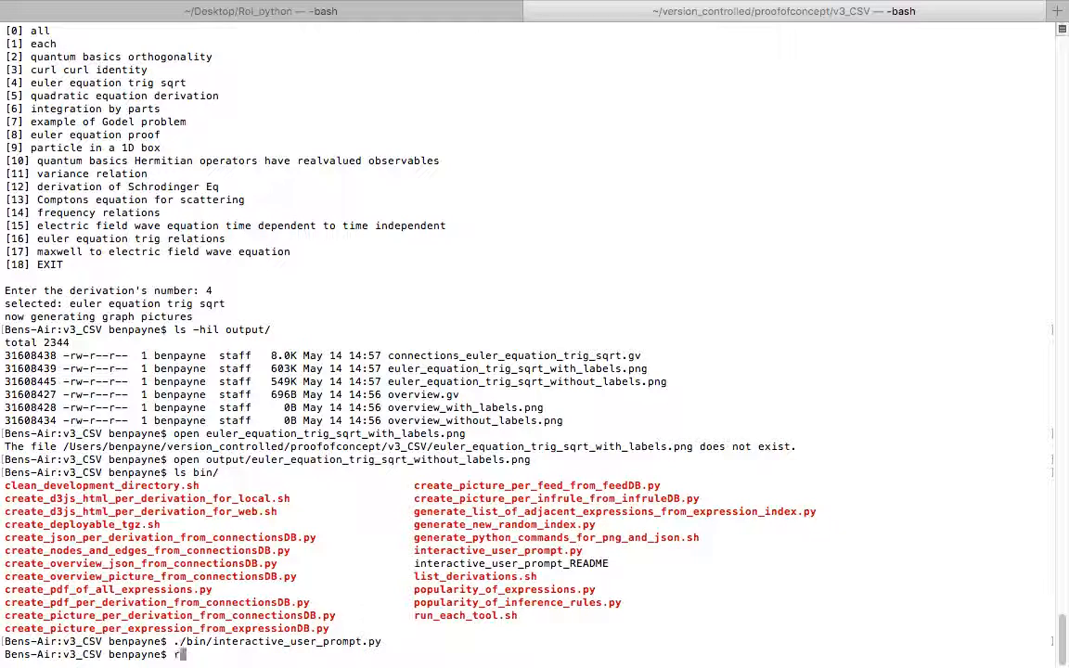
{"action": "type", "text": "m output/*"}
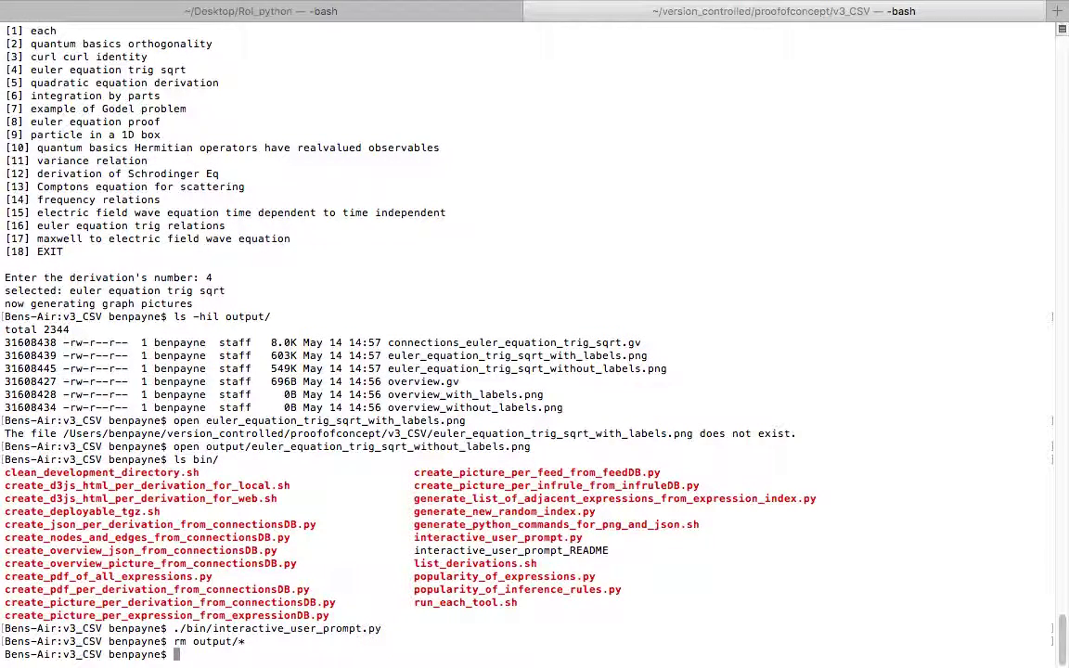
{"action": "type", "text": "ls bin/"}
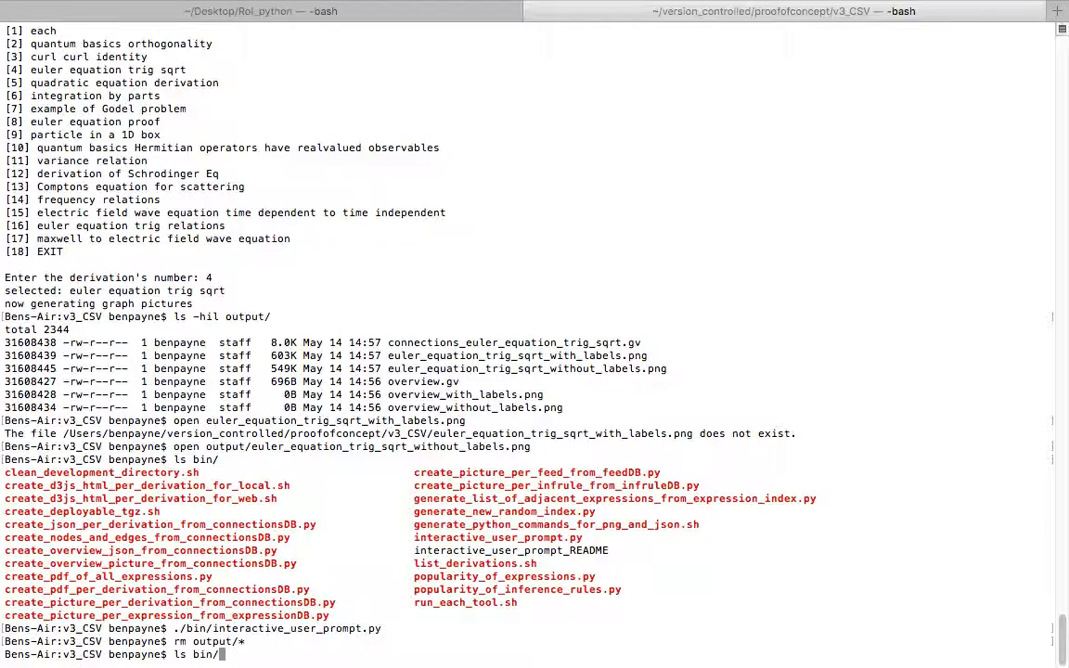
{"action": "type", "text": "rm"}
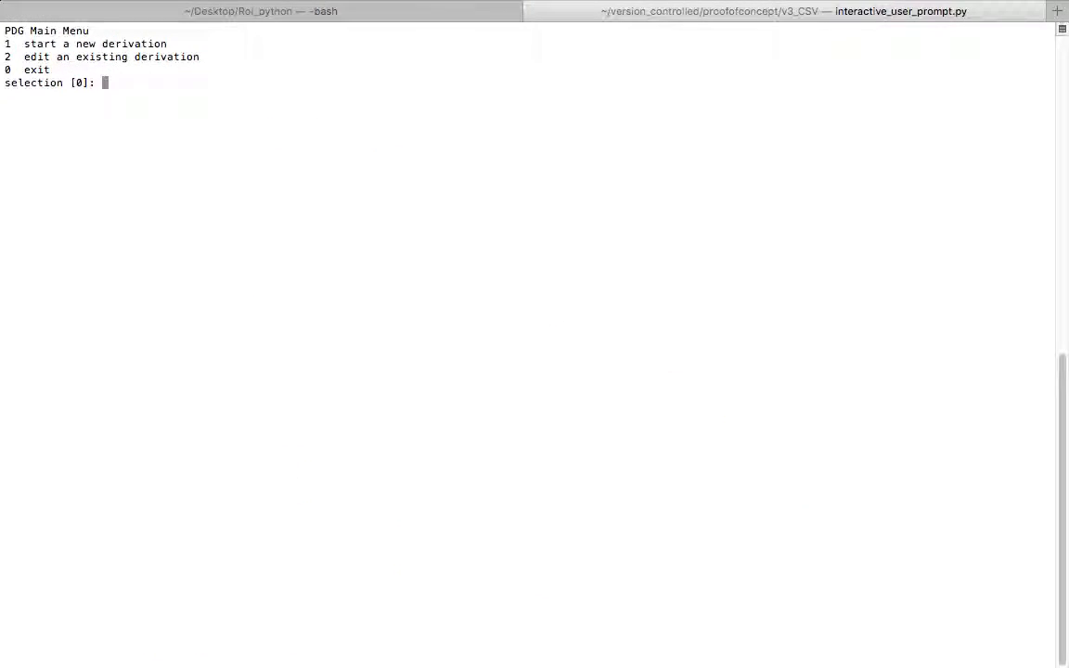
{"action": "mouse_move", "coordinate": [371, 362]}
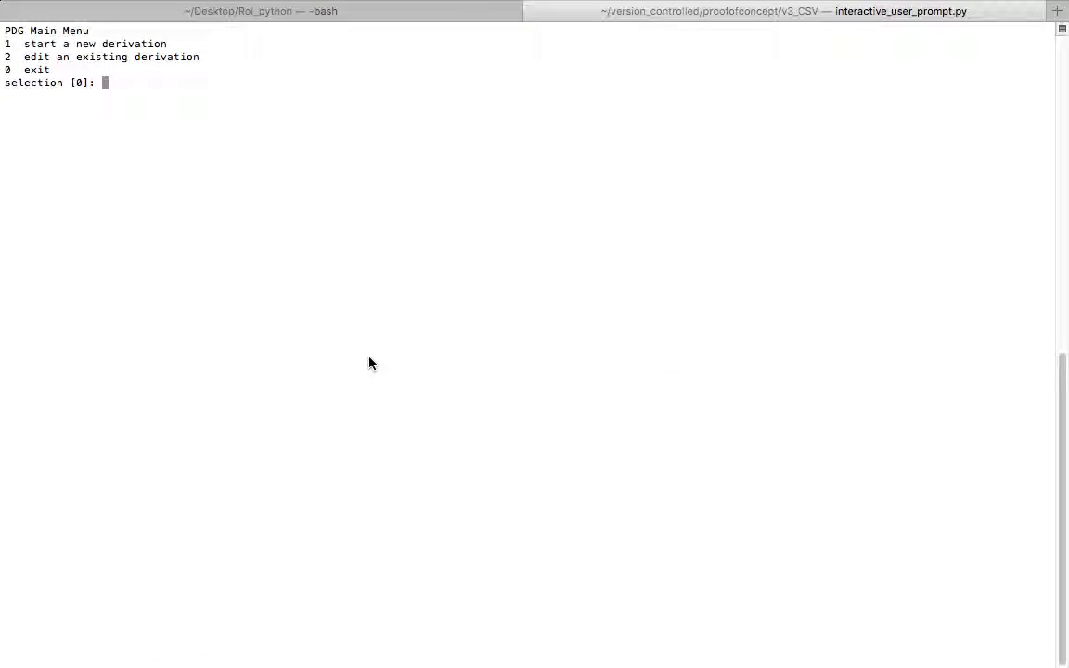
Choose option 1 to start a new derivation and begin naming it 'a co...'.
{"action": "type", "text": "1"}
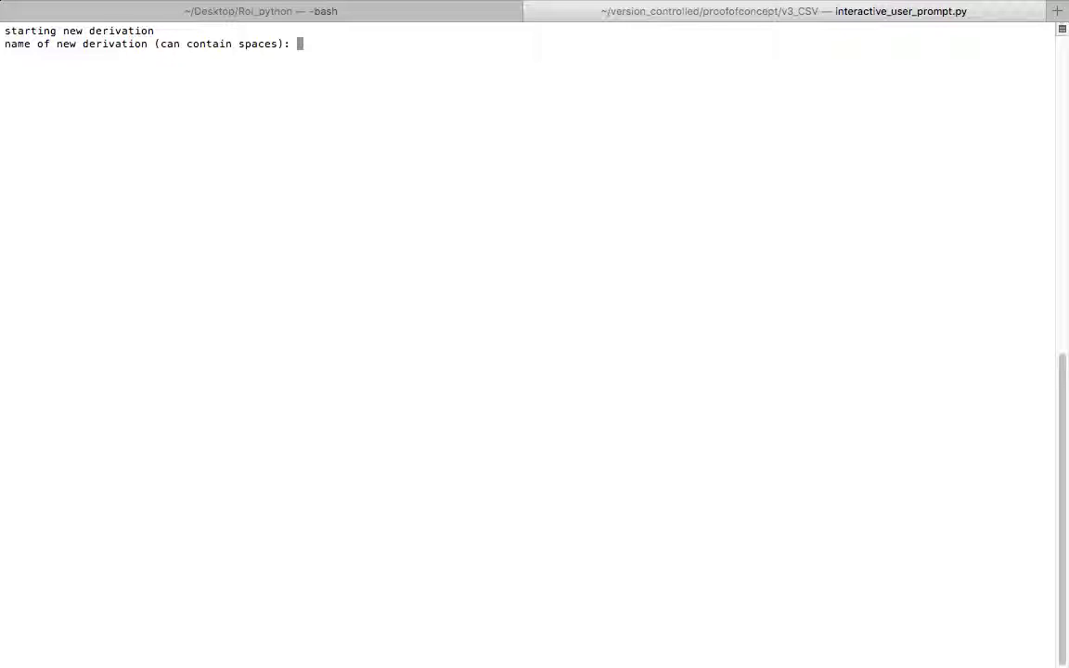
{"action": "type", "text": "a co"}
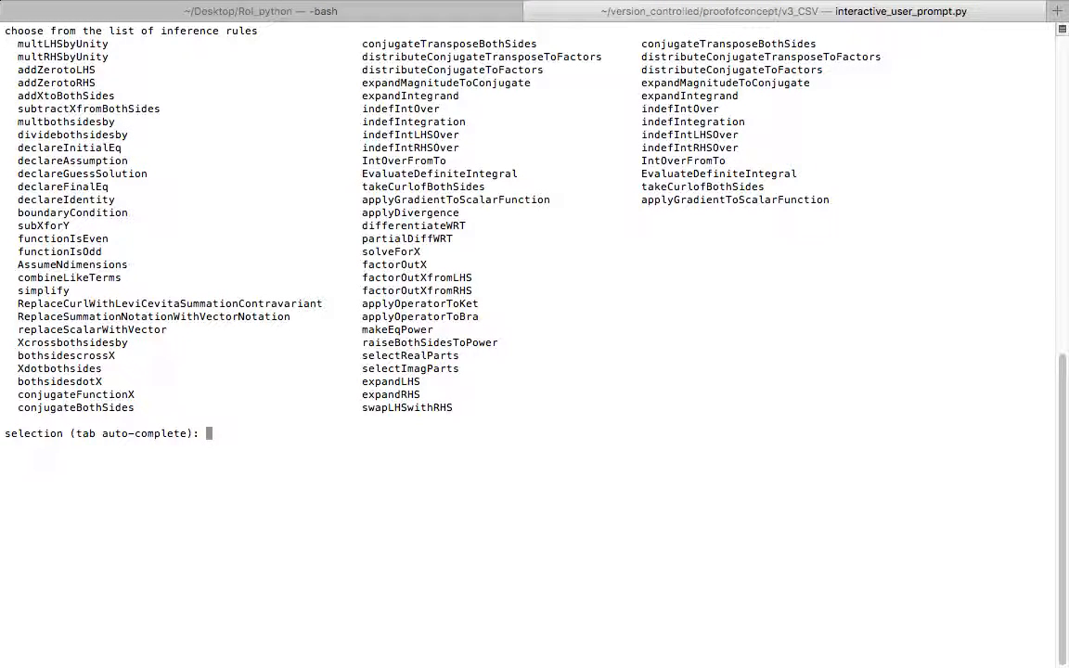
{"action": "mouse_move", "coordinate": [170, 222]}
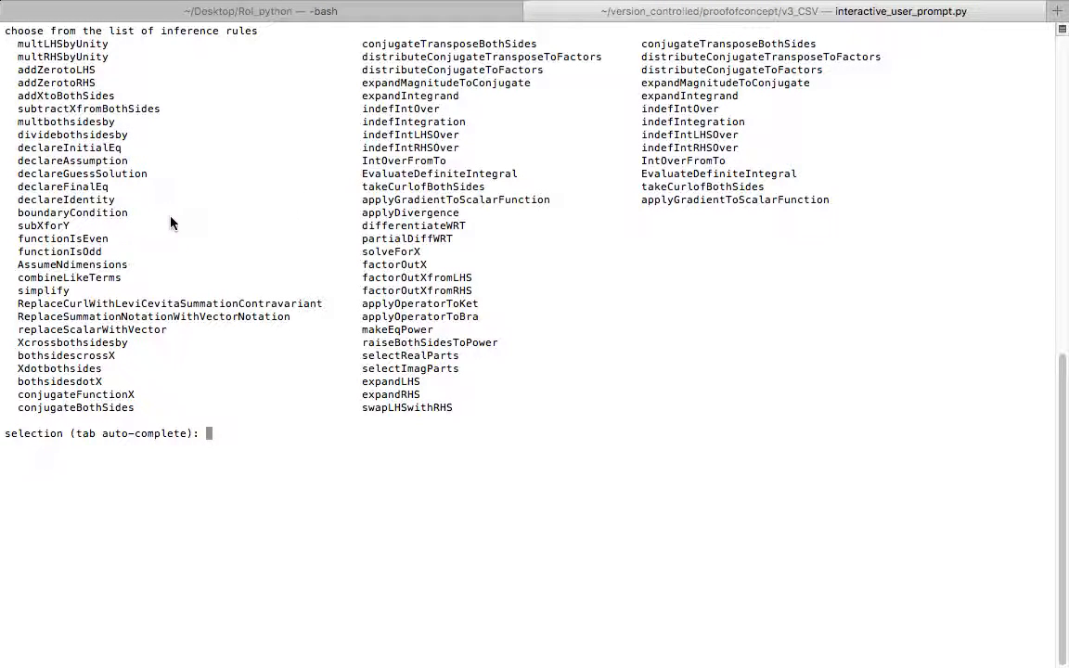
Select the declareInitialEq inference rule via tab-completion.
{"action": "double_click", "coordinate": [69, 148]}
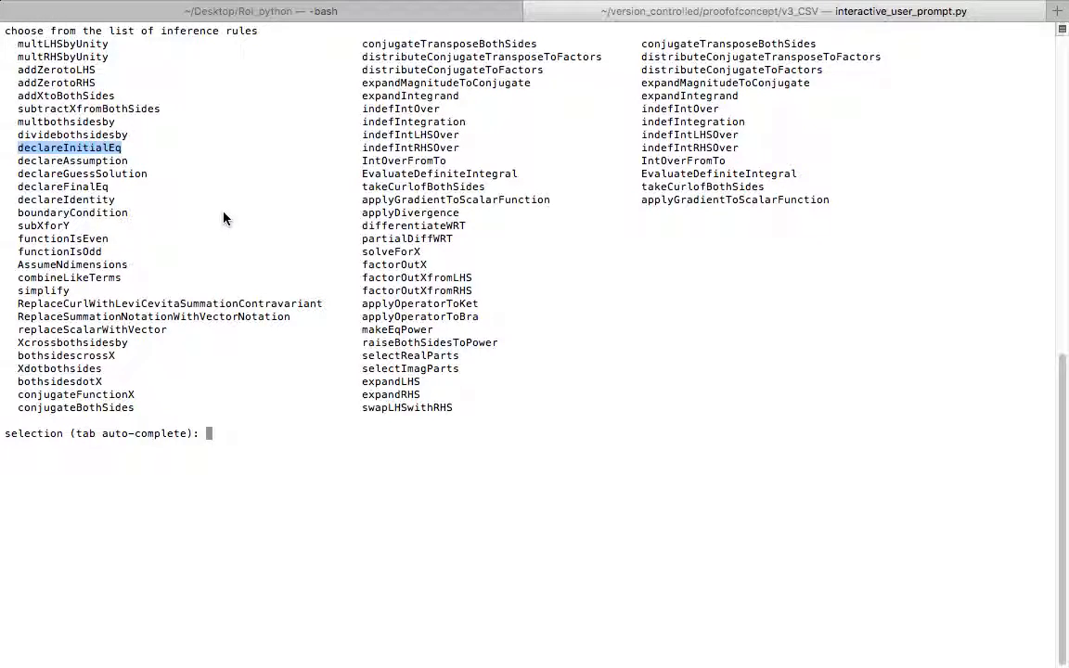
{"action": "type", "text": "d"}
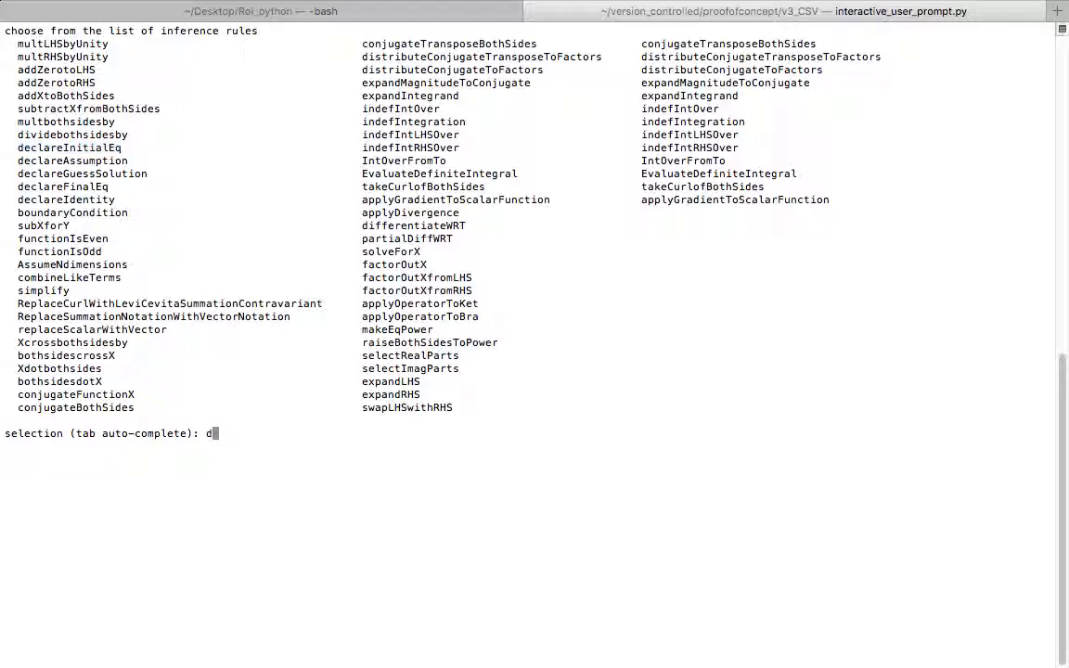
{"action": "key", "text": "Tab"}
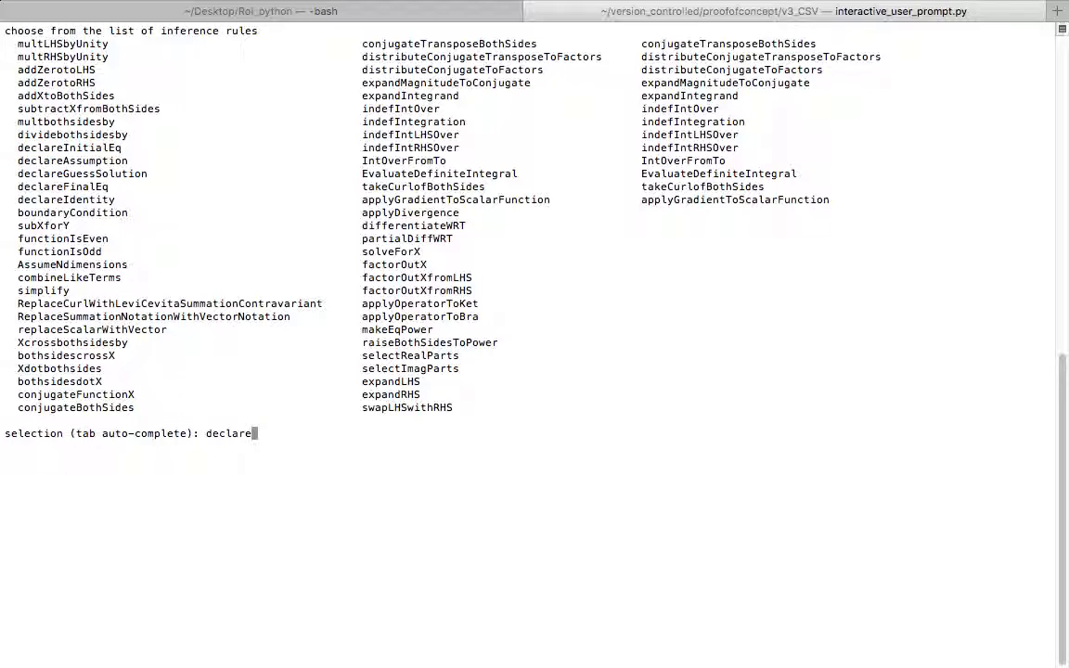
{"action": "type", "text": "I"}
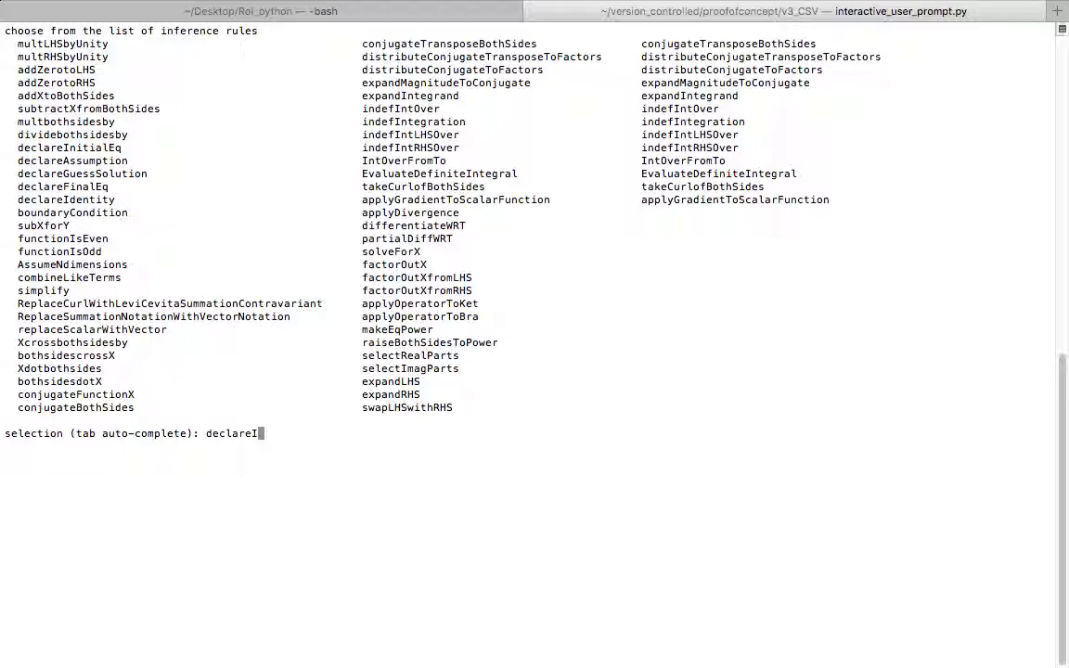
{"action": "key", "text": "Tab"}
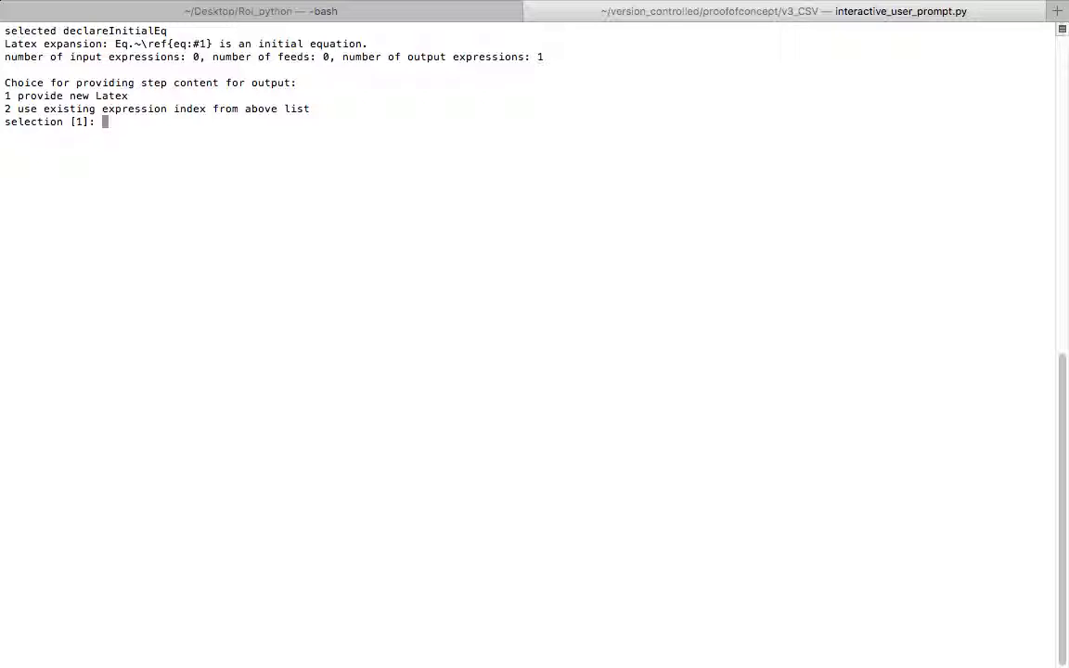
{"action": "mouse_move", "coordinate": [134, 96]}
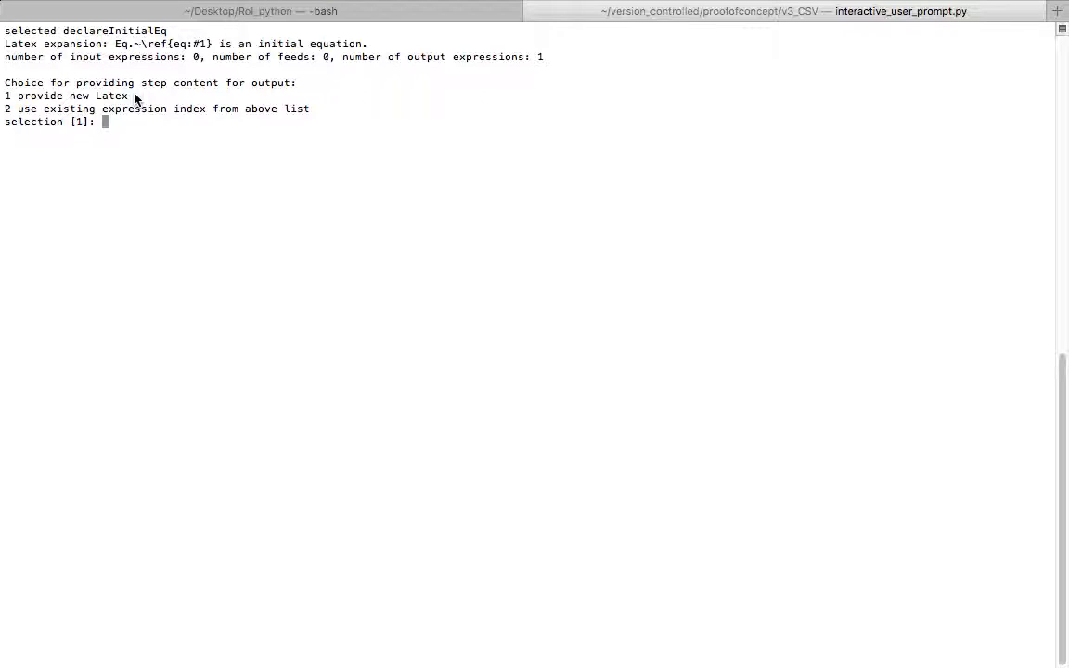
Accept new Latex and enter the output expression y = m x + b.
{"action": "left_click_drag", "start_coordinate": [71, 55], "coordinate": [546, 56]}
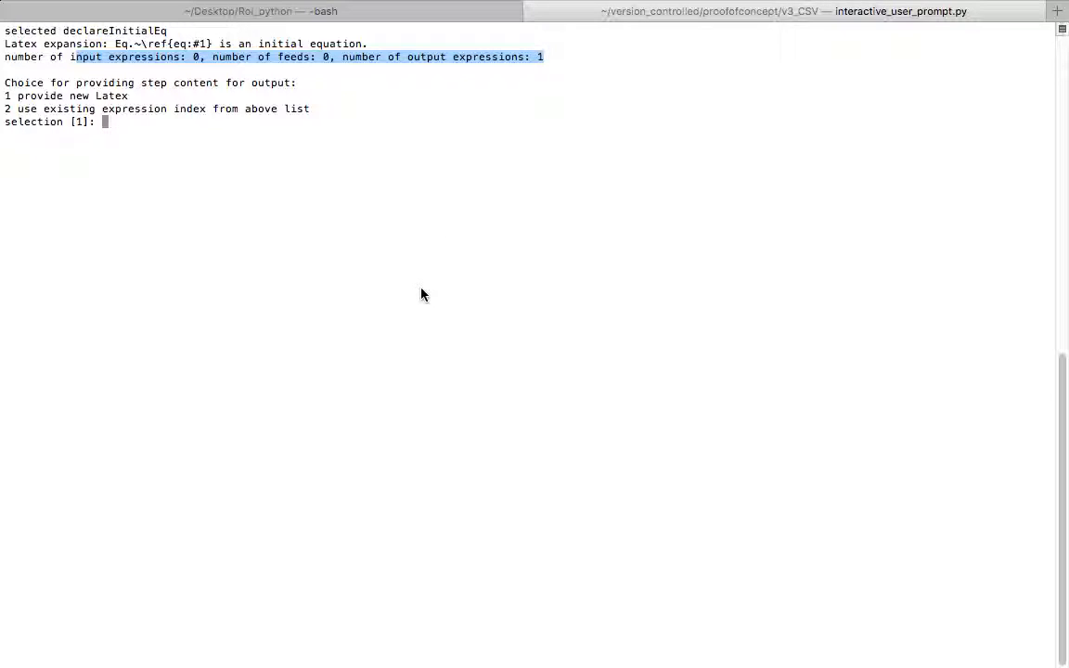
{"action": "key", "text": "enter"}
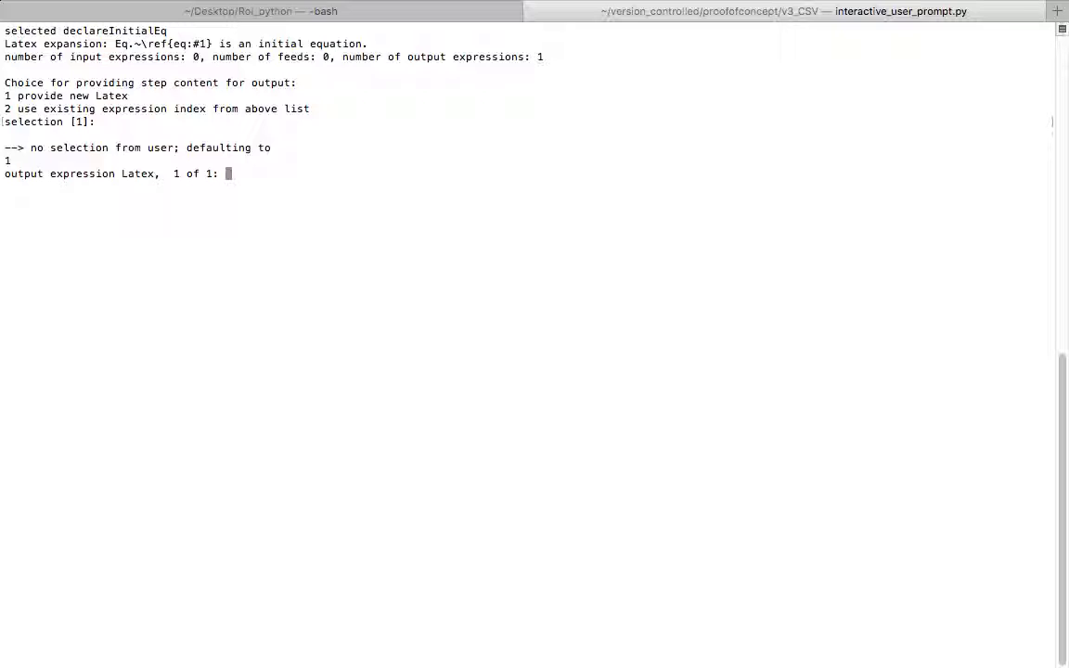
{"action": "type", "text": "y ="}
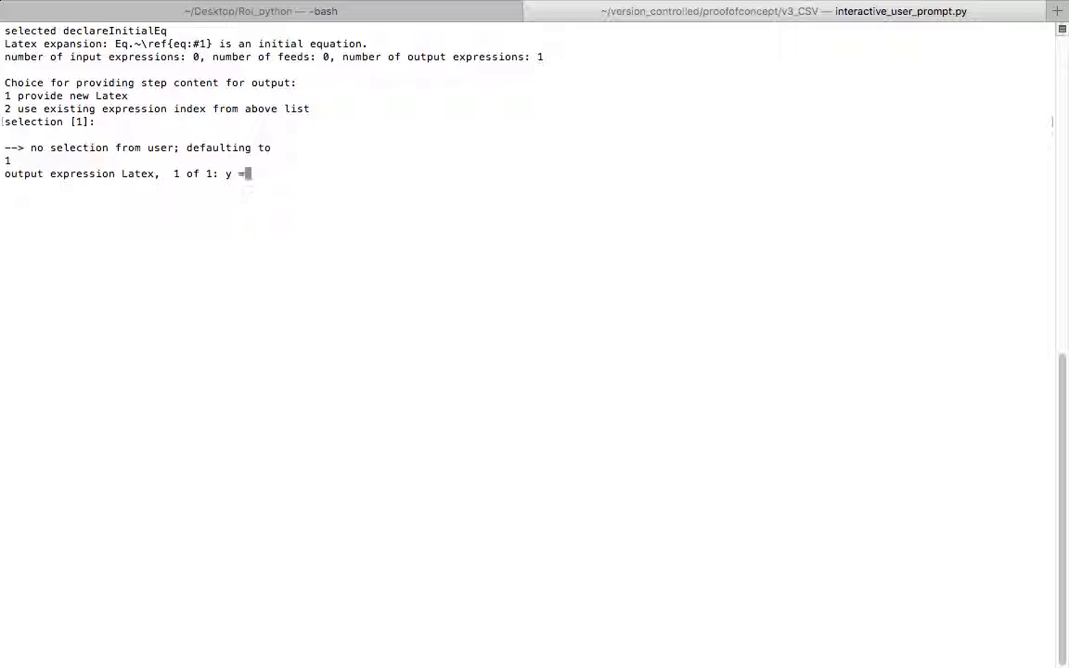
{"action": "type", "text": "m x +"}
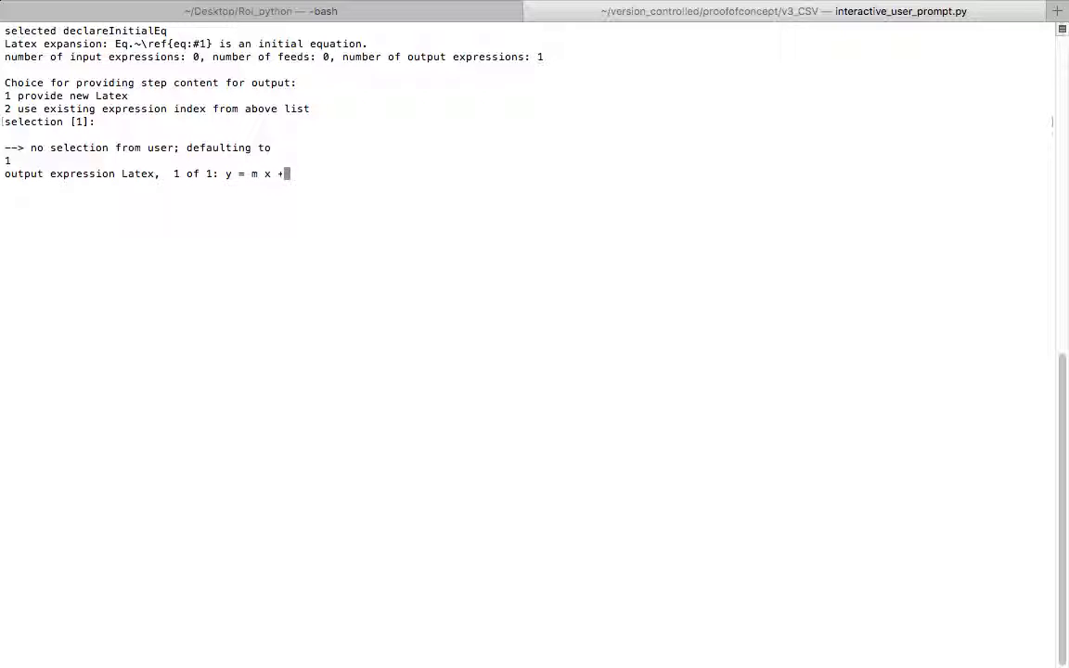
{"action": "type", "text": "b"}
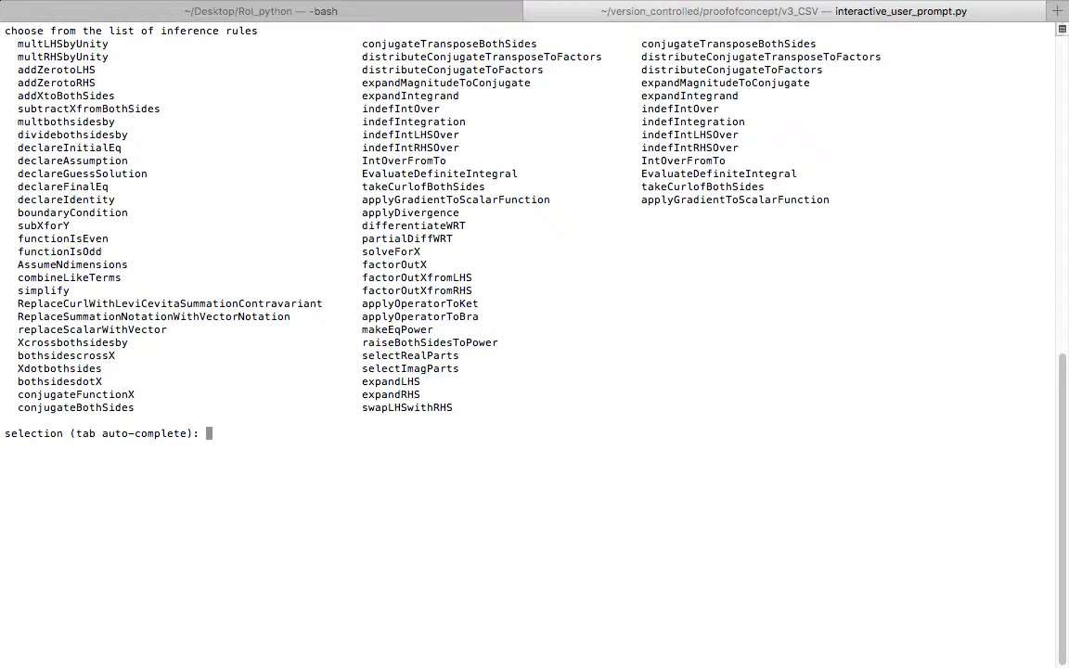
{"action": "mouse_move", "coordinate": [438, 260]}
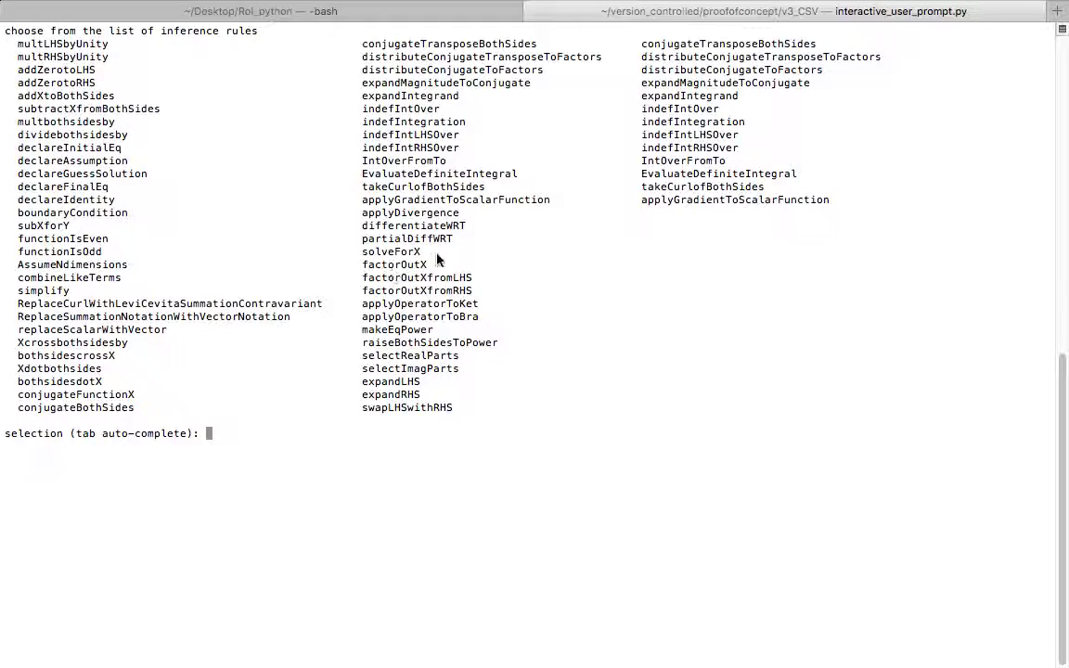
{"action": "type", "text": "m"}
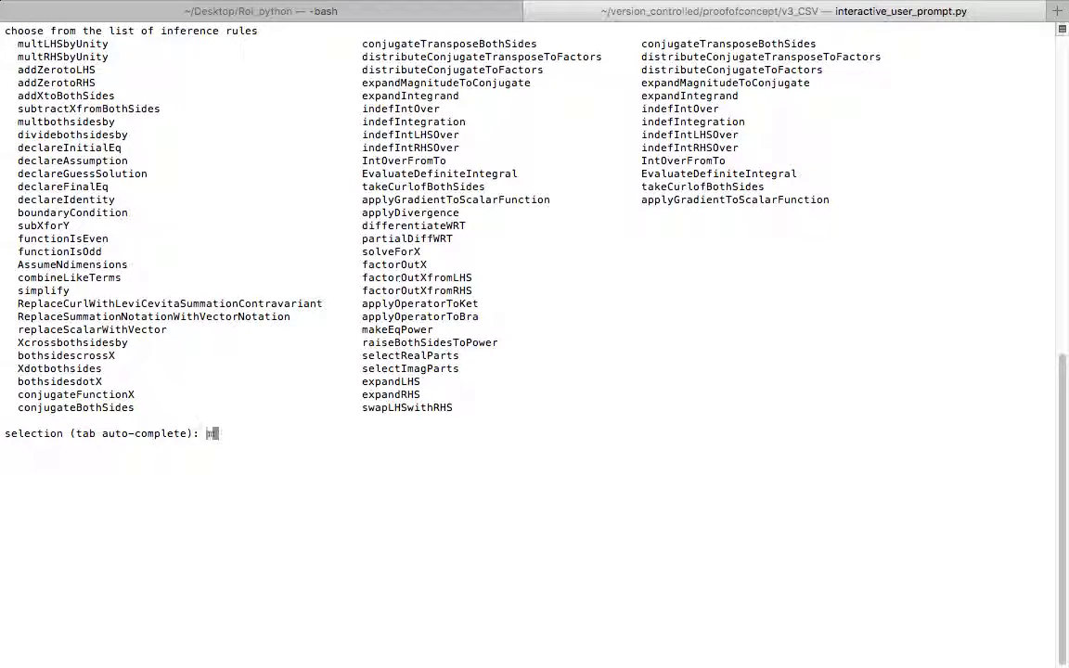
{"action": "type", "text": "multbothsidesby"}
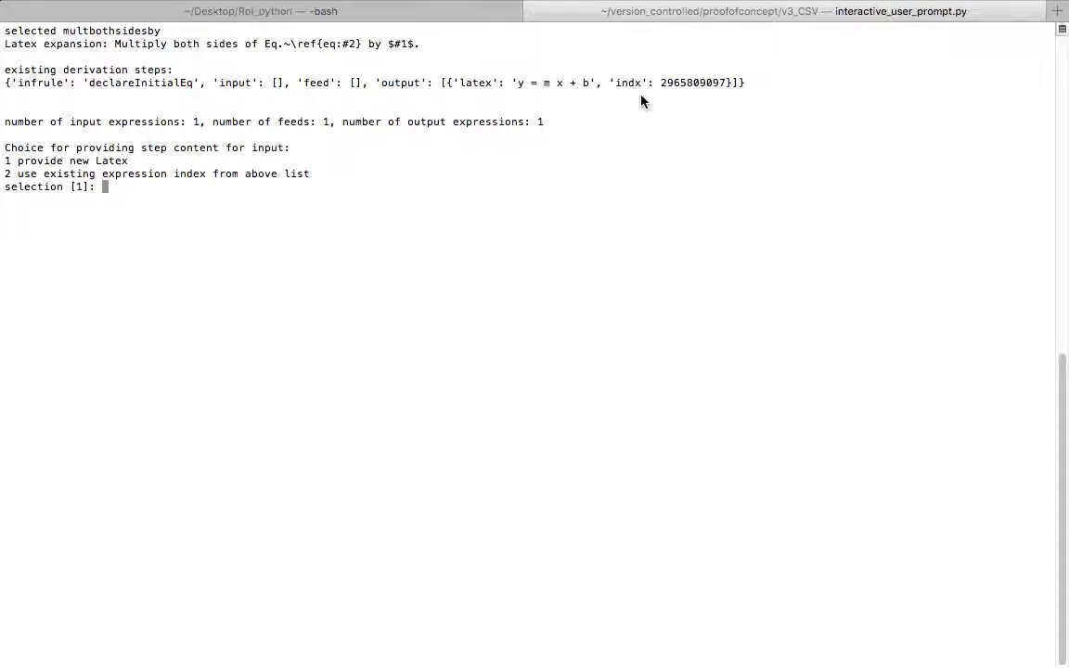
{"action": "double_click", "coordinate": [694, 81]}
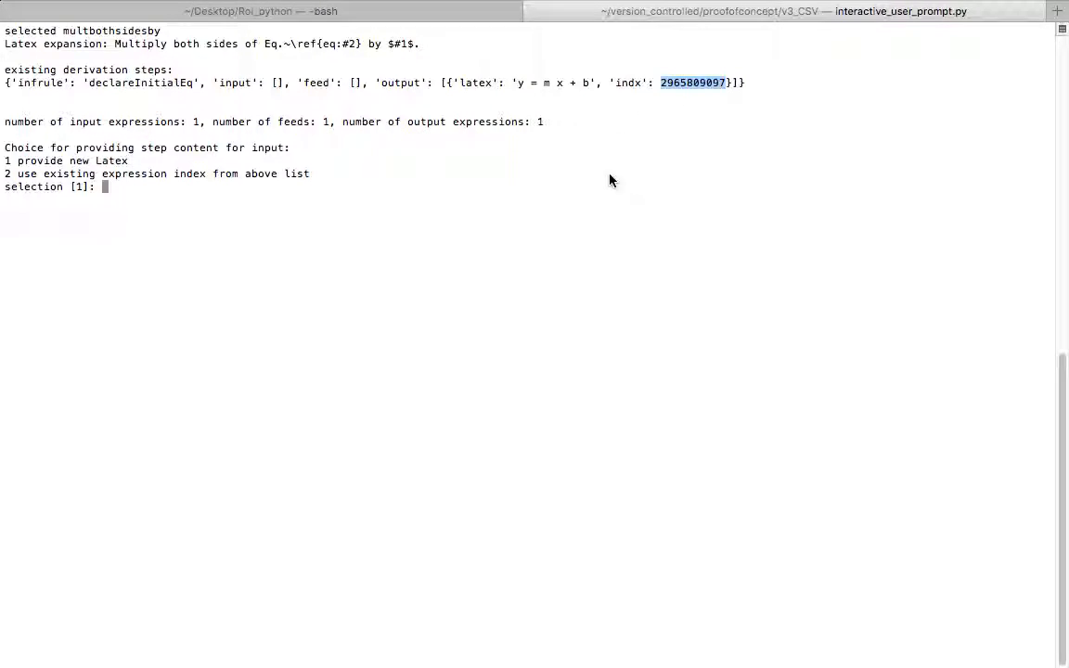
{"action": "mouse_move", "coordinate": [601, 249]}
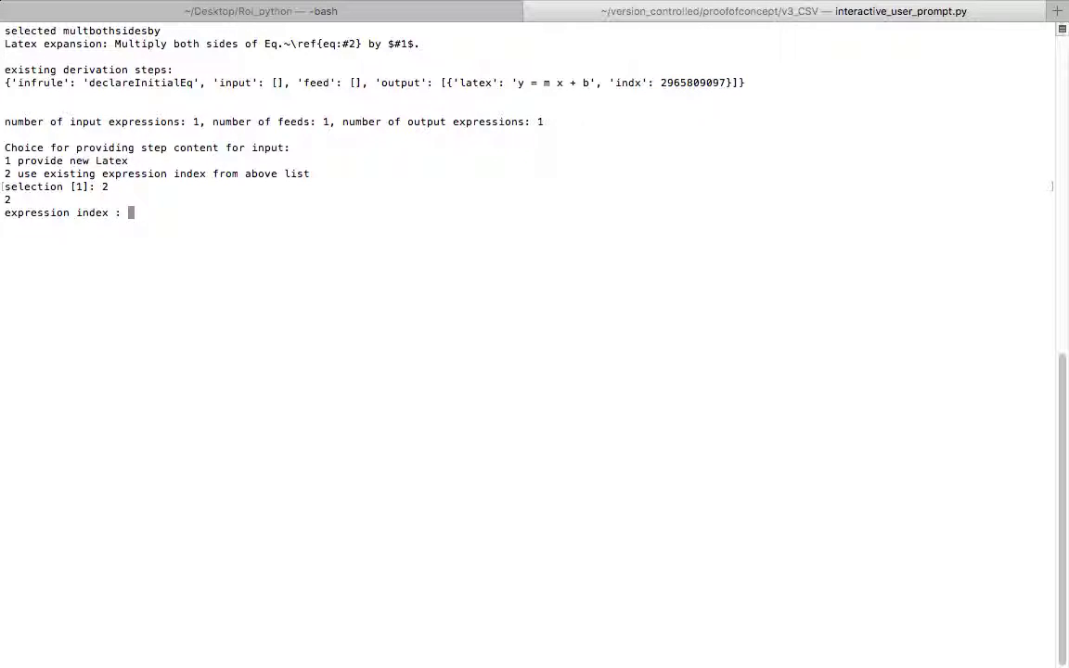
{"action": "type", "text": "2965809097"}
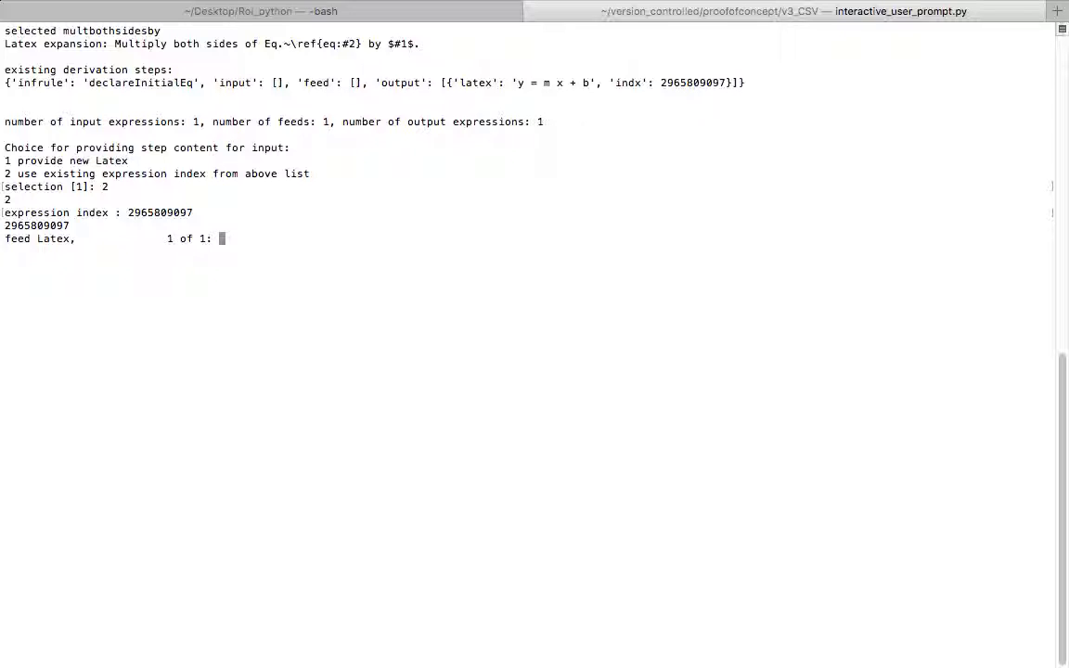
{"action": "type", "text": "2"}
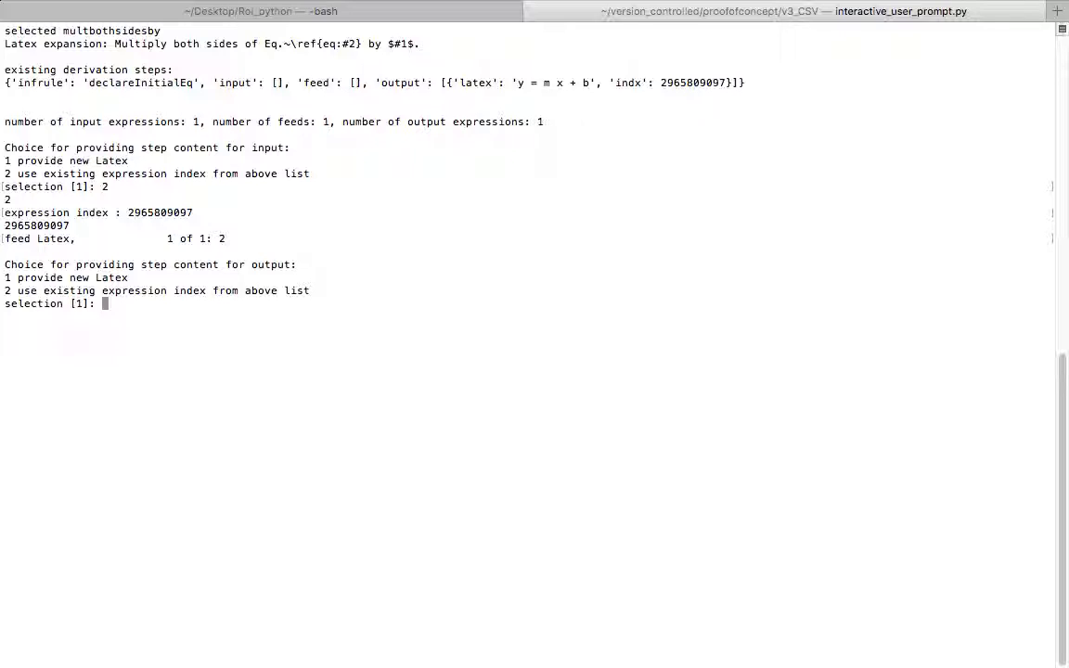
Accept new Latex and enter the output expression y*2 = m x 2 + b 2.
{"action": "key", "text": "enter"}
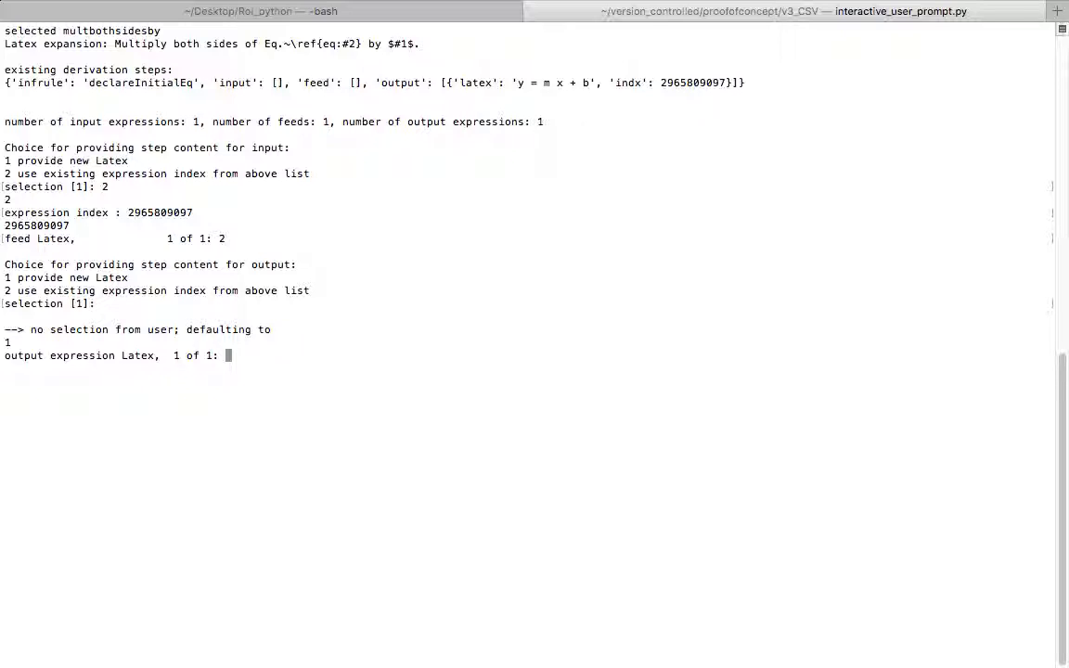
{"action": "mouse_move", "coordinate": [590, 253]}
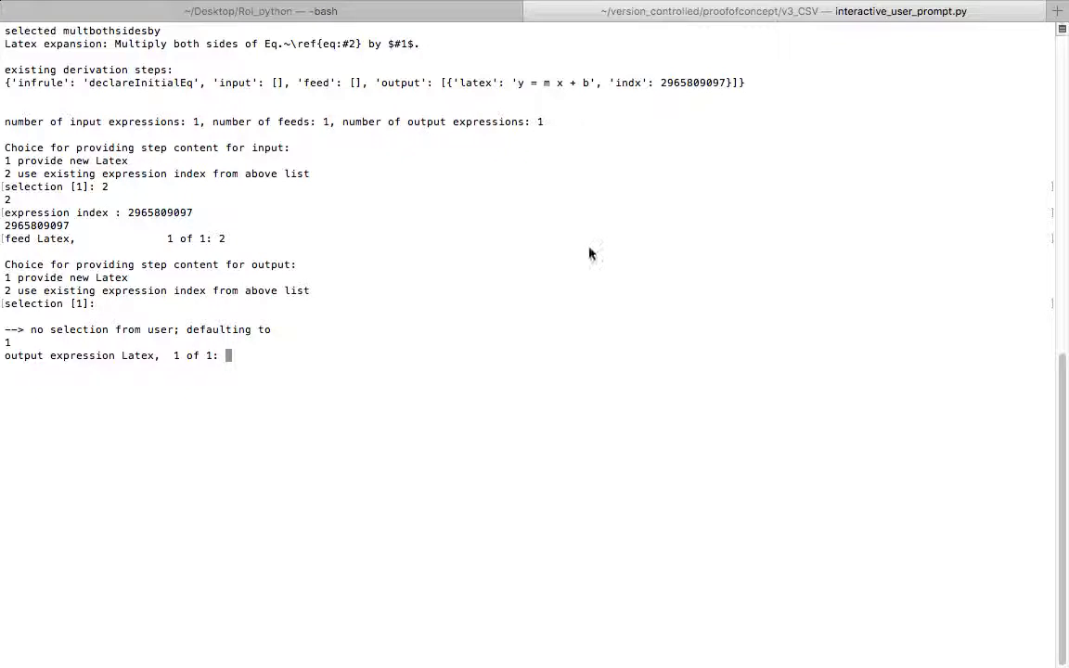
{"action": "type", "text": "y"}
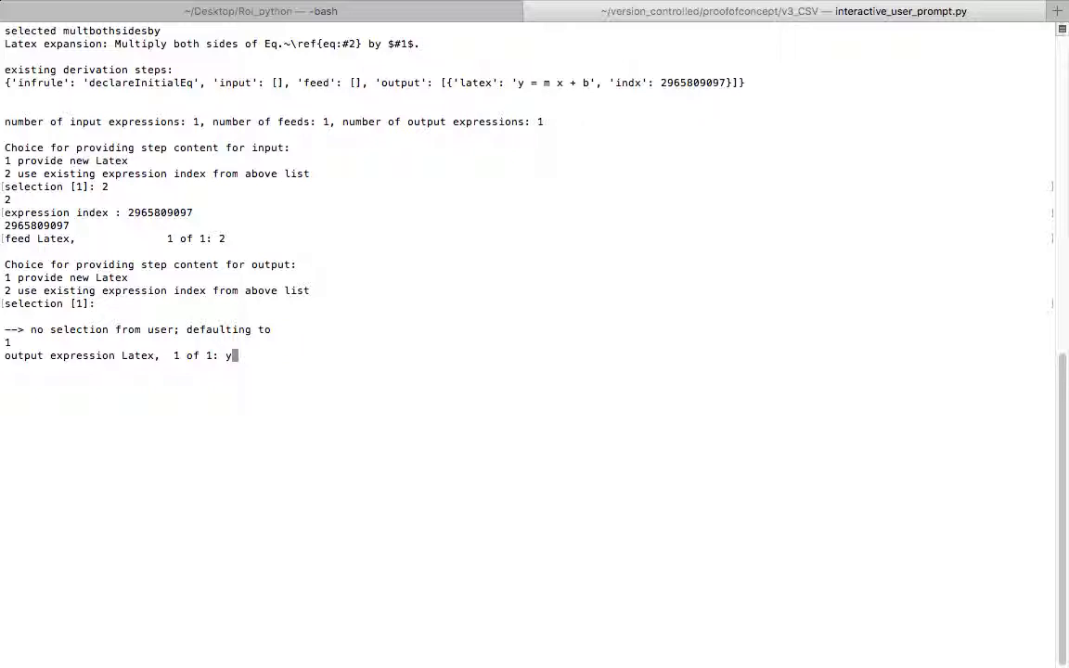
{"action": "type", "text": "*2 ="}
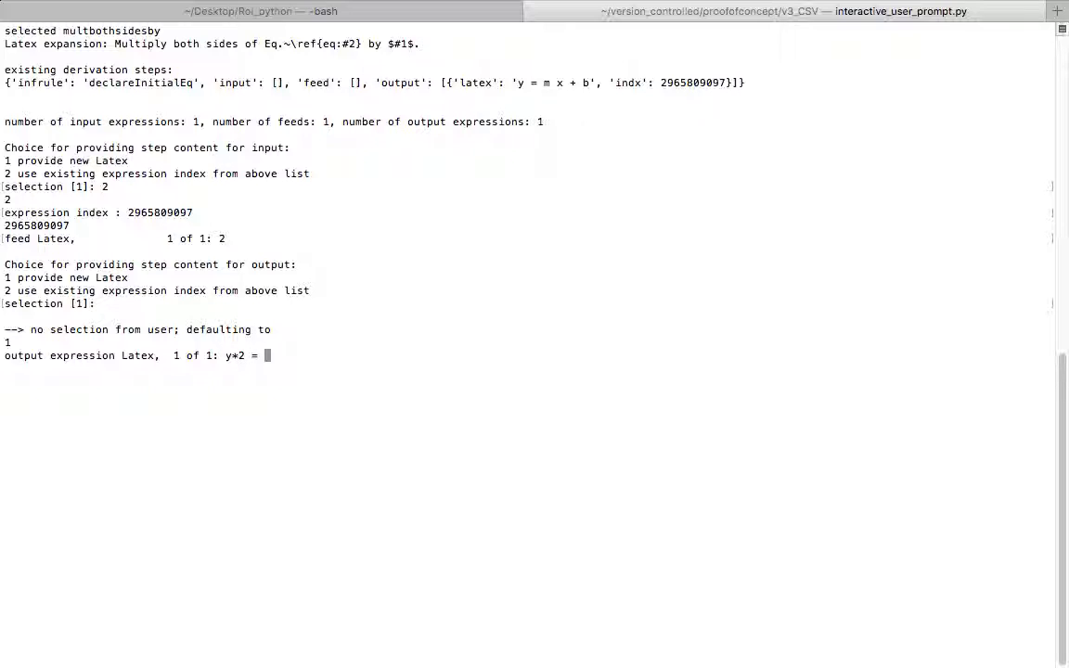
{"action": "type", "text": "m x 2 + b 2"}
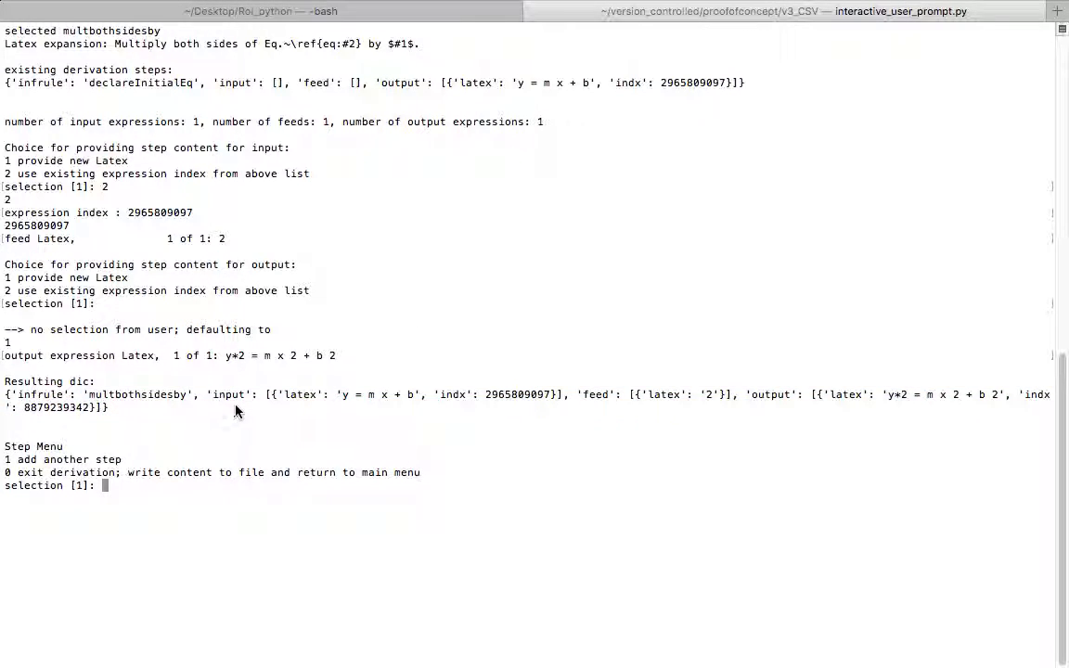
{"action": "mouse_move", "coordinate": [337, 397]}
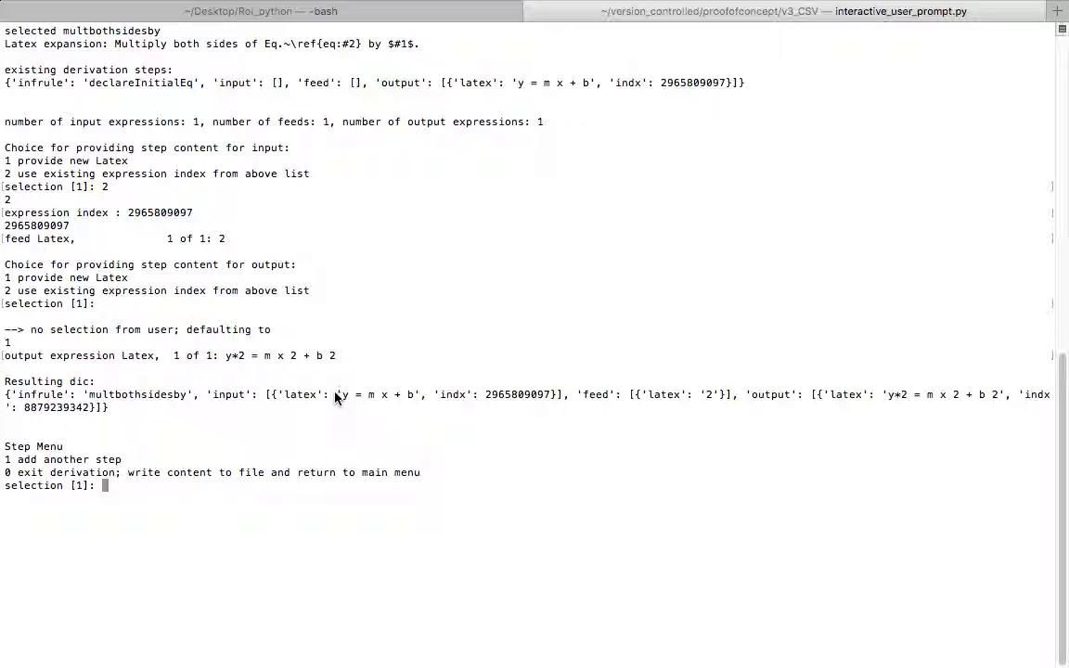
{"action": "mouse_move", "coordinate": [419, 401]}
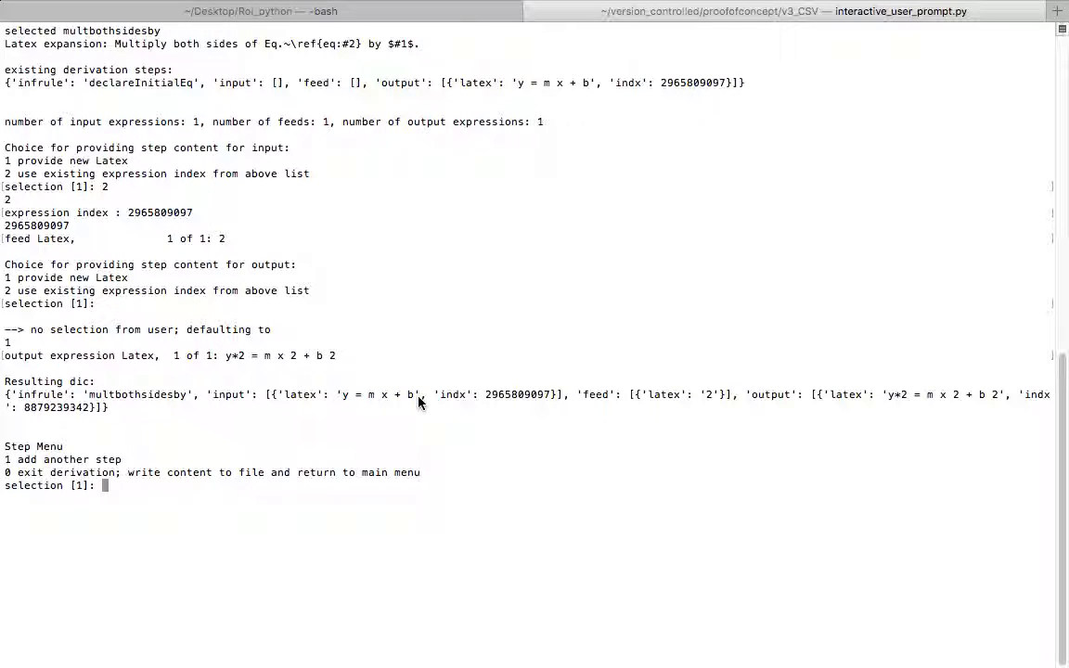
{"action": "type", "text": "1"}
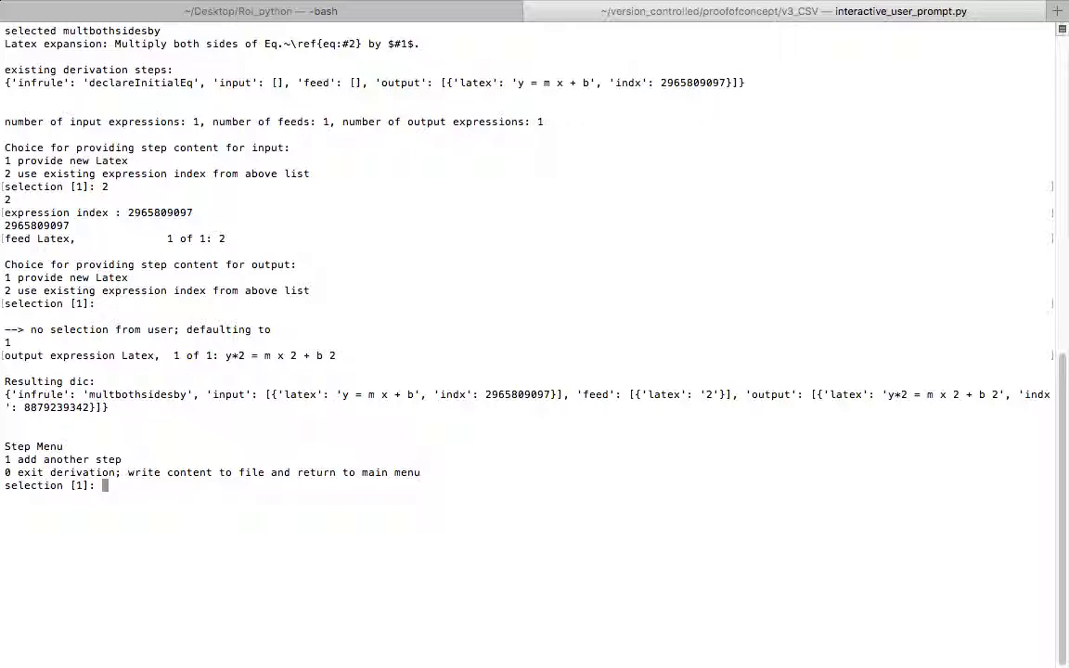
{"action": "type", "text": "1"}
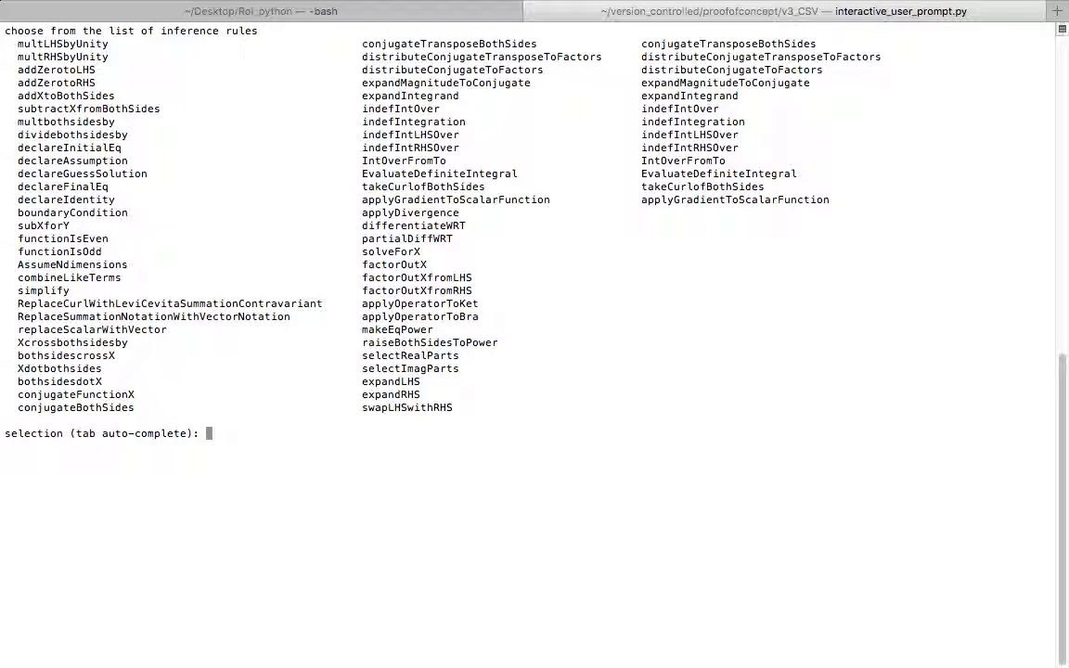
{"action": "type", "text": "declareFinalEq"}
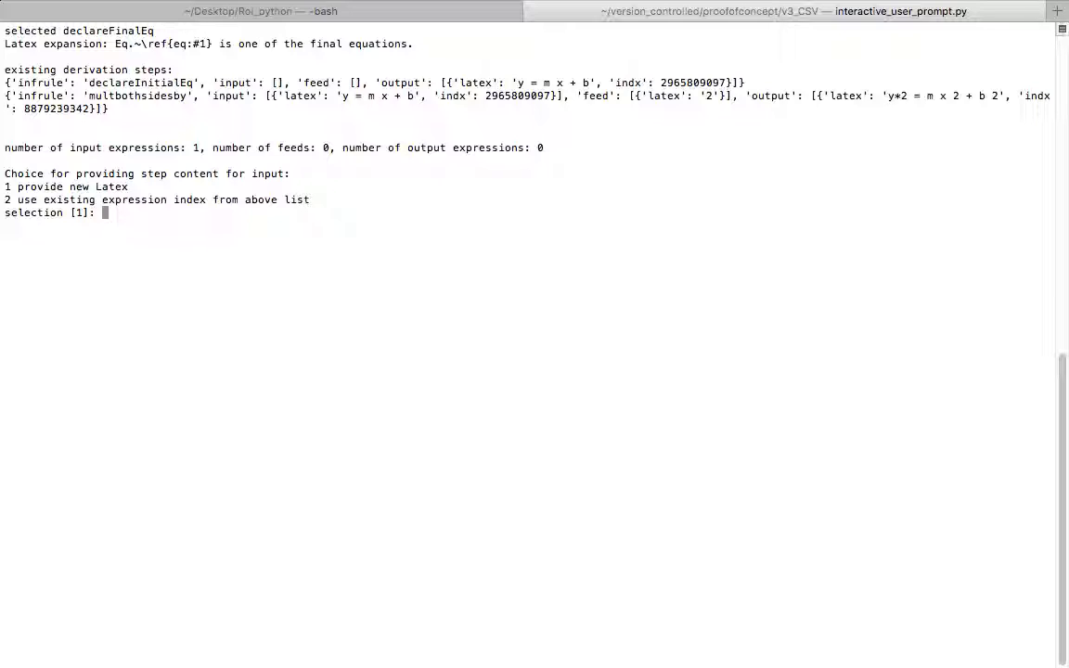
{"action": "mouse_move", "coordinate": [505, 102]}
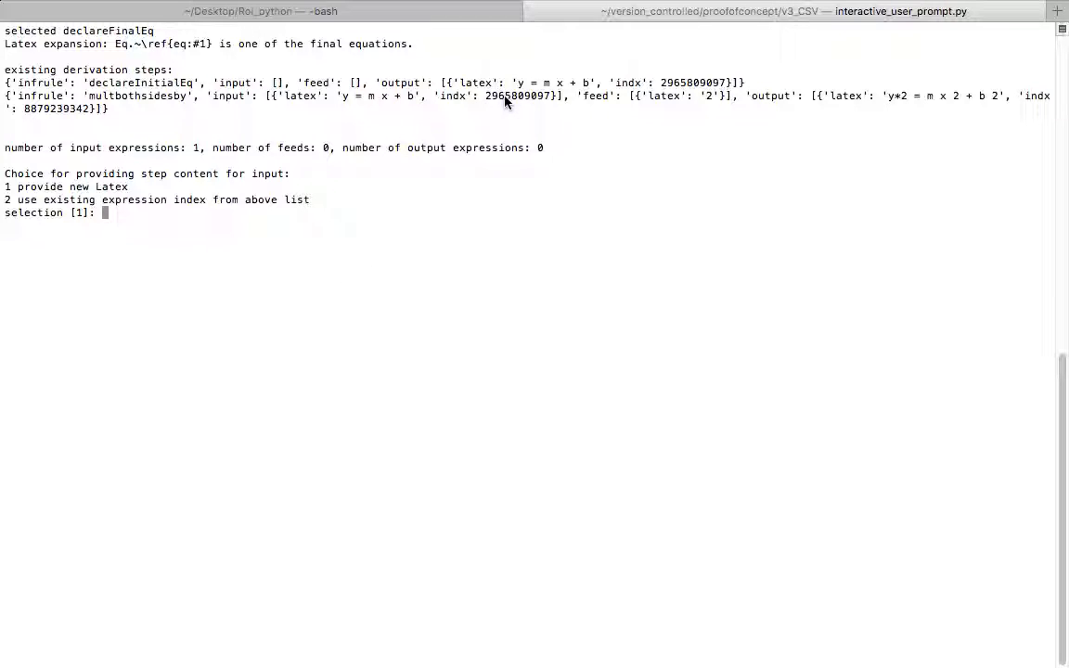
{"action": "double_click", "coordinate": [516, 96]}
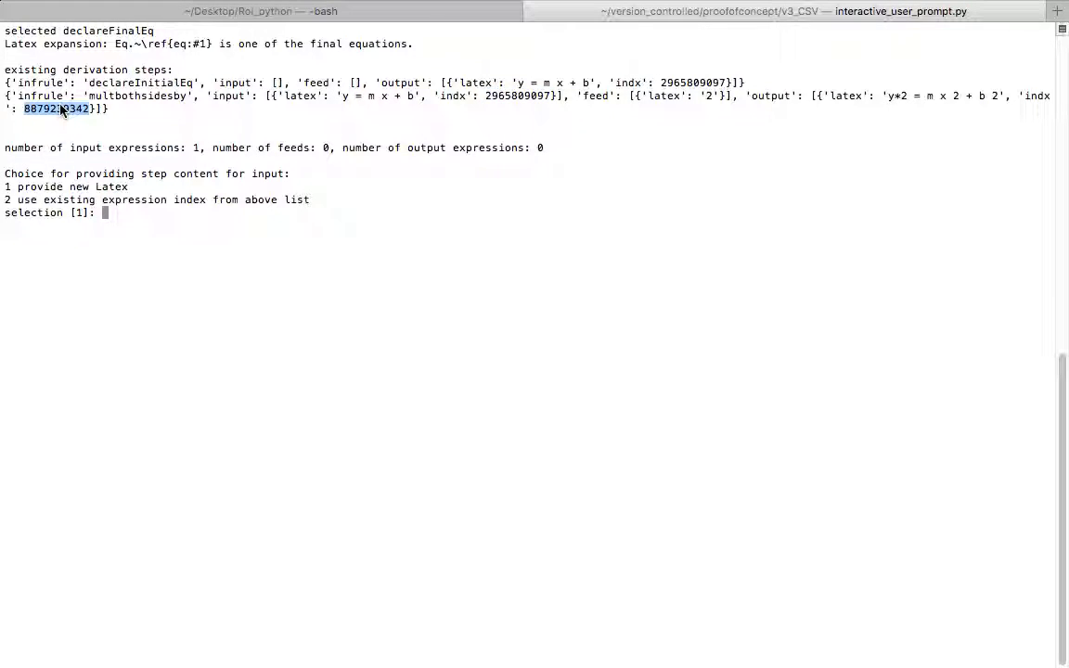
{"action": "mouse_move", "coordinate": [130, 141]}
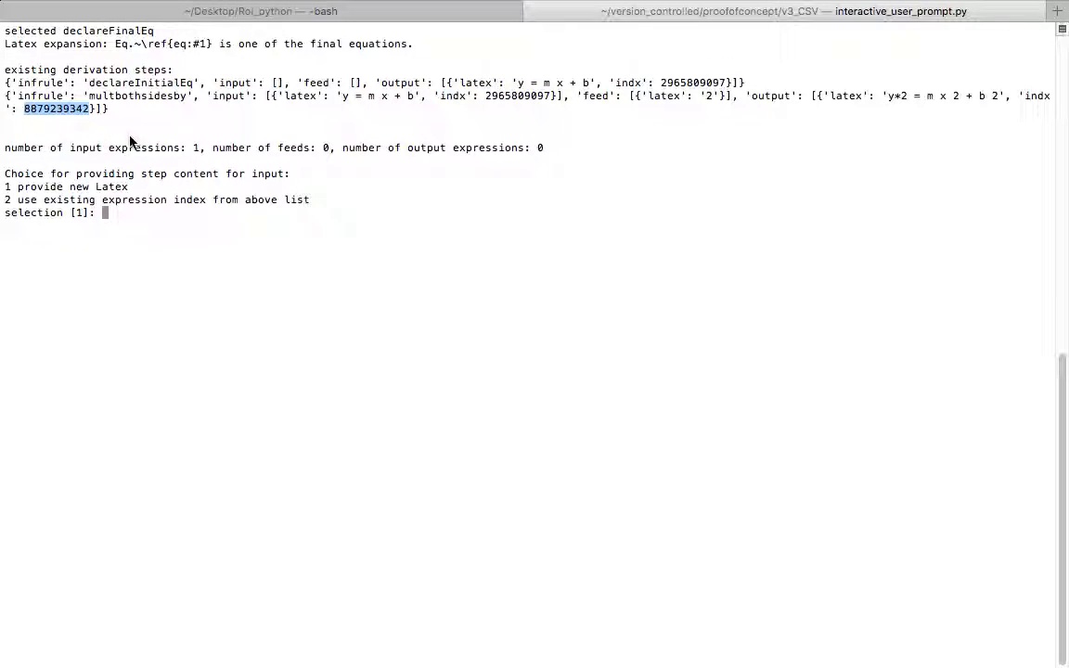
{"action": "mouse_move", "coordinate": [96, 160]}
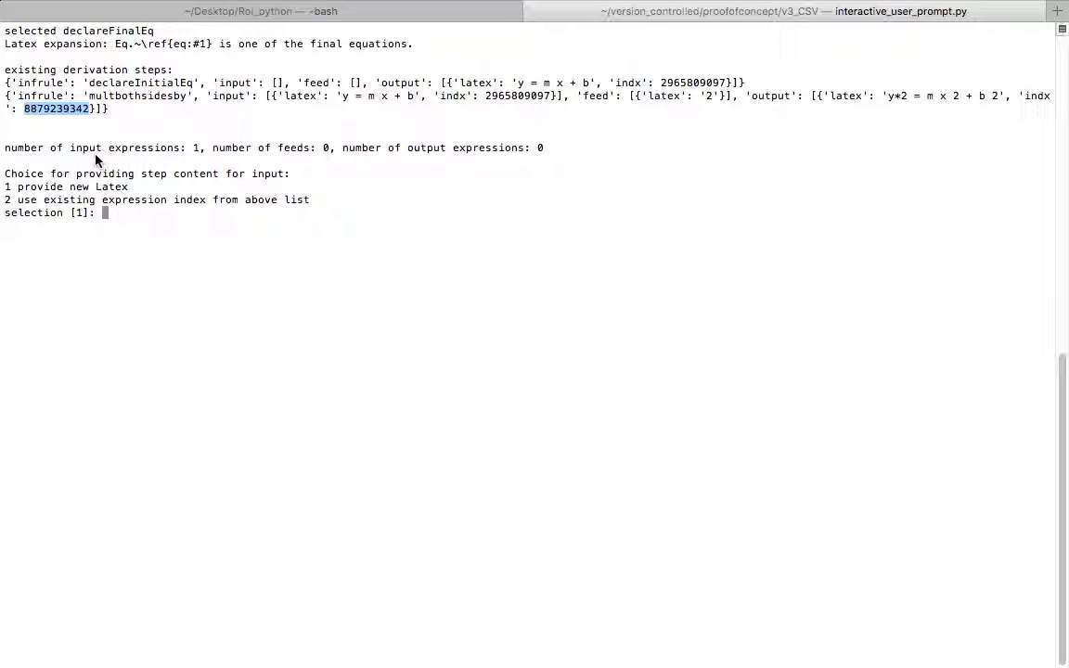
{"action": "mouse_move", "coordinate": [193, 154]}
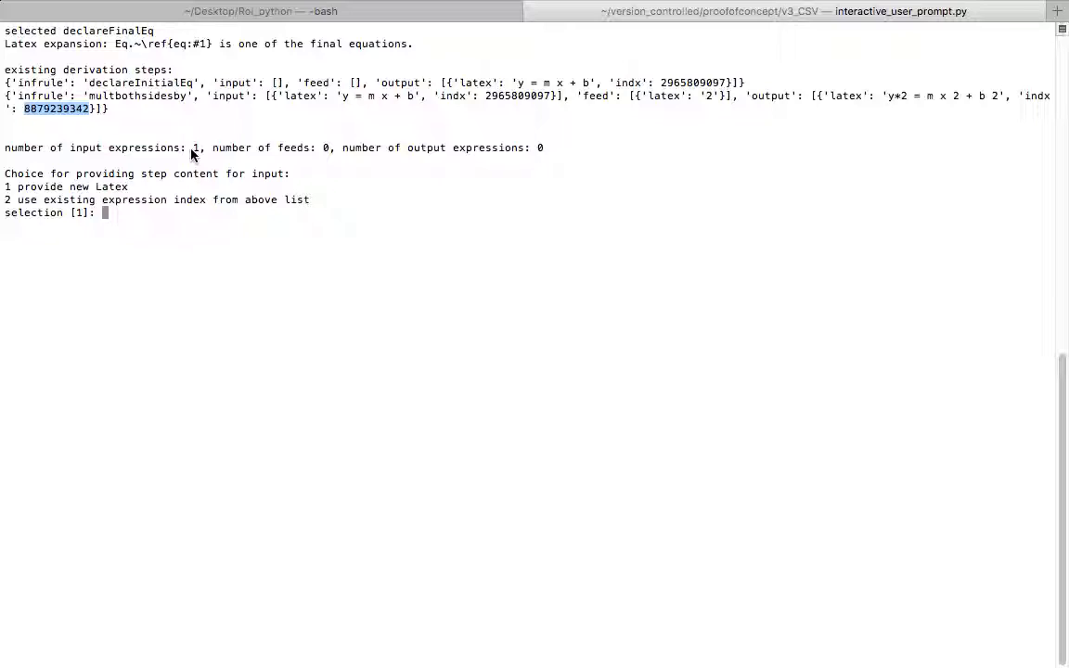
{"action": "type", "text": "2"}
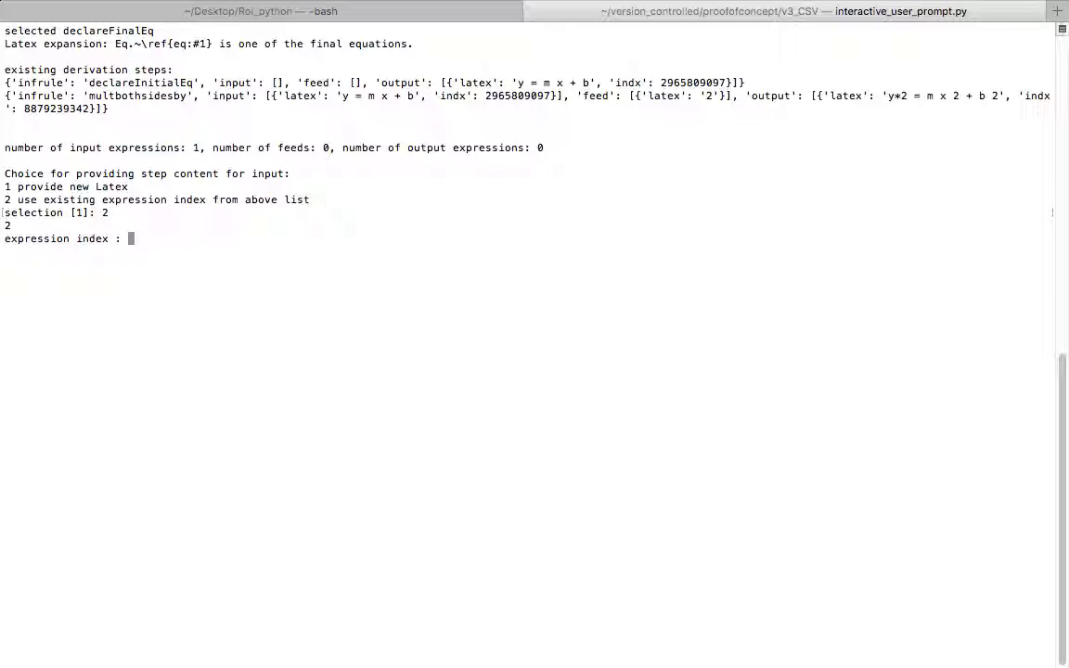
{"action": "type", "text": "8879239342"}
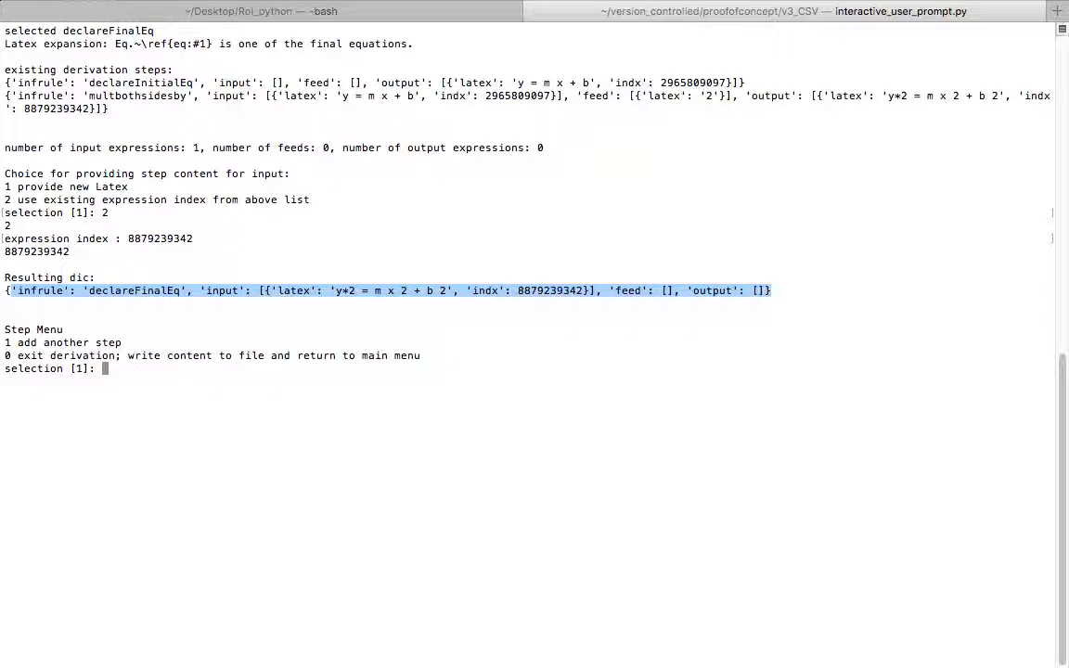
{"action": "type", "text": "0"}
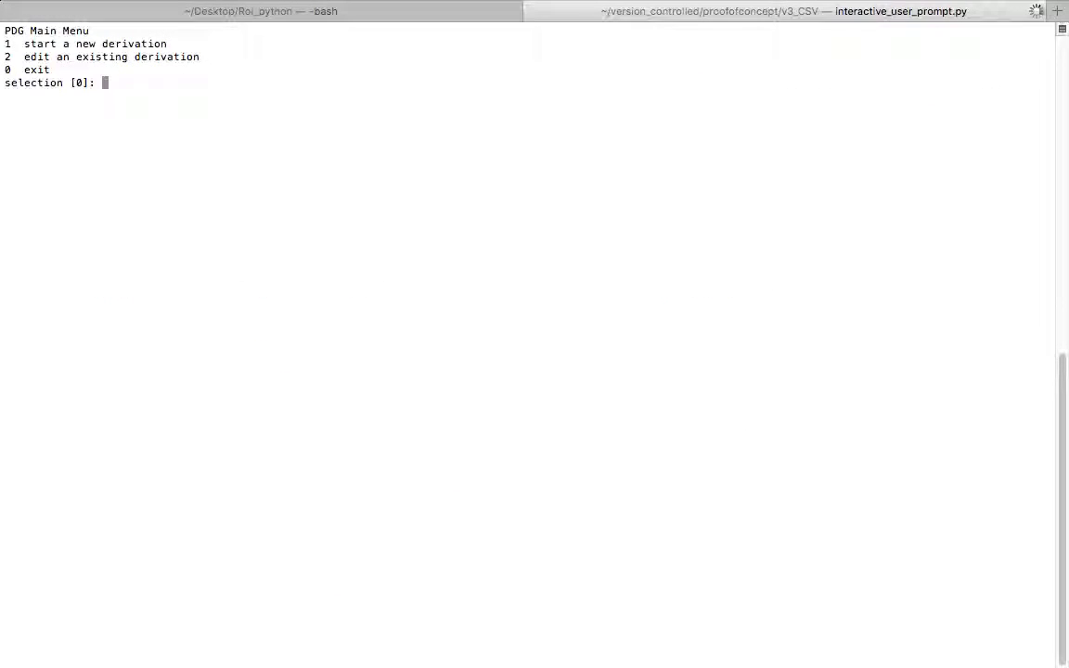
Quit the PDG main menu with 0 and list output/ with ls -hil.
{"action": "type", "text": "0"}
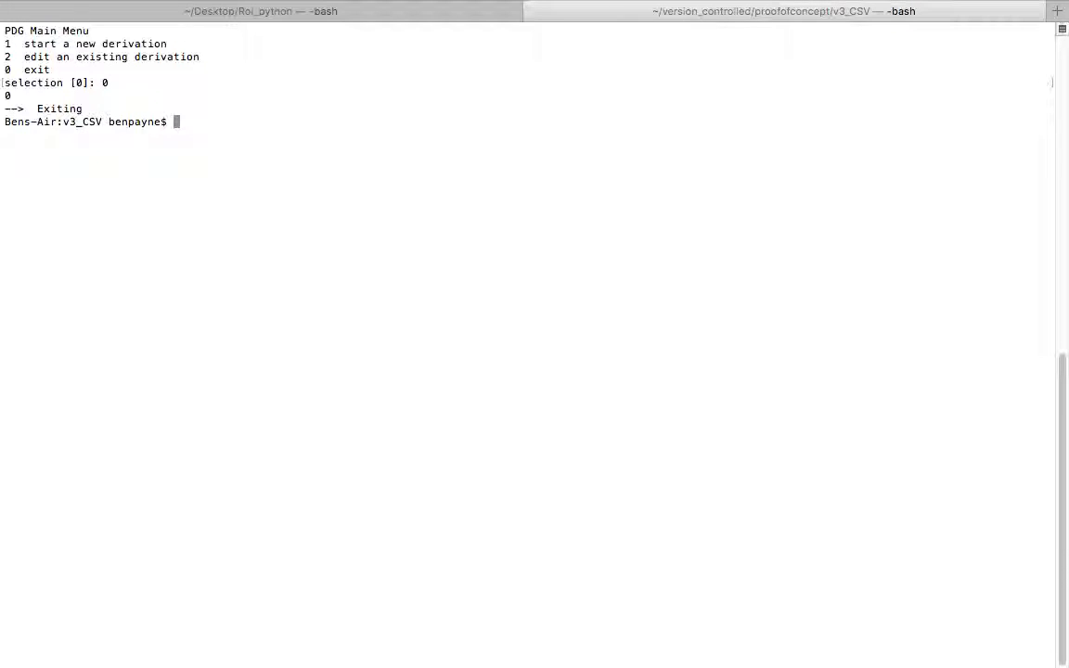
{"action": "type", "text": "ls -hil output/"}
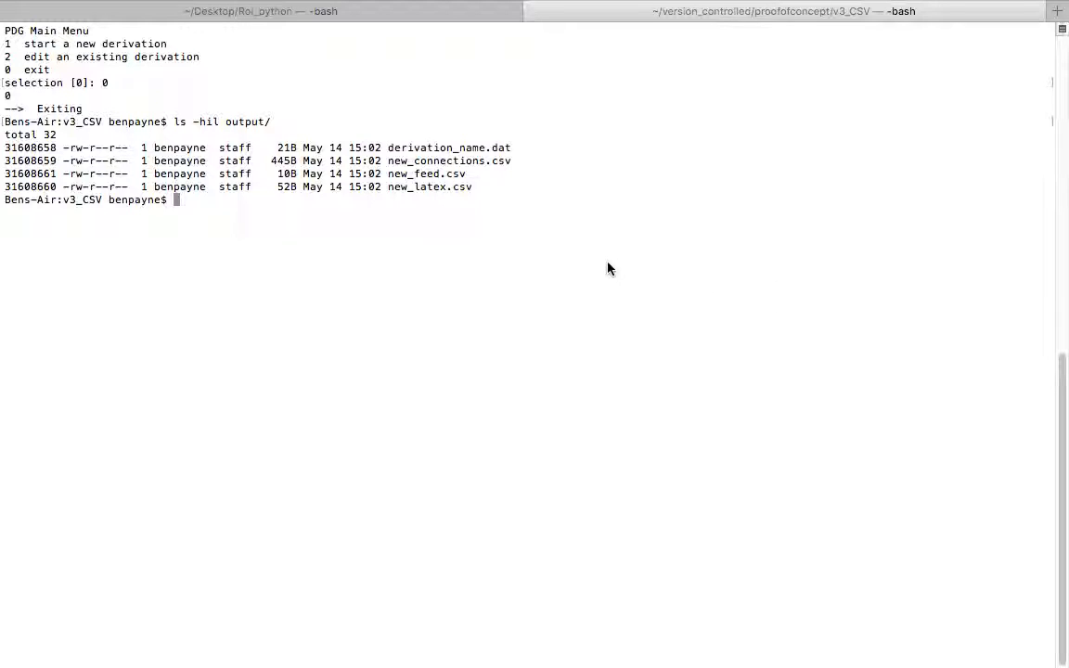
{"action": "type", "text": "ls"}
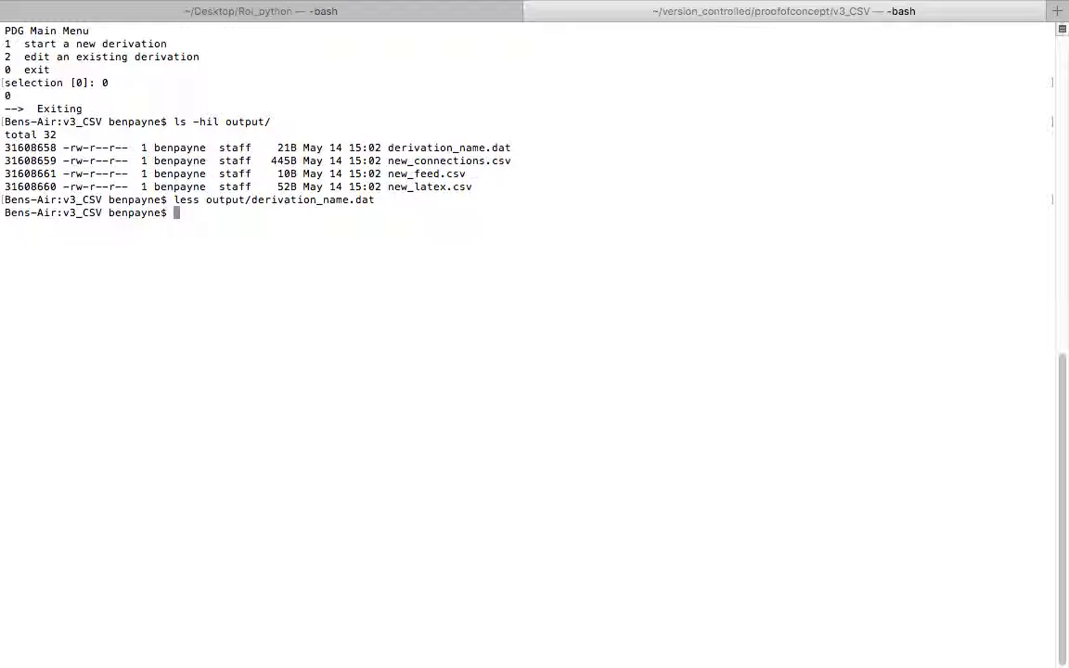
{"action": "type", "text": "less"}
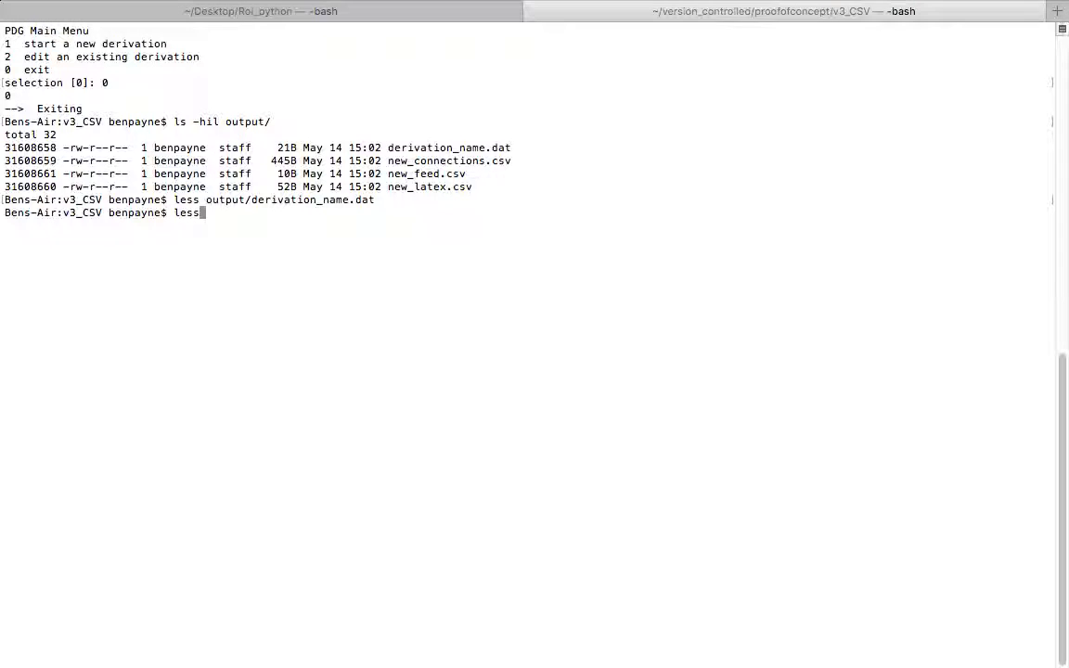
Page through output/new_connections.csv in less, noting the multbothsidesby connection row, then quit.
{"action": "type", "text": "output/ne"}
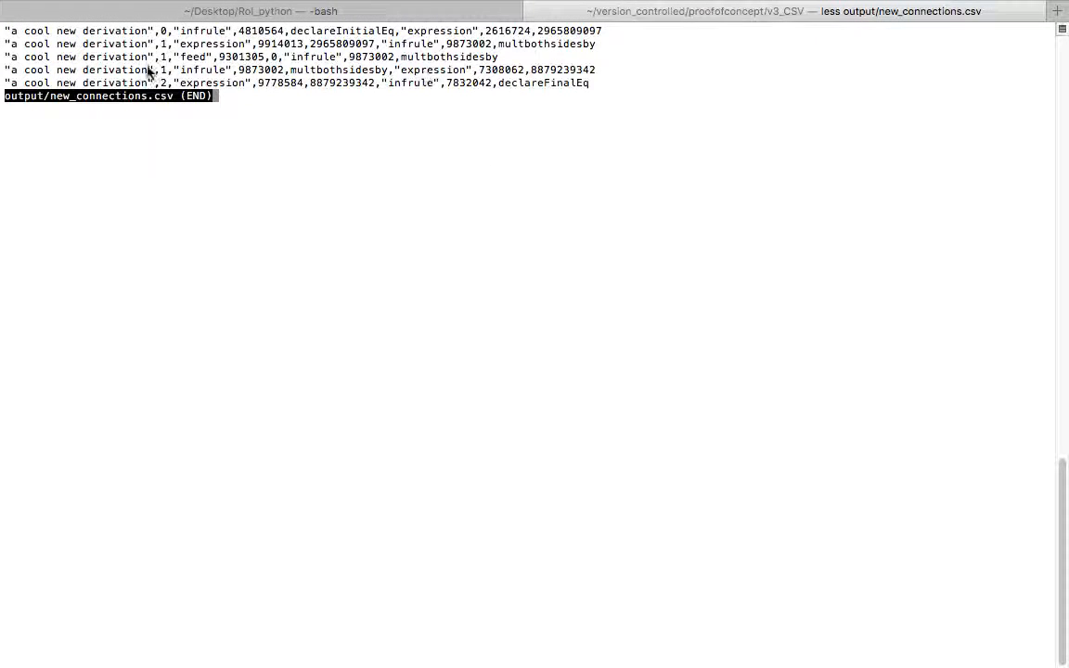
{"action": "mouse_move", "coordinate": [542, 106]}
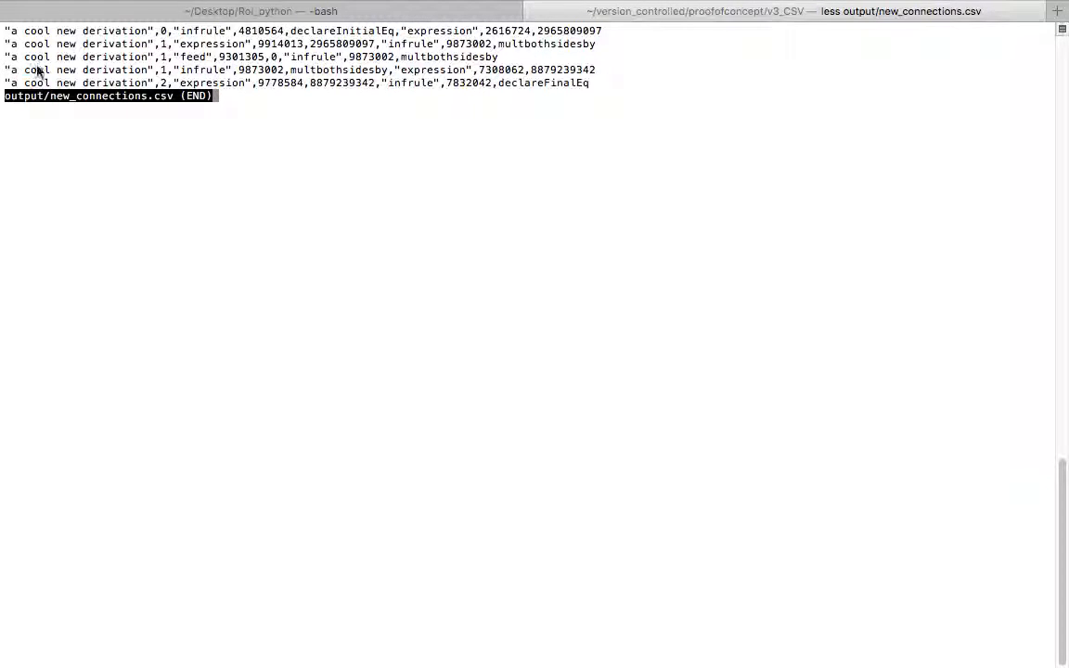
{"action": "double_click", "coordinate": [55, 70]}
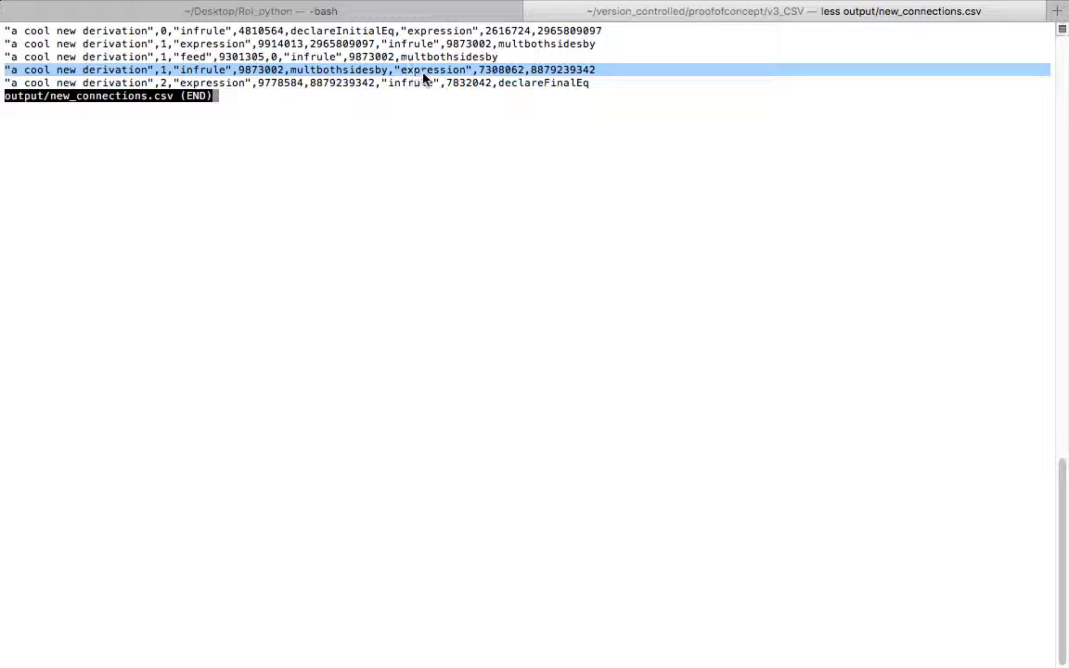
{"action": "mouse_move", "coordinate": [243, 38]}
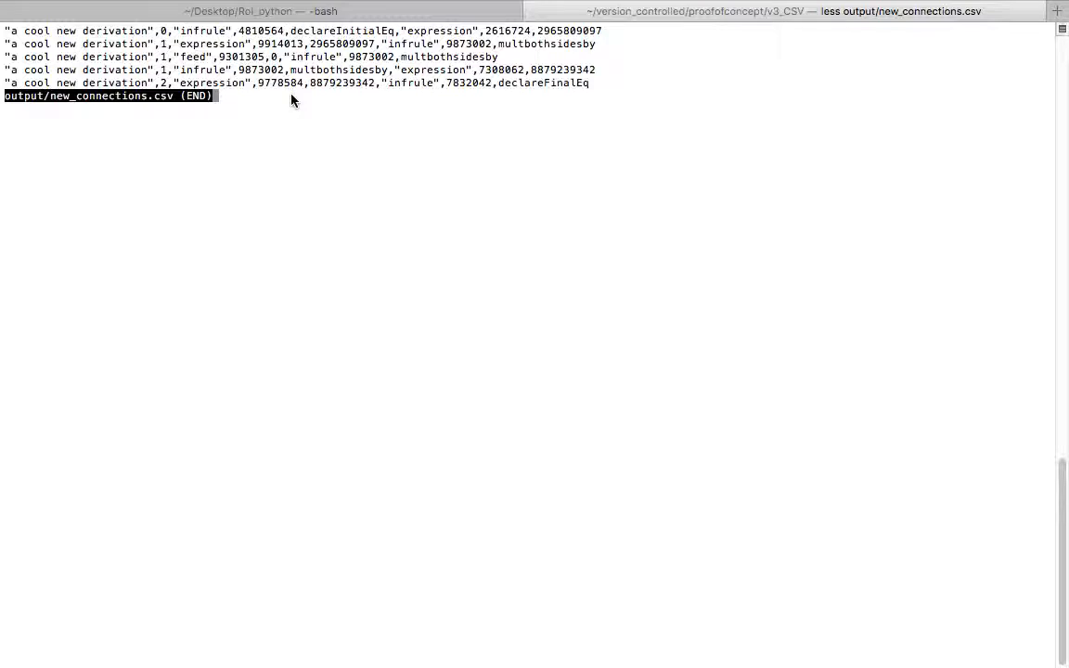
{"action": "key", "text": "q"}
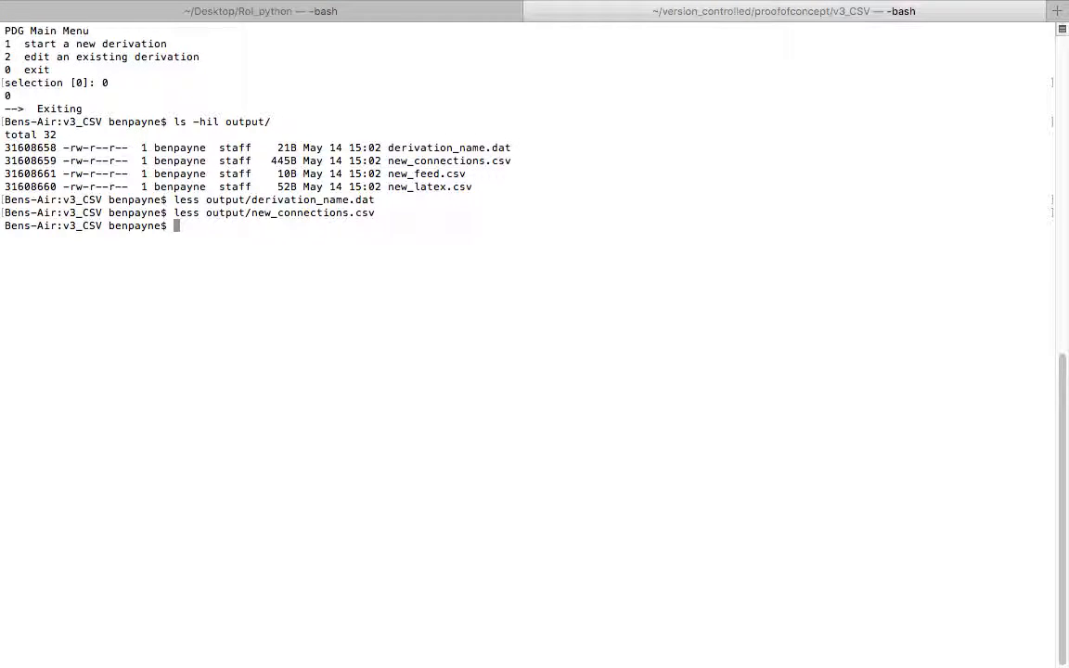
{"action": "type", "text": "less output/"}
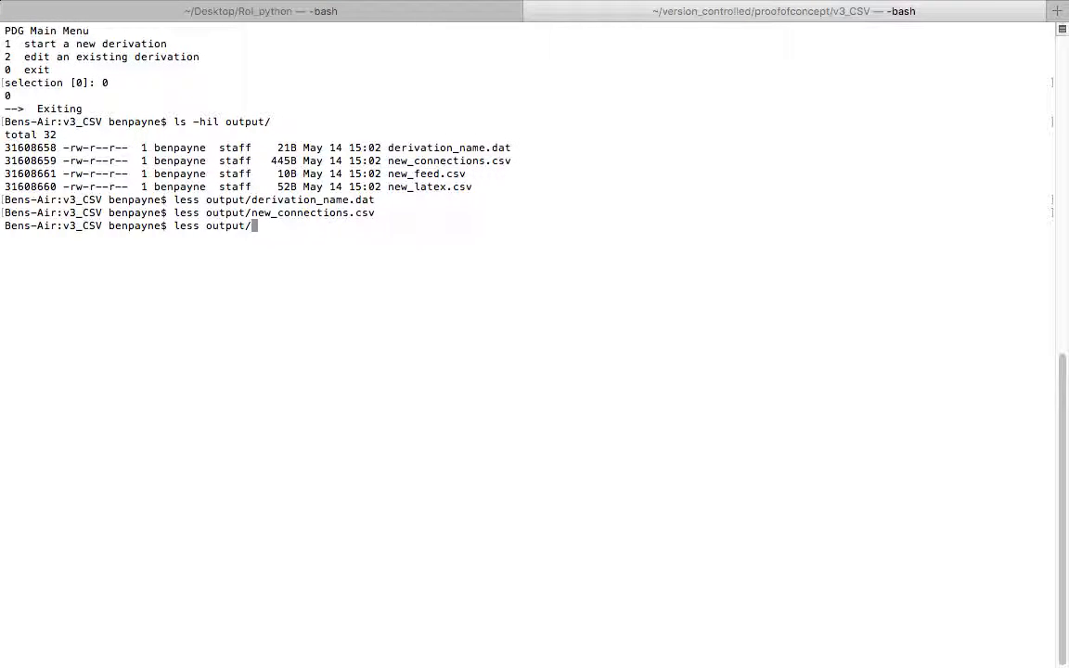
{"action": "type", "text": "new_latex.csv"}
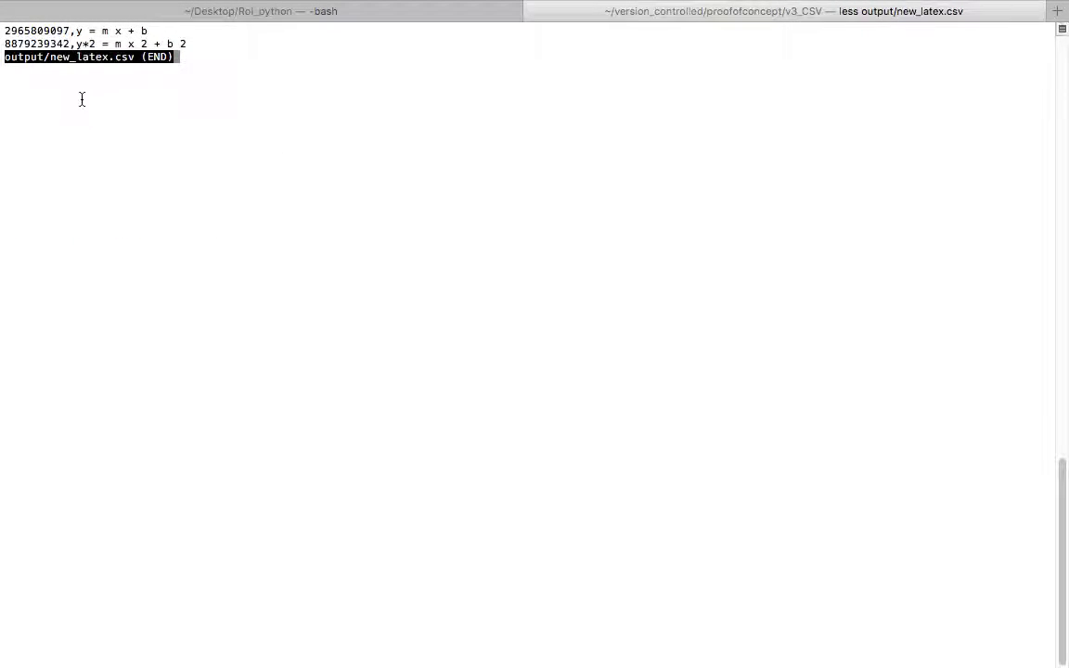
{"action": "double_click", "coordinate": [35, 30]}
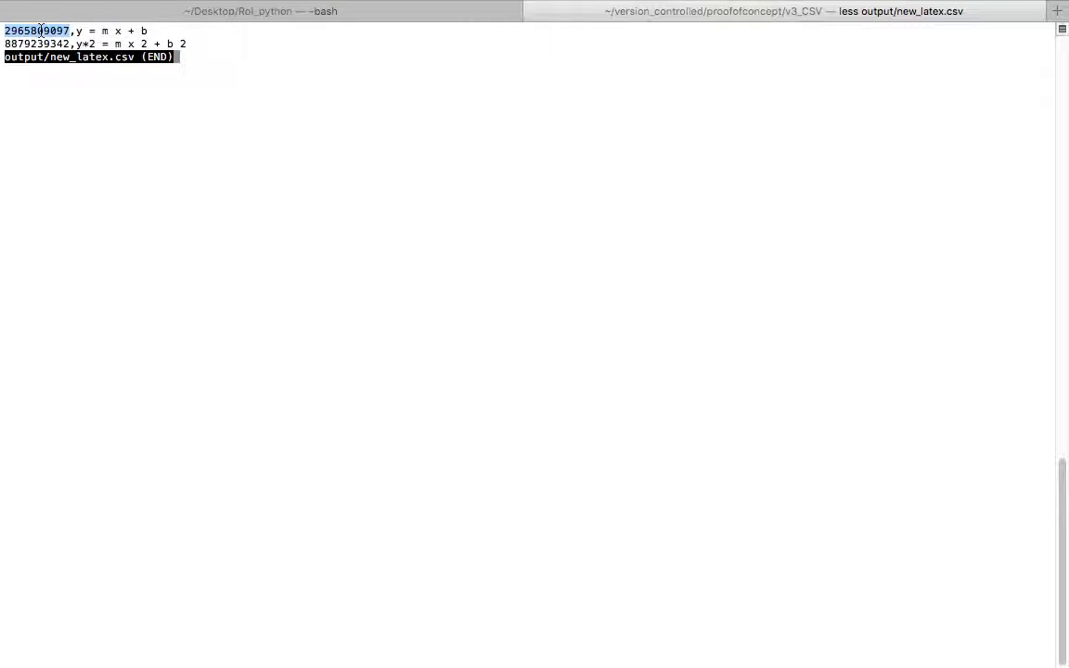
{"action": "mouse_move", "coordinate": [189, 178]}
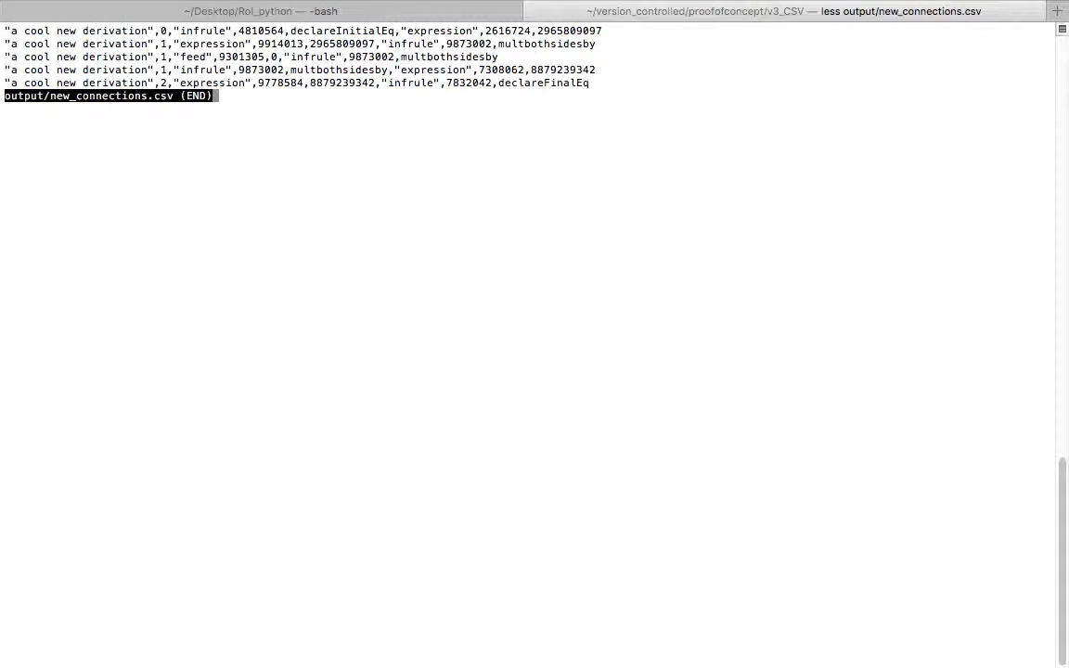
{"action": "mouse_move", "coordinate": [464, 70]}
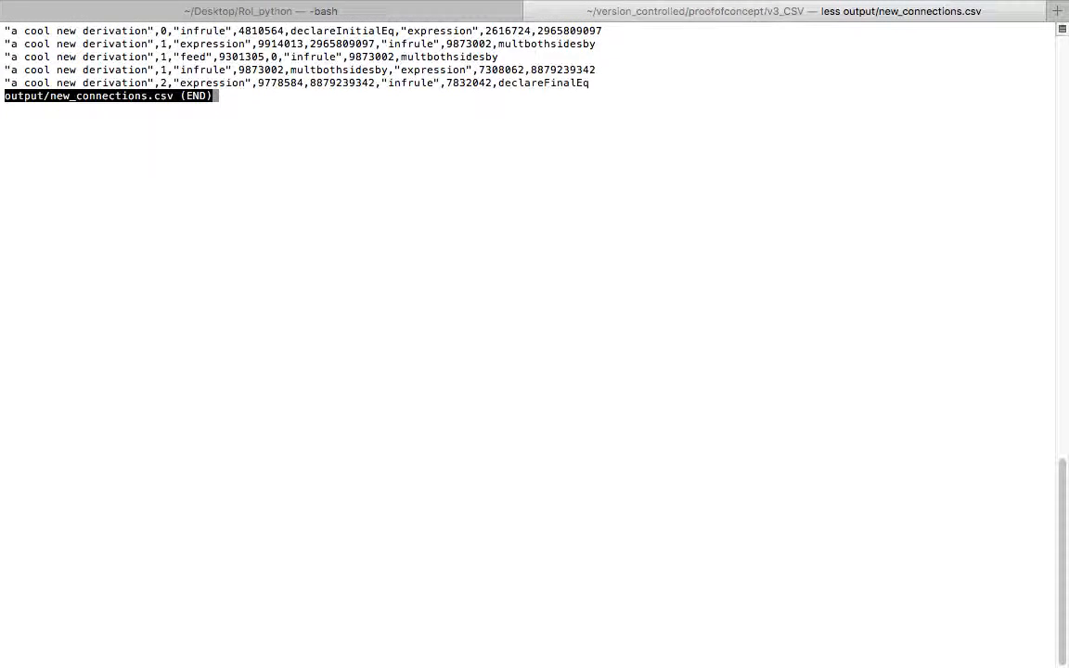
{"action": "mouse_move", "coordinate": [254, 180]}
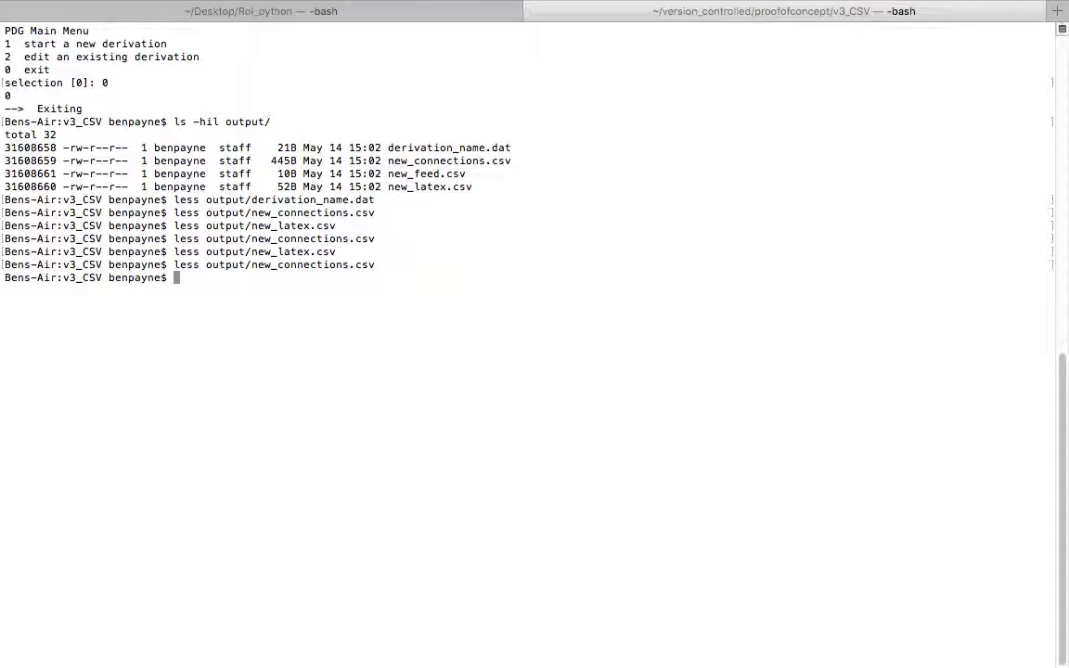
View output/new_feed.csv, relist output/ with ls -hil, and begin listing databases/.
{"action": "type", "text": "less output/new_feed.csv"}
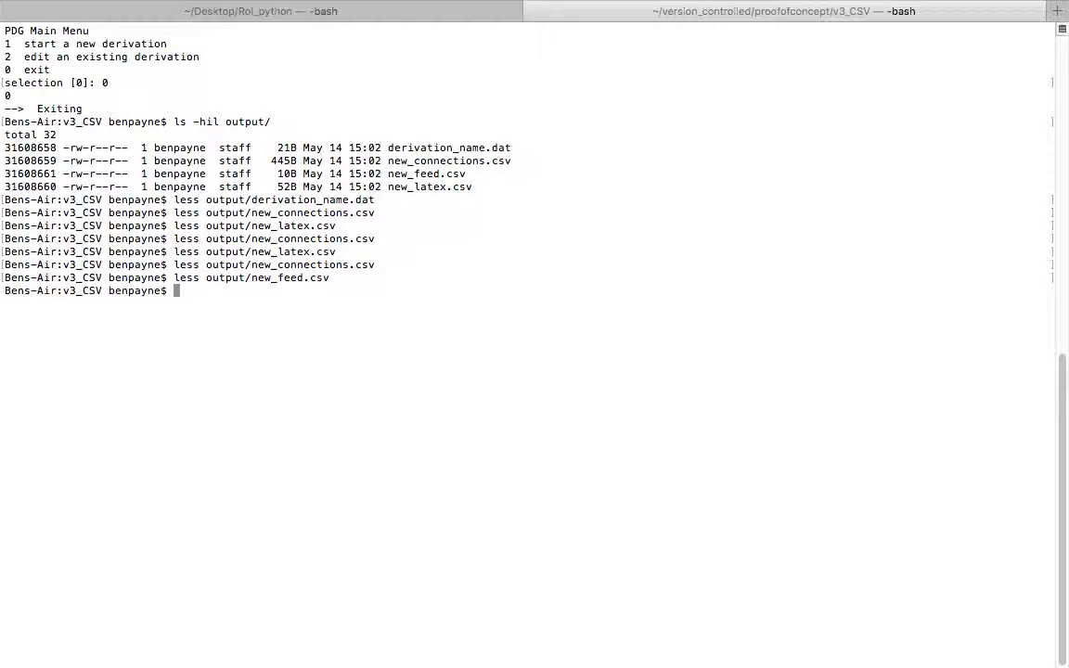
{"action": "type", "text": "l s-"}
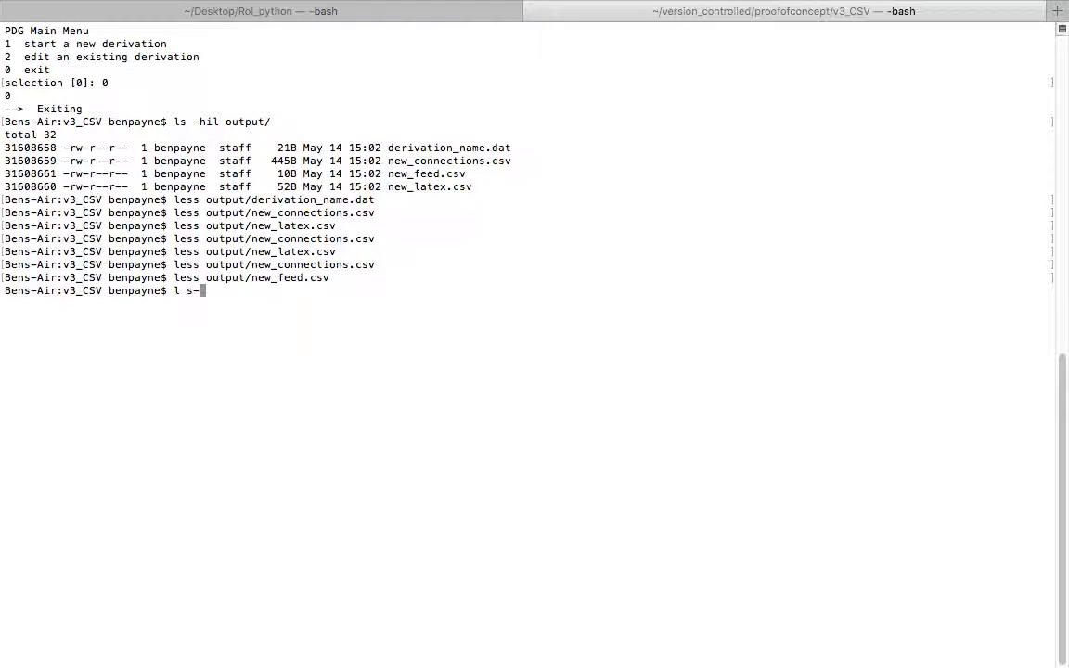
{"action": "type", "text": "s -hil"}
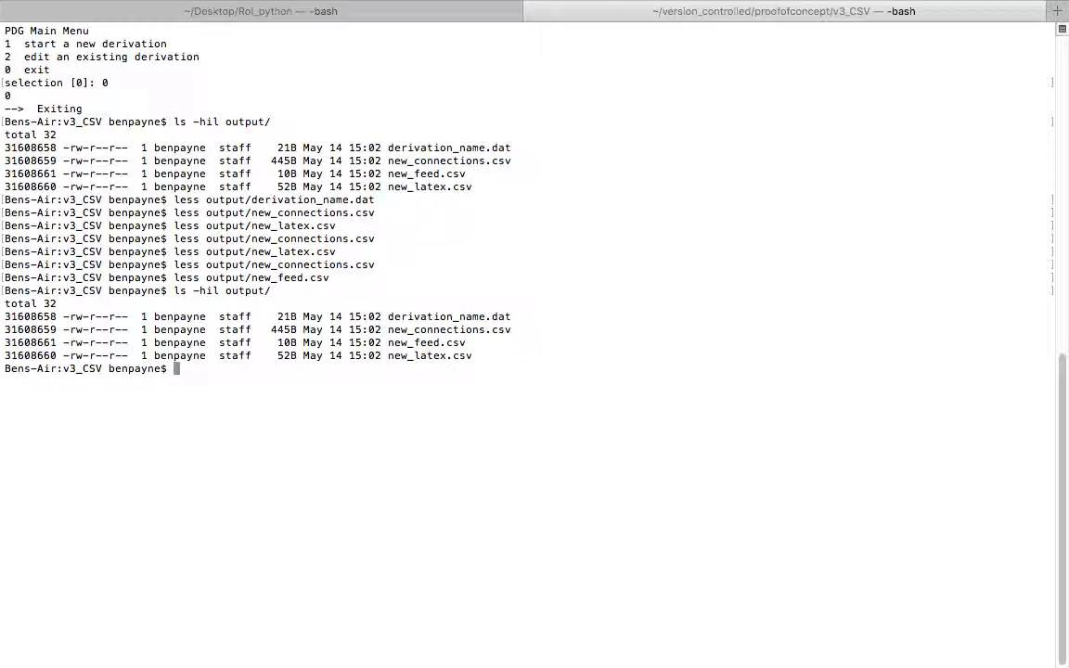
{"action": "type", "text": "ls databases/"}
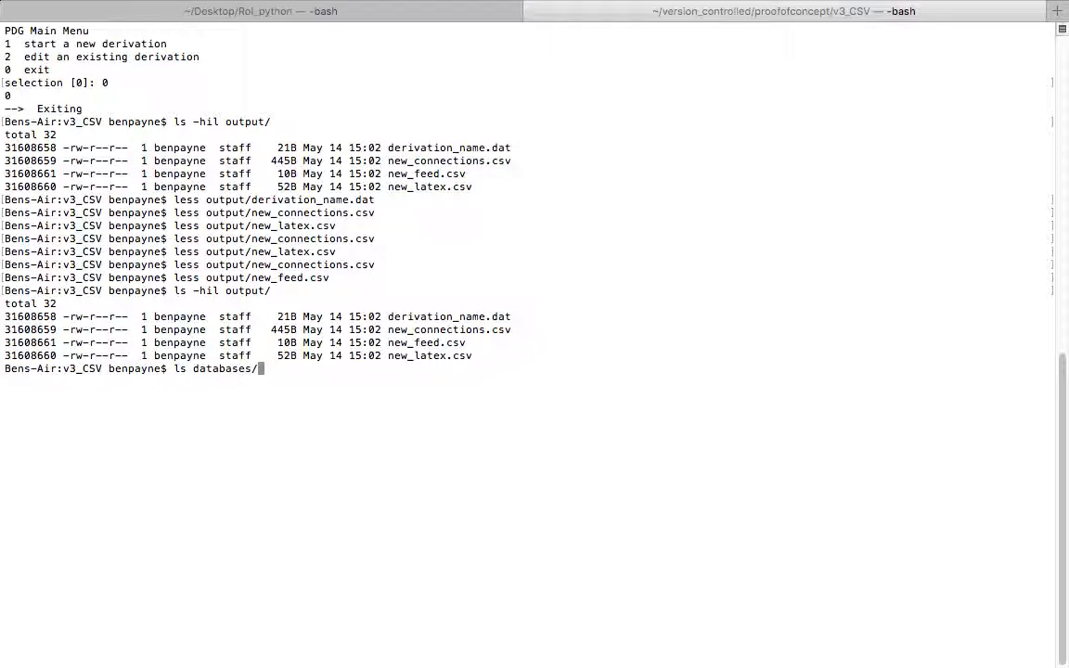